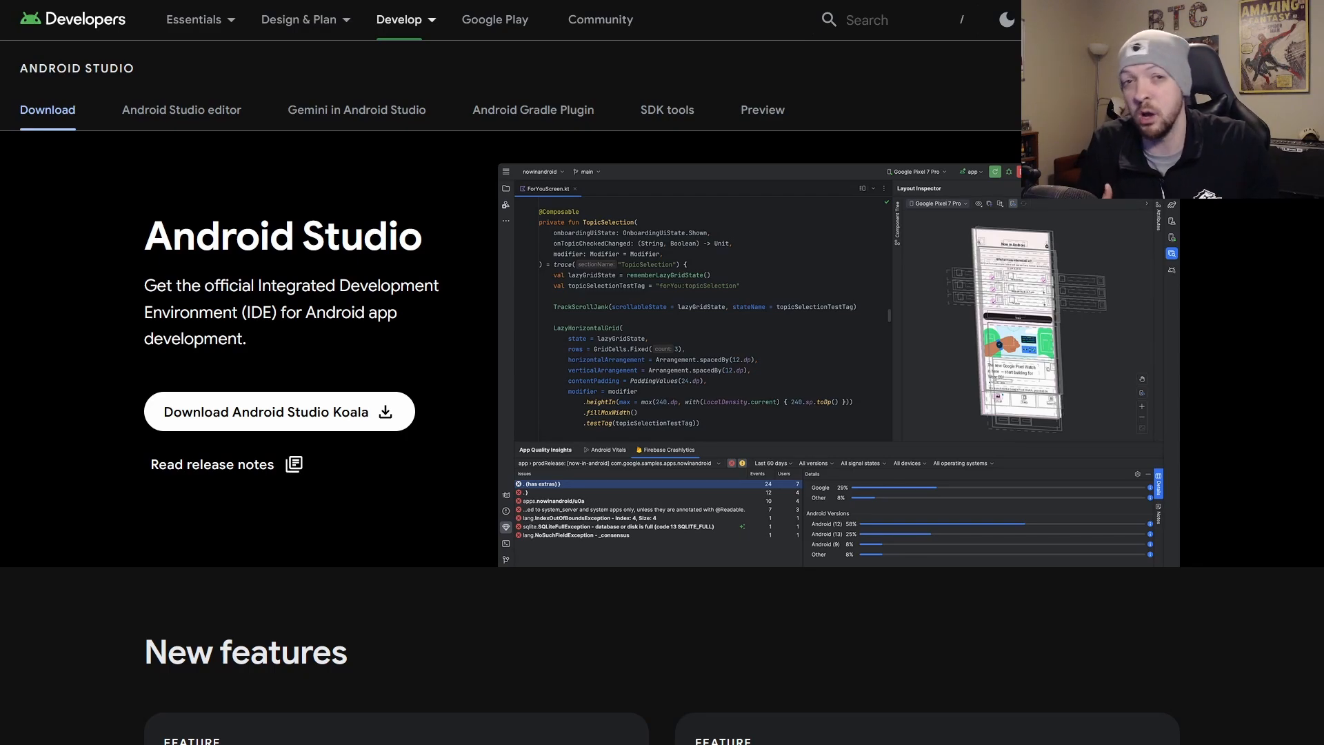
pyautogui.moveTo(505, 604)
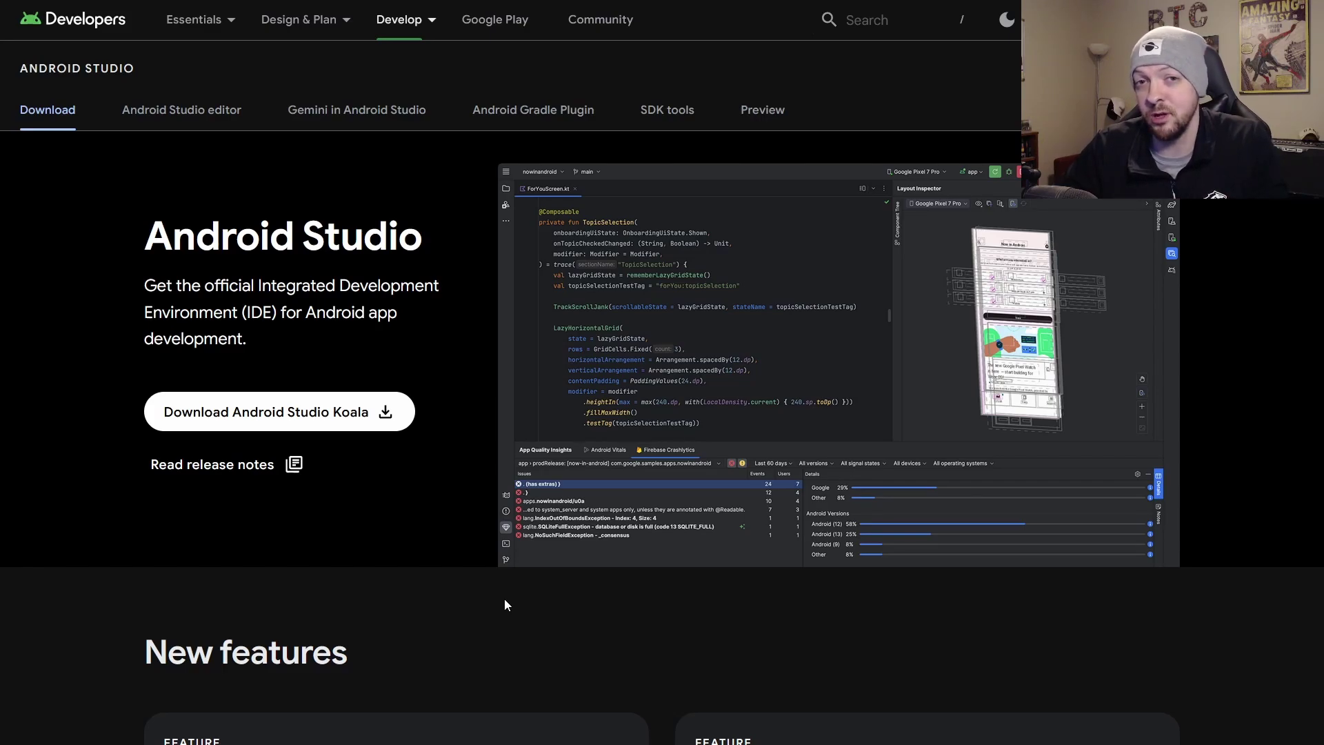
pyautogui.moveTo(510, 573)
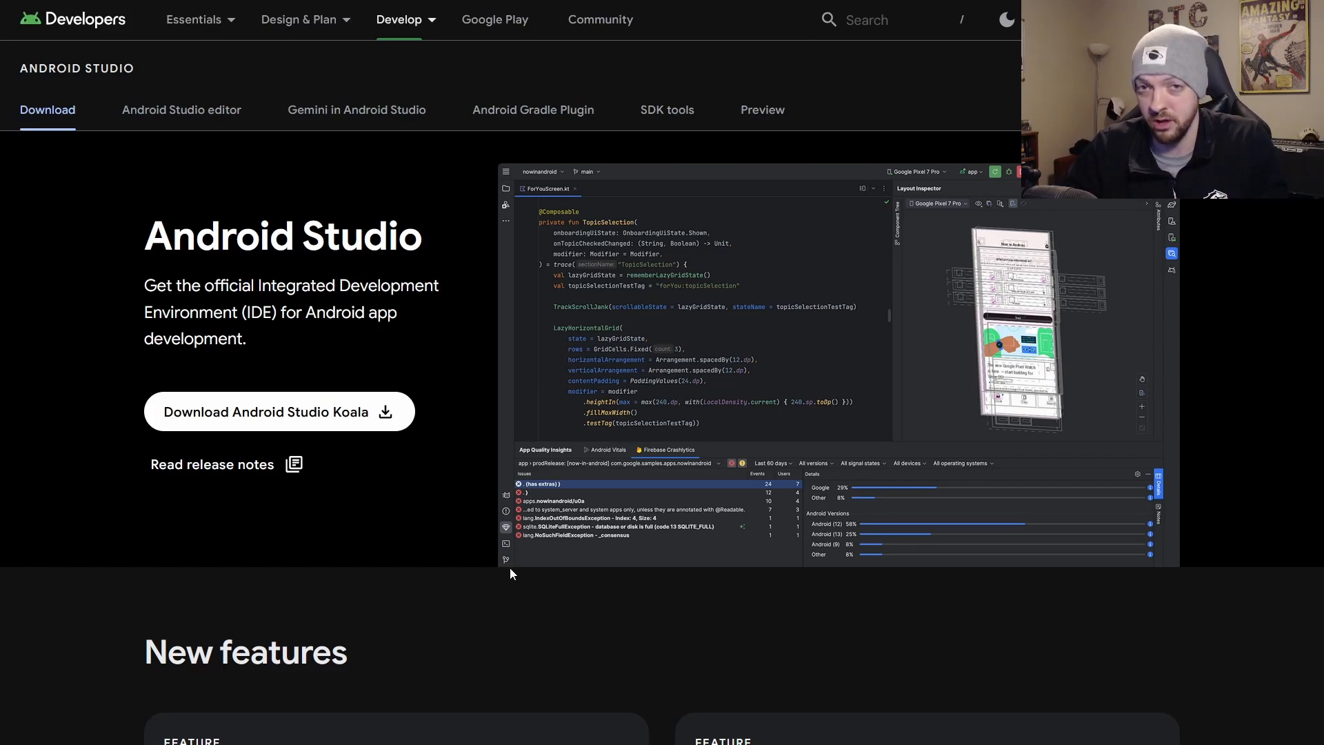
pyautogui.moveTo(663, 518)
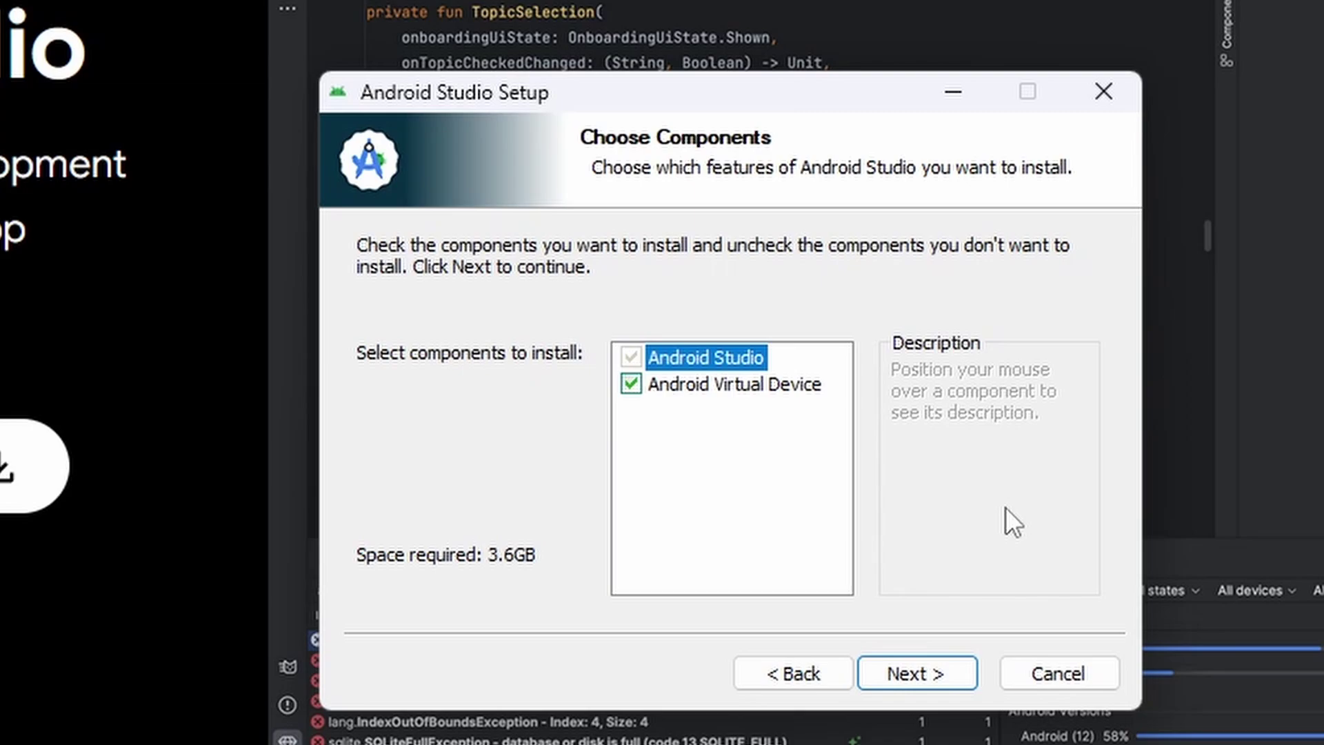
pyautogui.moveTo(760, 214)
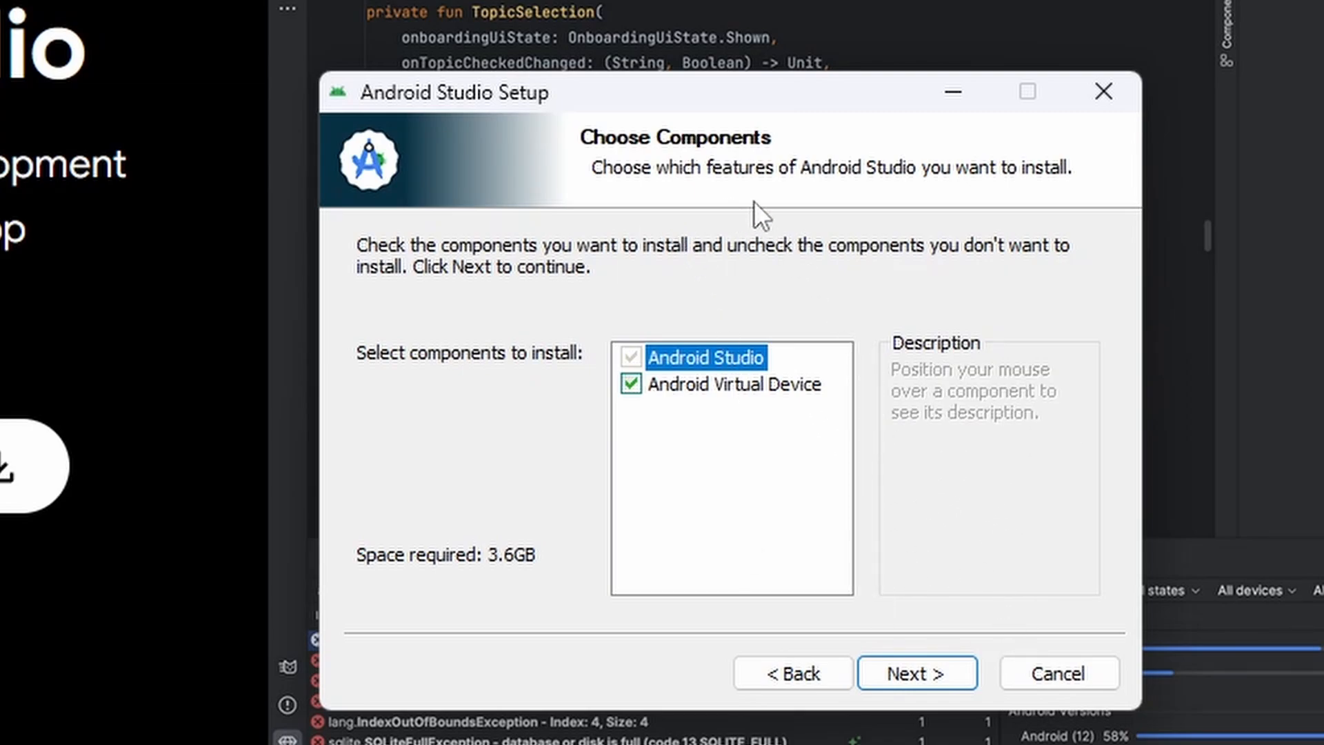
pyautogui.moveTo(694, 428)
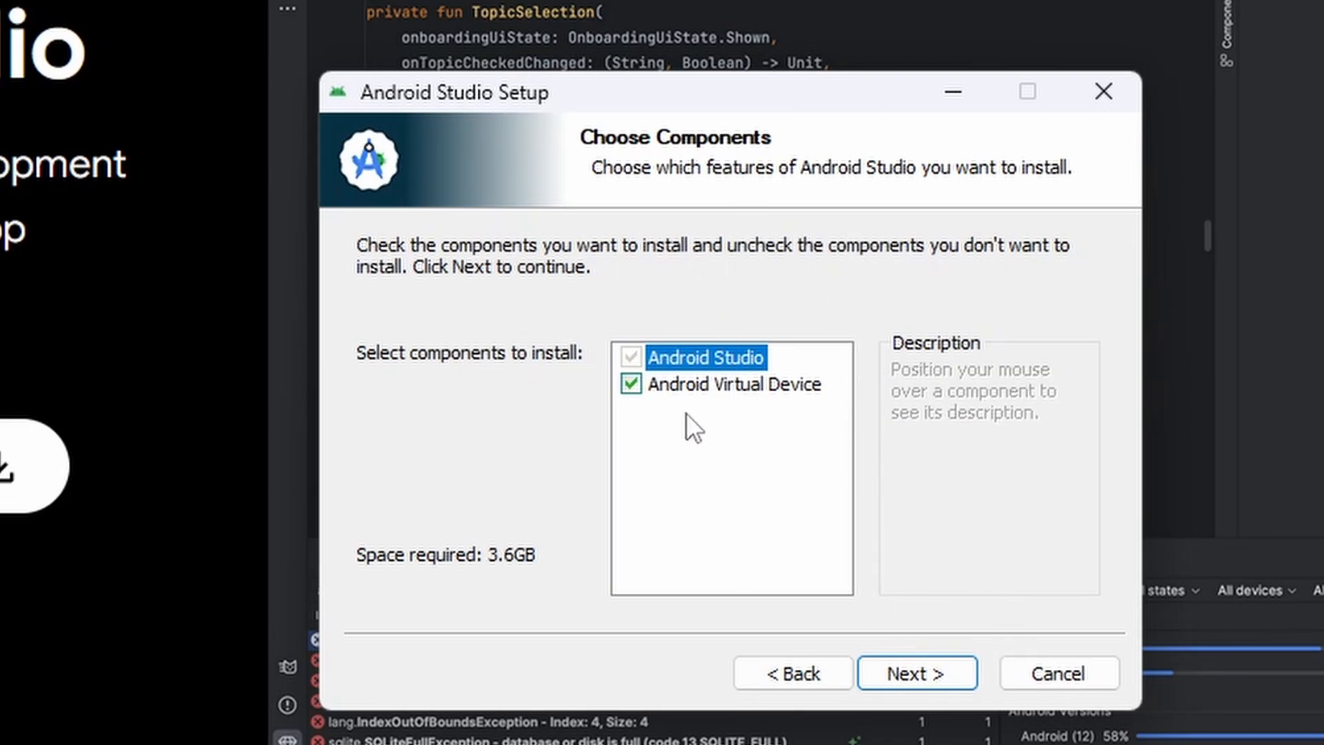
pyautogui.moveTo(765, 425)
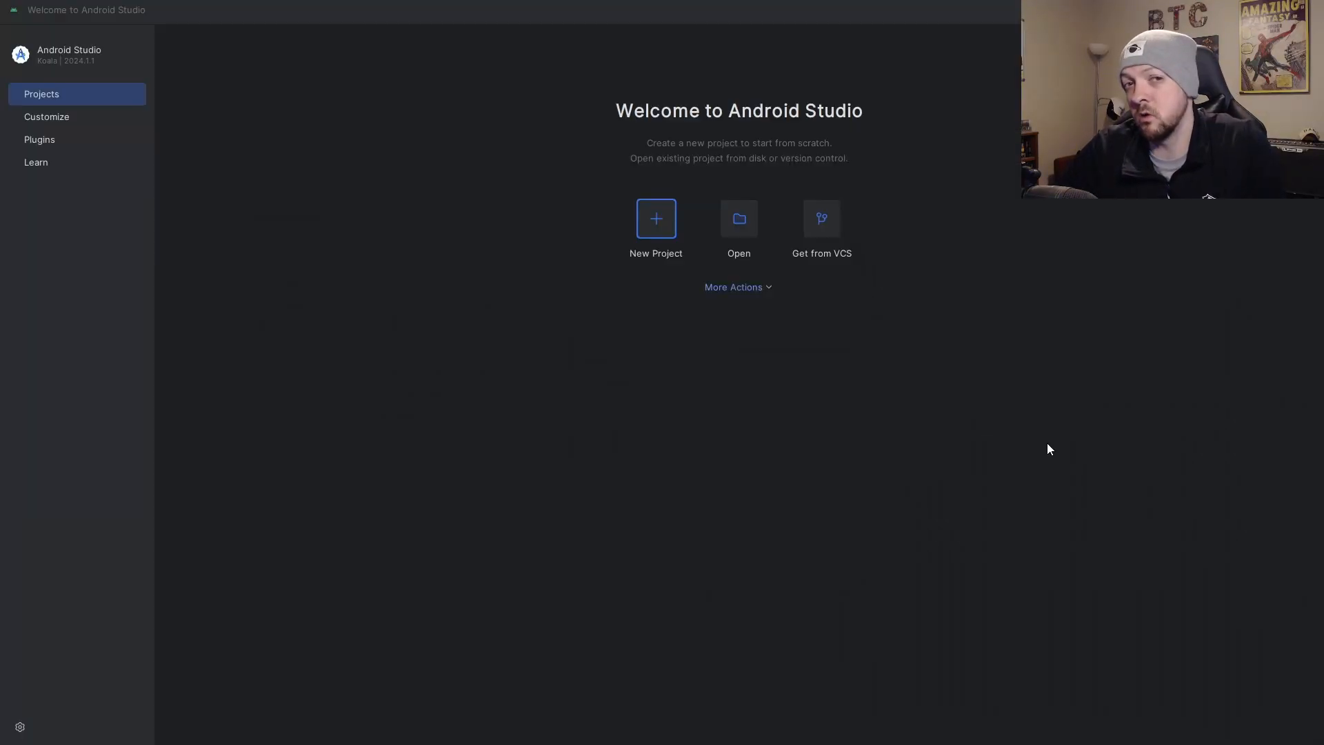
pyautogui.moveTo(919, 474)
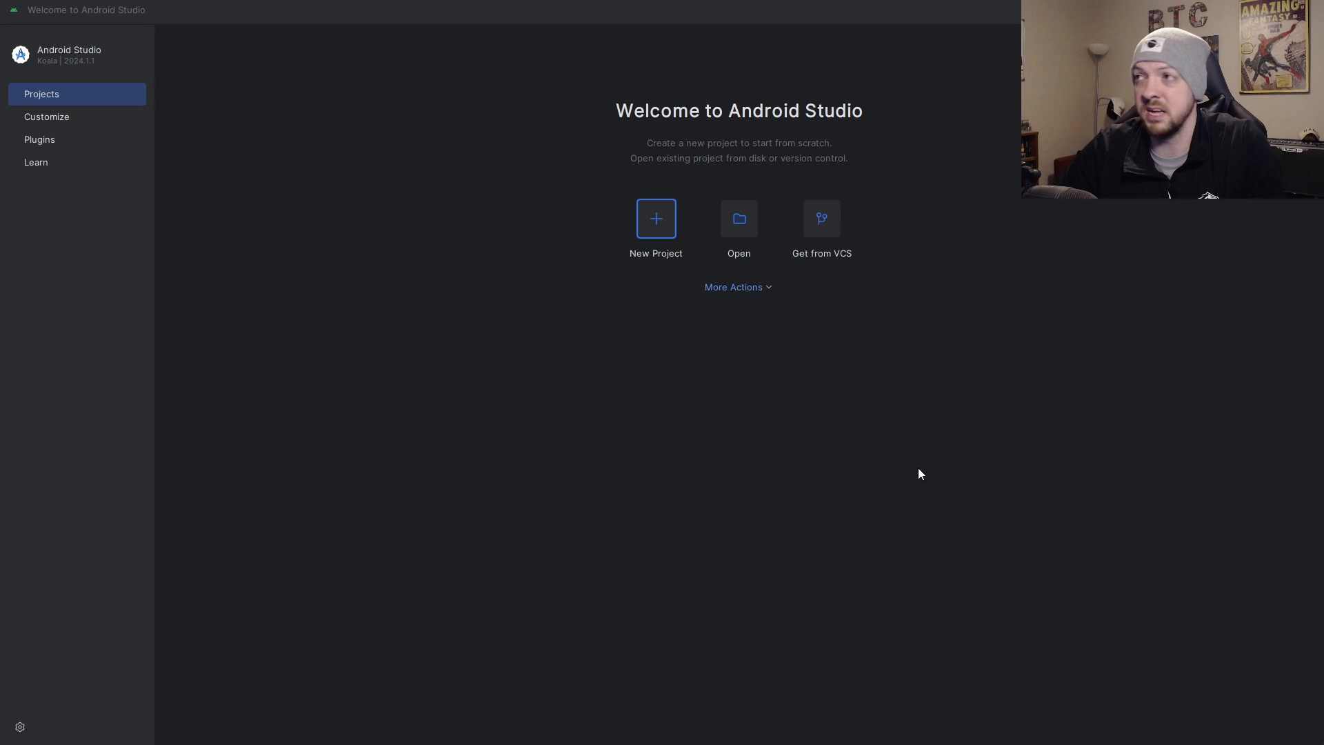
pyautogui.moveTo(790, 336)
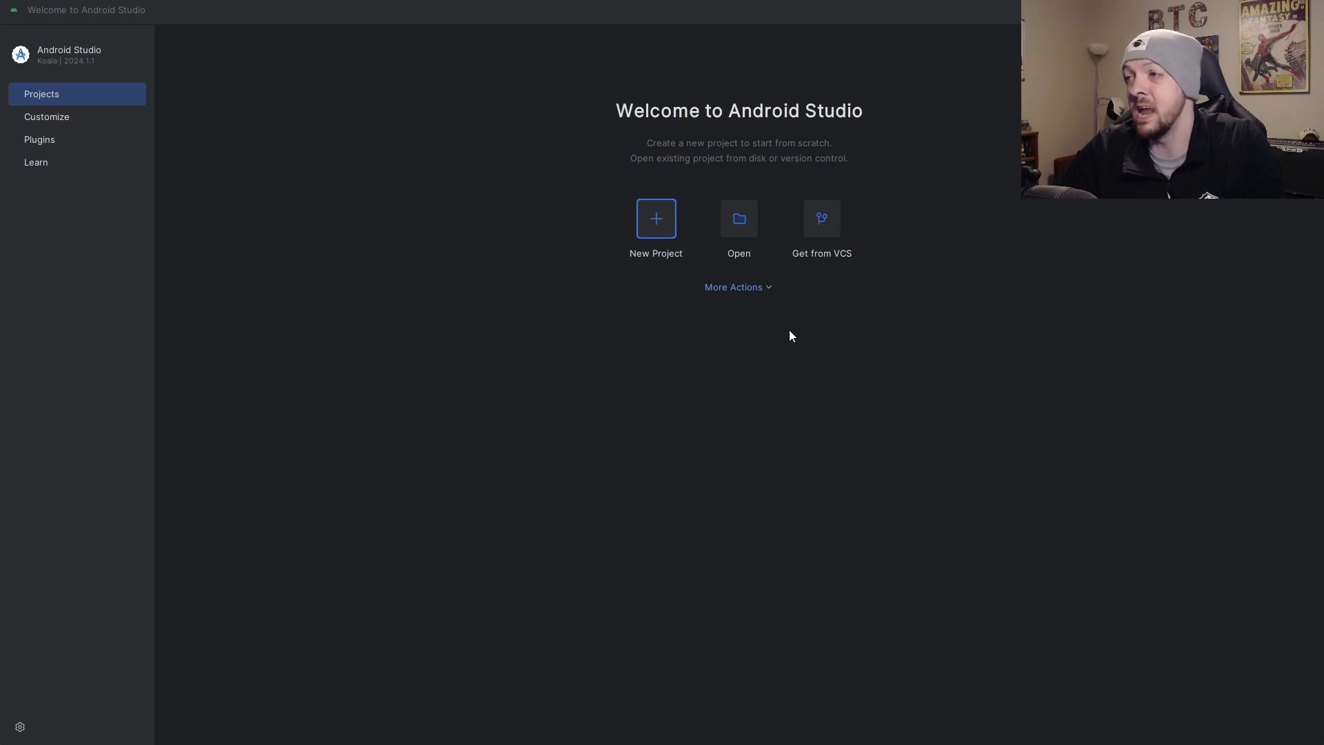
# Open the Virtual Device Manager from the Welcome screen's More Actions menu.
pyautogui.click(733, 286)
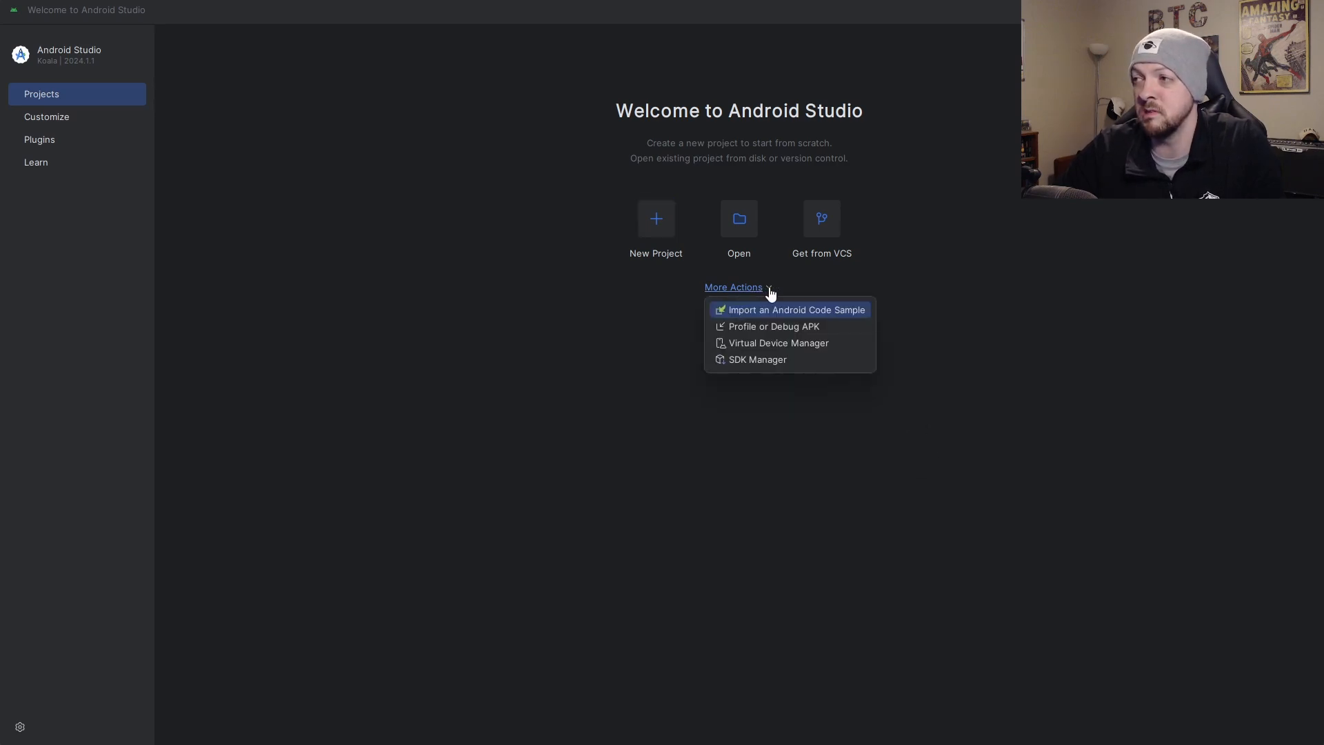
pyautogui.moveTo(771, 343)
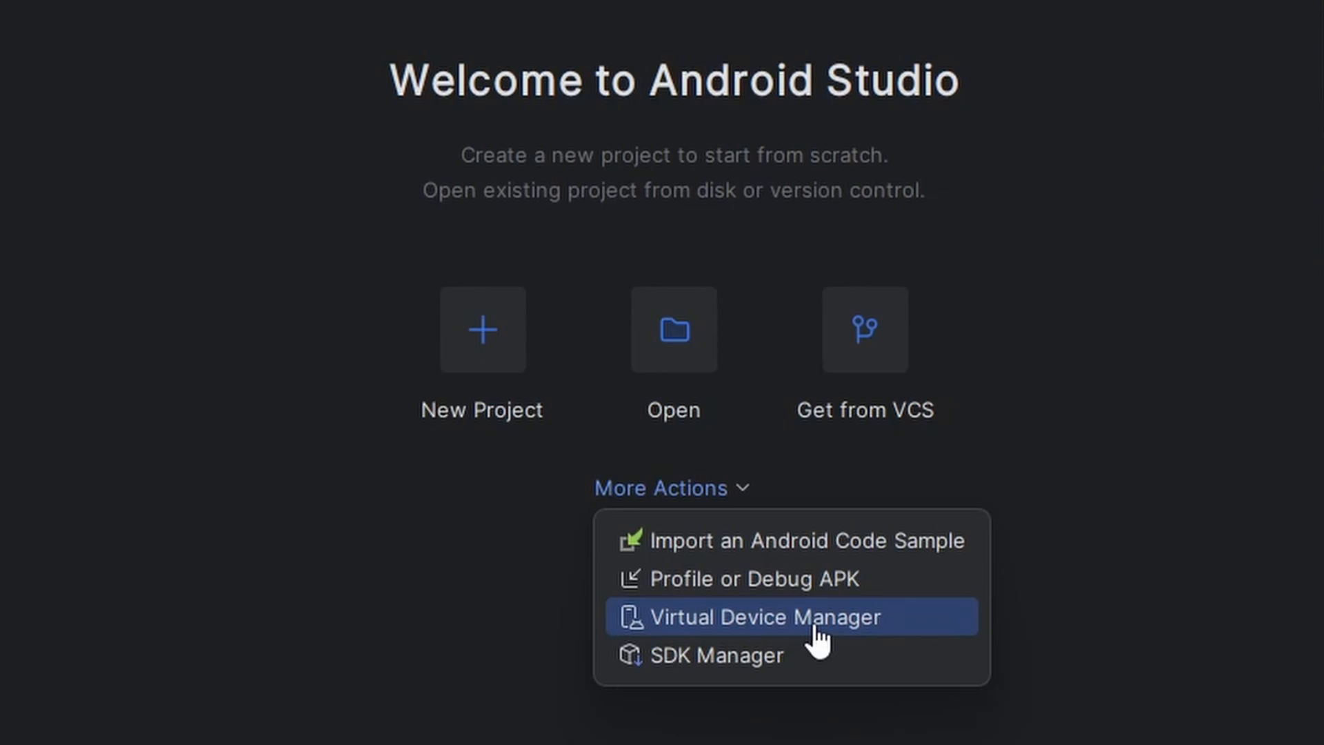
pyautogui.click(758, 617)
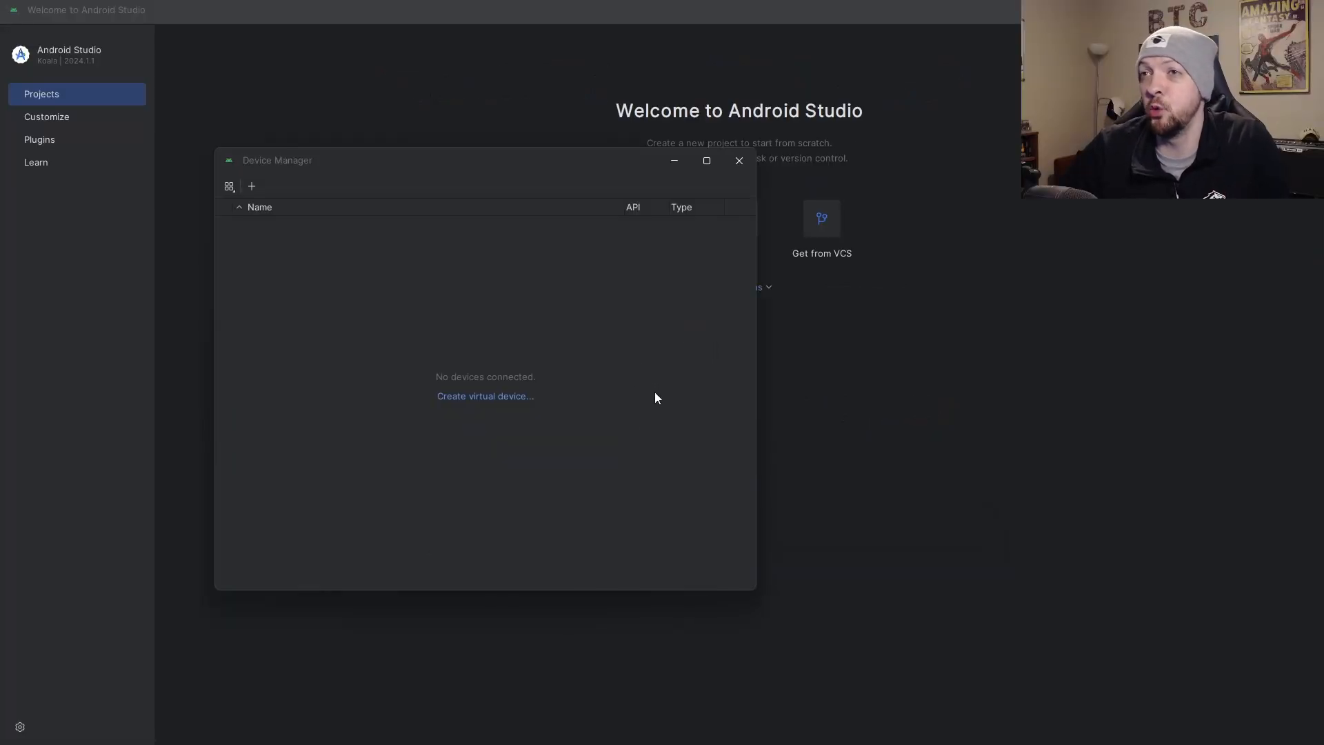
pyautogui.moveTo(500, 424)
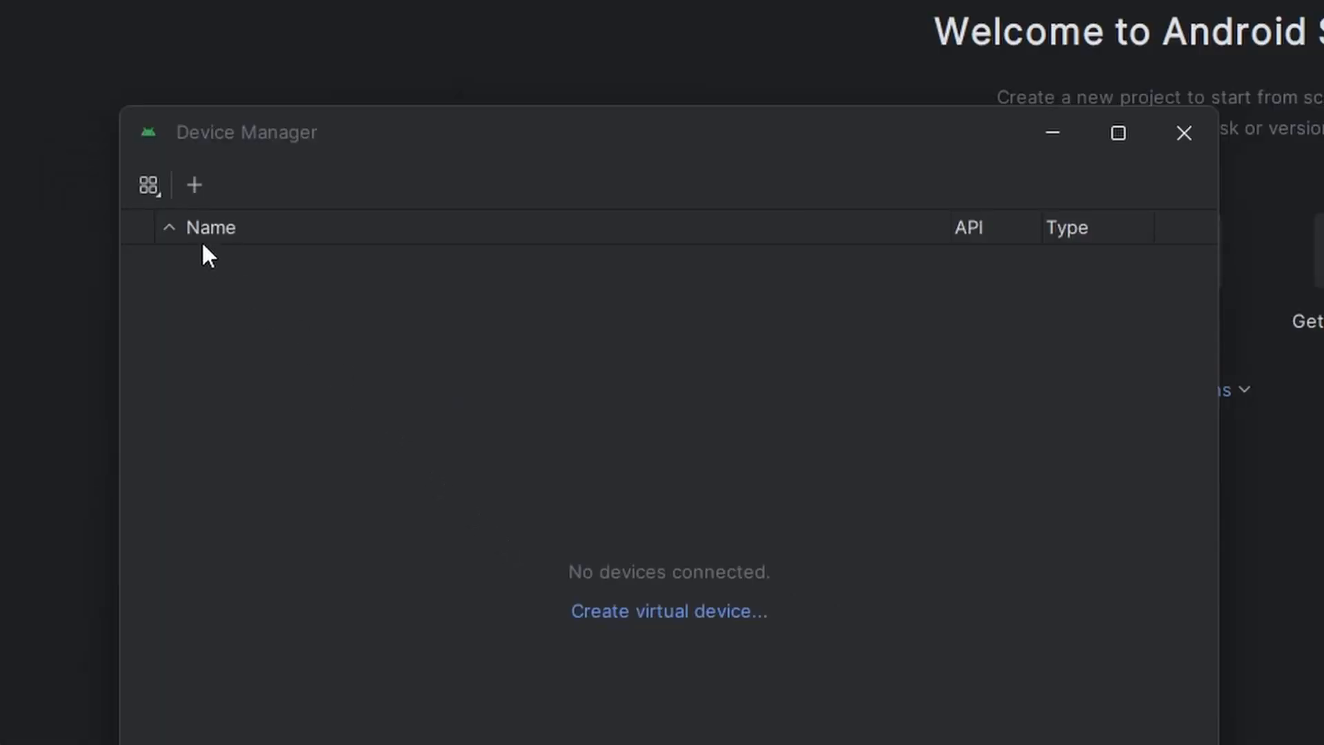
pyautogui.moveTo(193, 185)
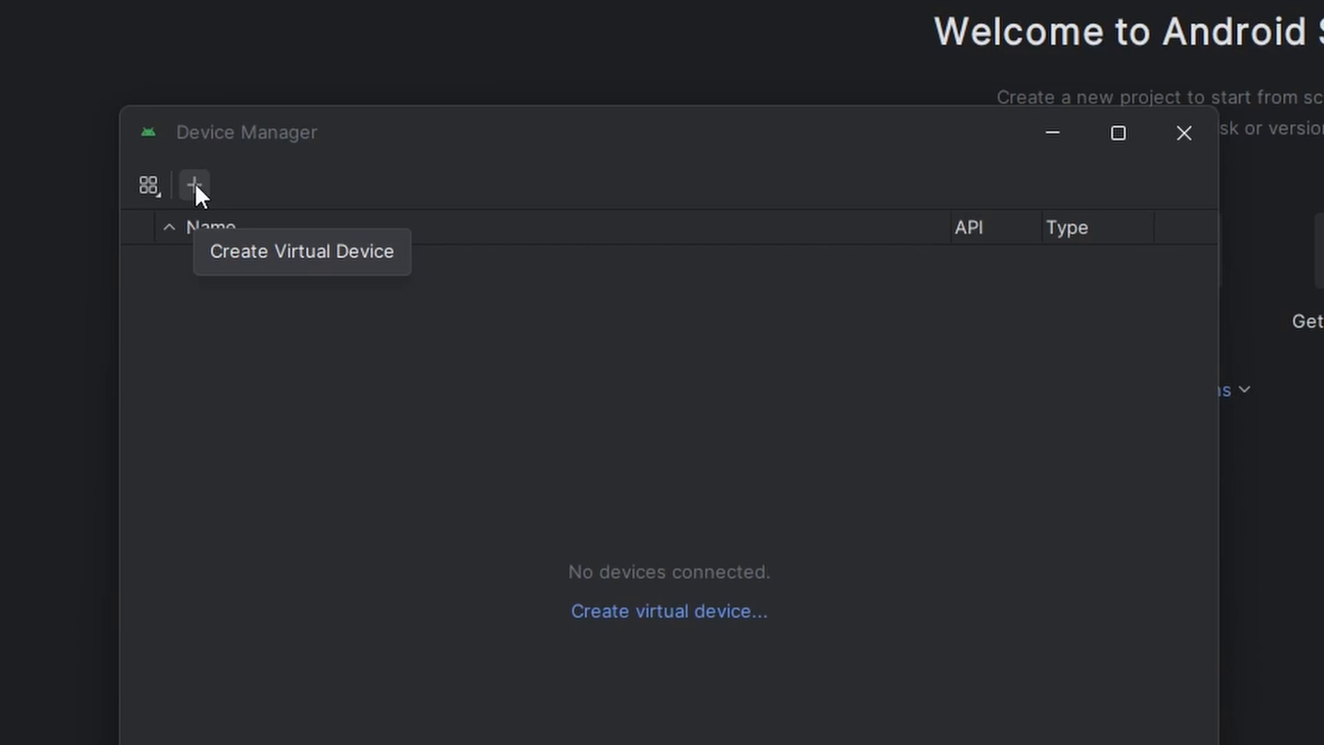
# Begin a new virtual device, reaching the phone hardware definition list.
pyautogui.click(193, 184)
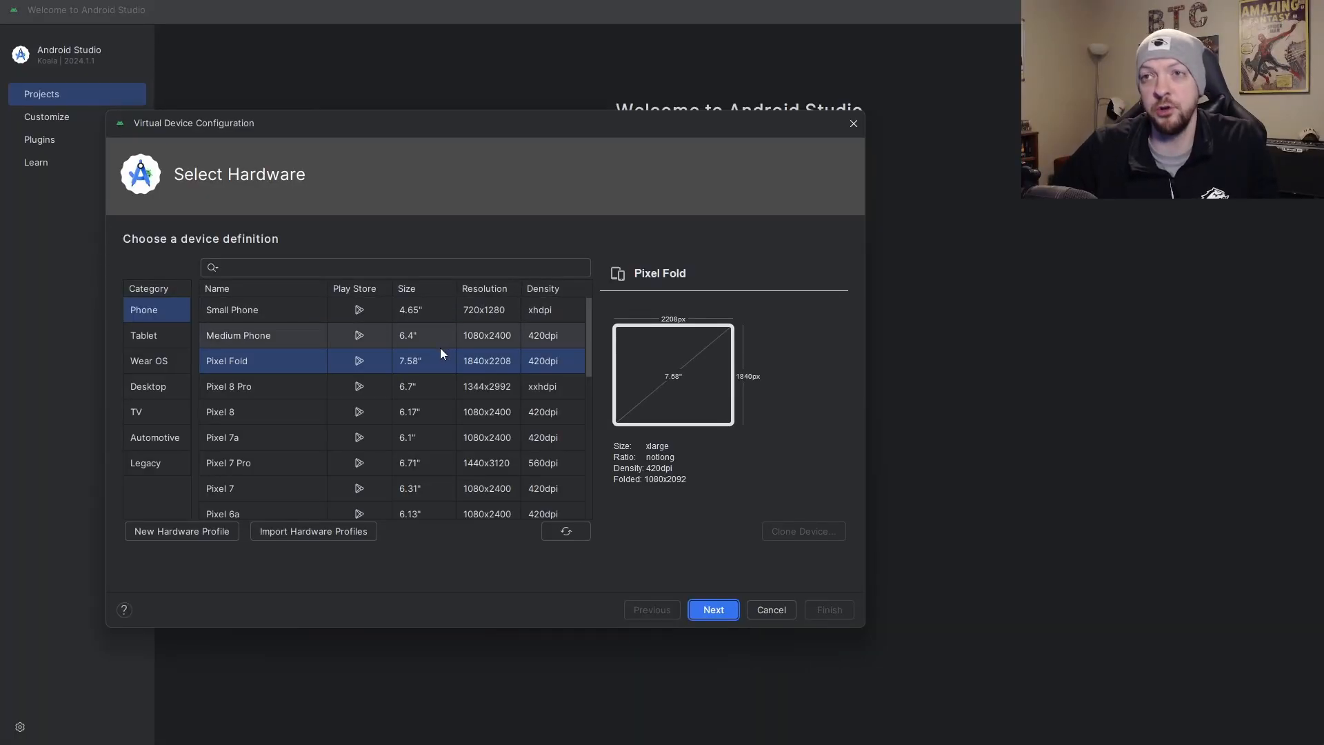
pyautogui.moveTo(311, 434)
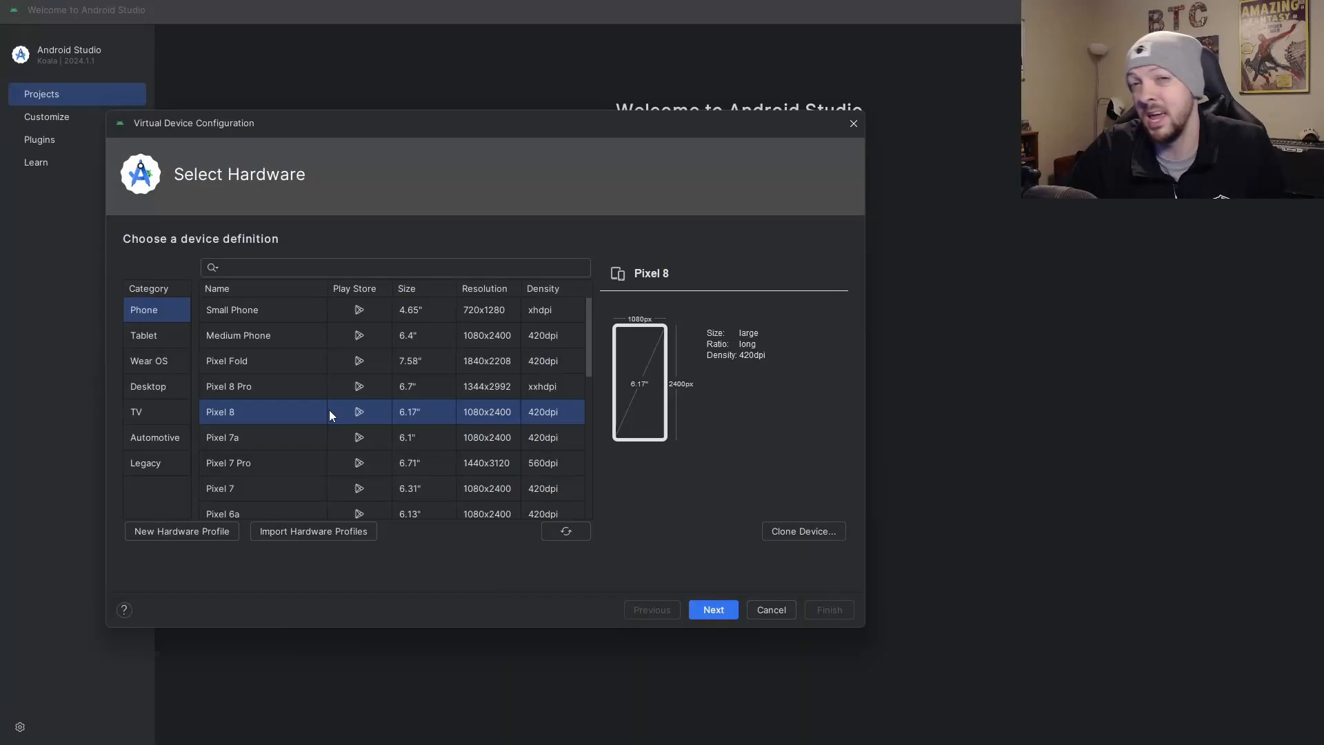
pyautogui.moveTo(343, 414)
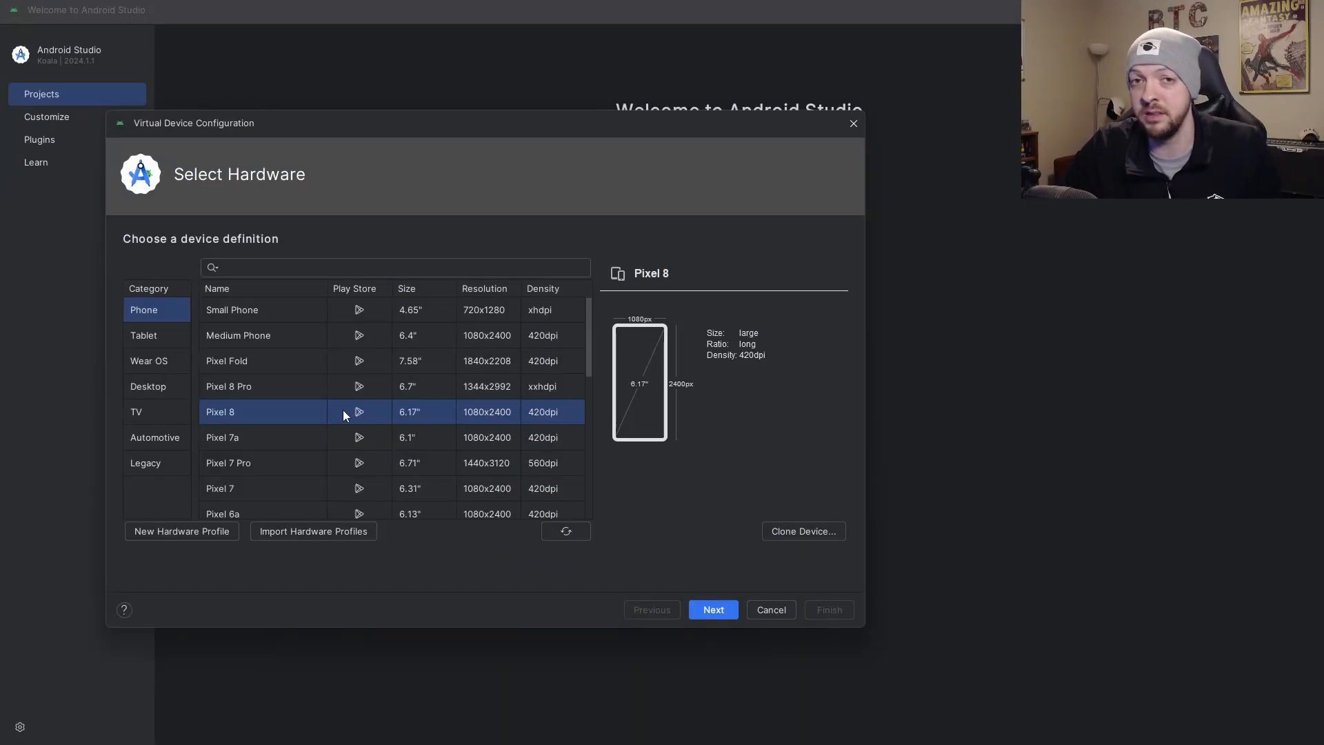
pyautogui.moveTo(383, 420)
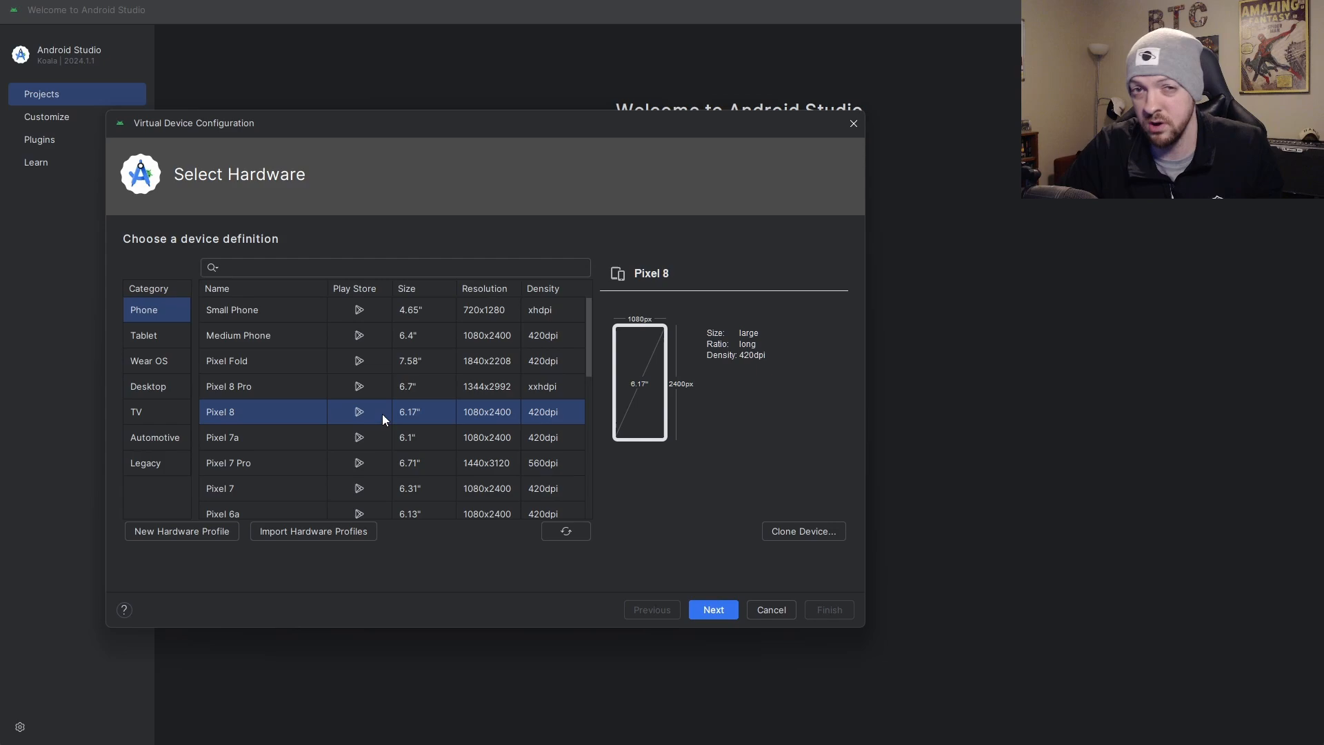
pyautogui.moveTo(388, 426)
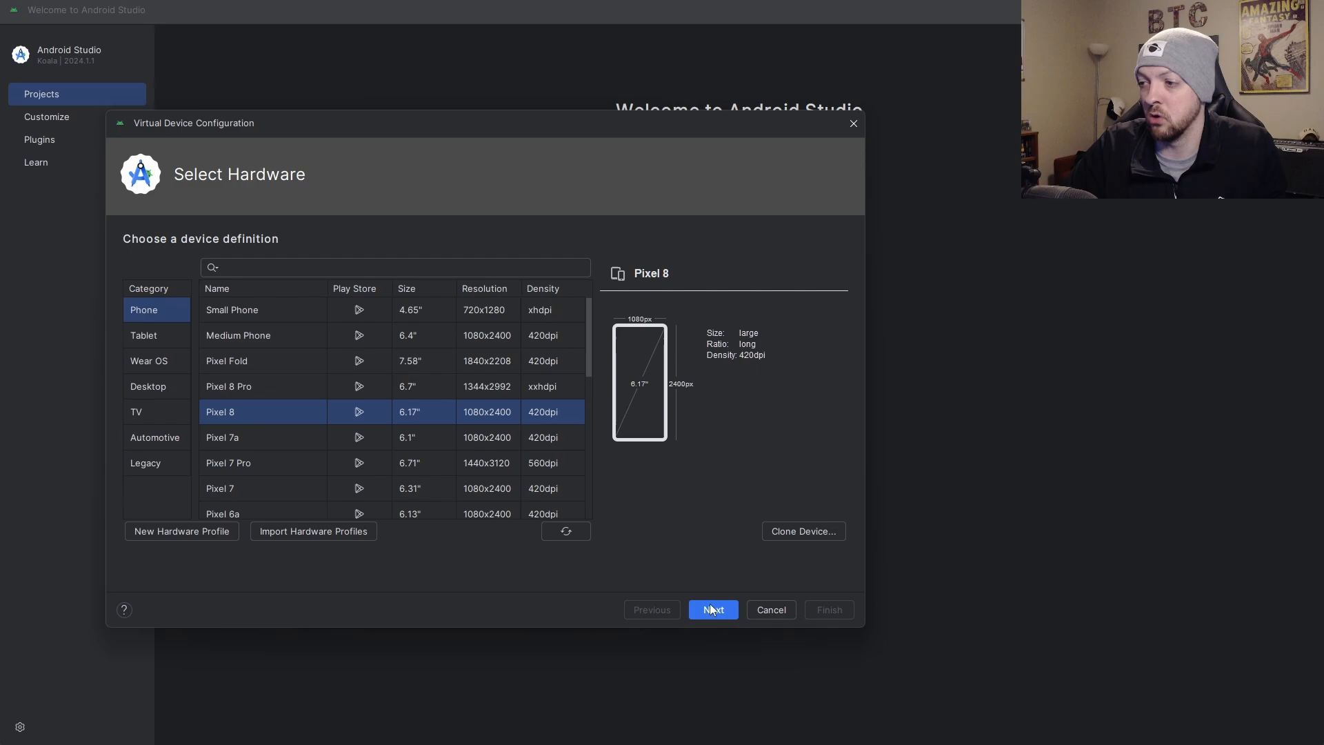
# Continue to system images, view API 35 details, then start and cancel the Android 11 download.
pyautogui.click(711, 609)
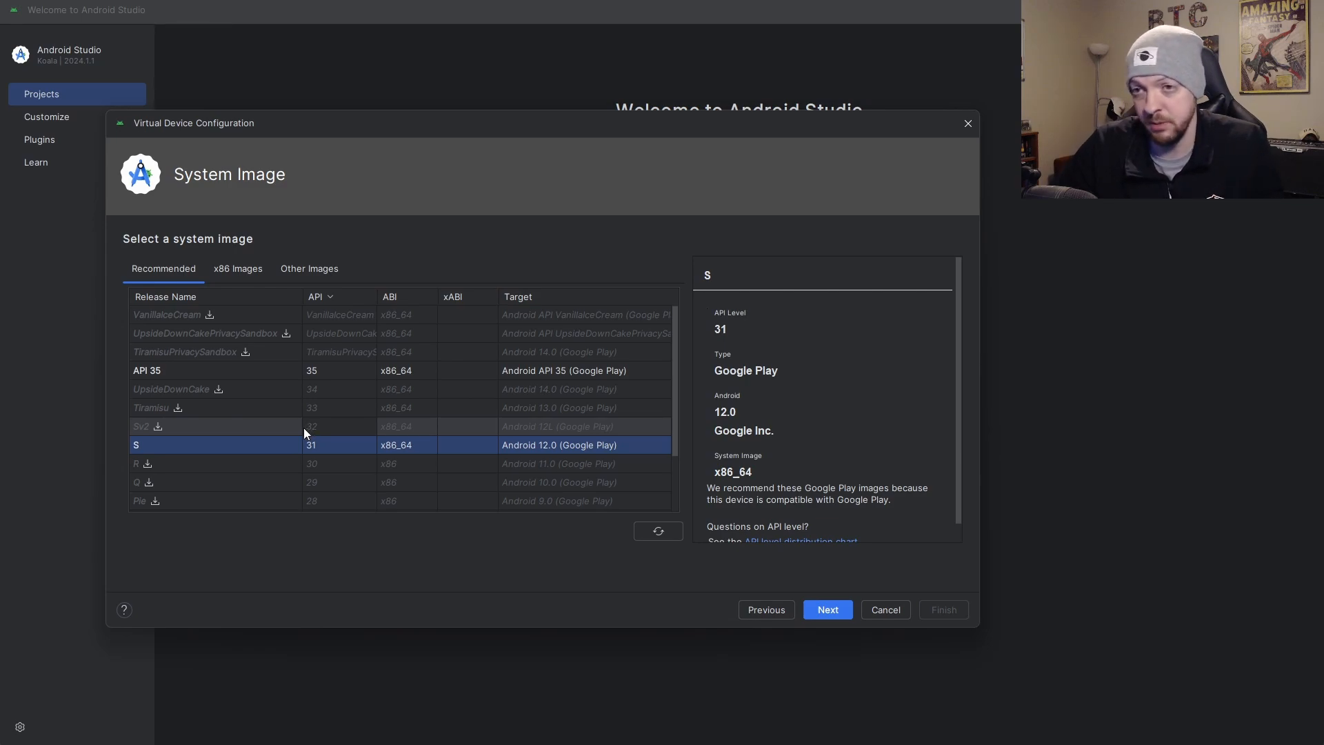
pyautogui.moveTo(282, 329)
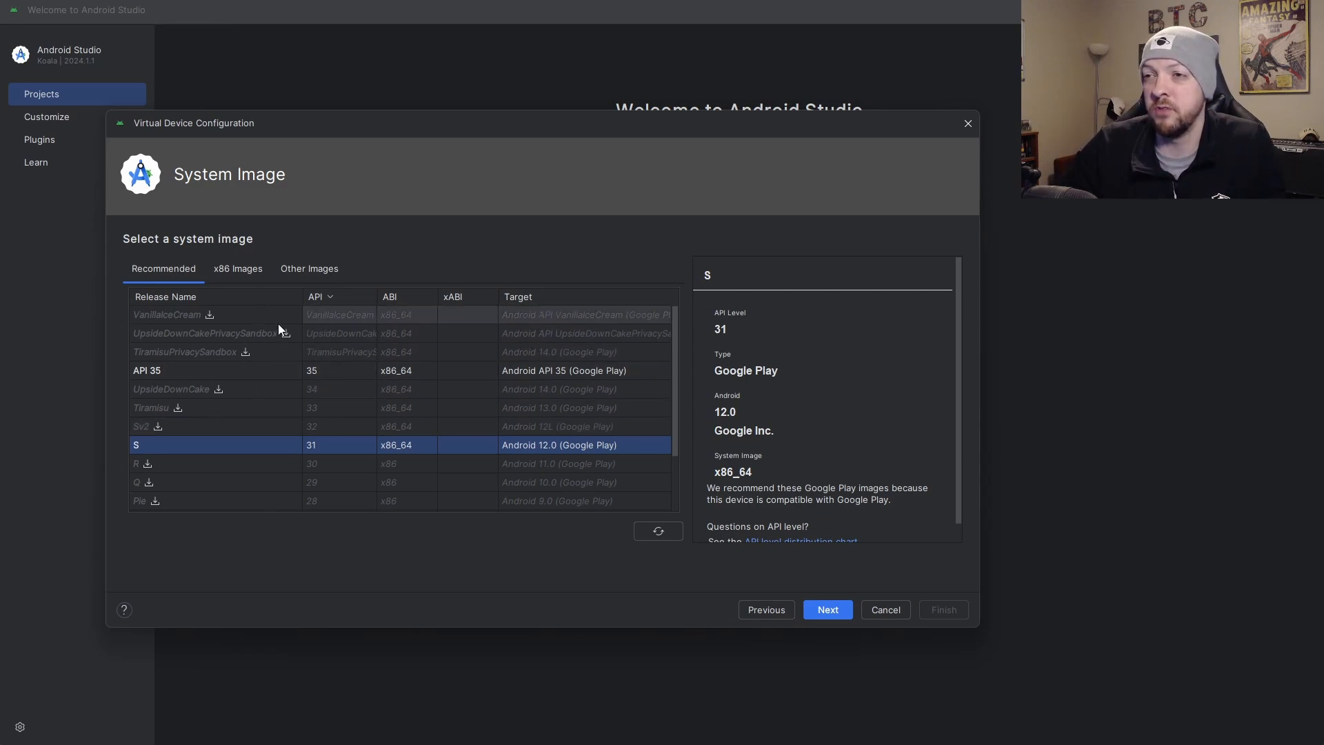
pyautogui.moveTo(280, 320)
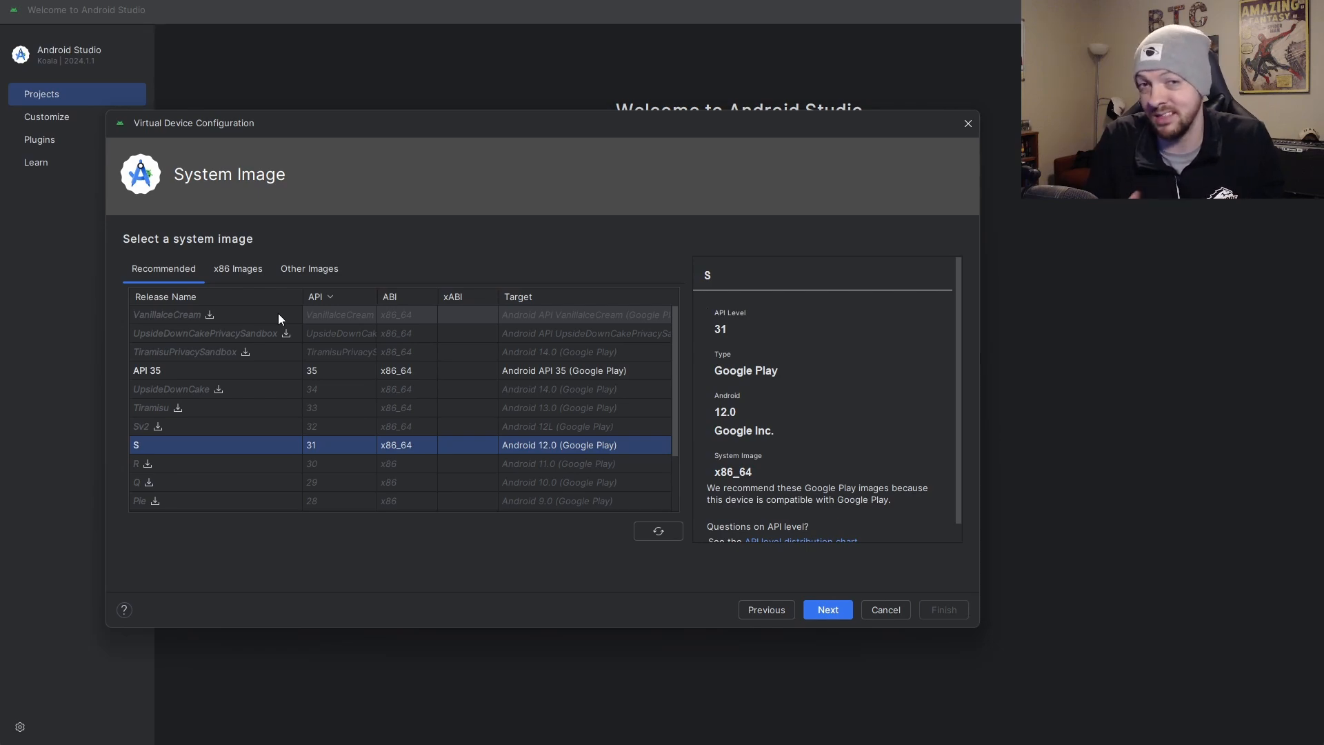
pyautogui.moveTo(203, 452)
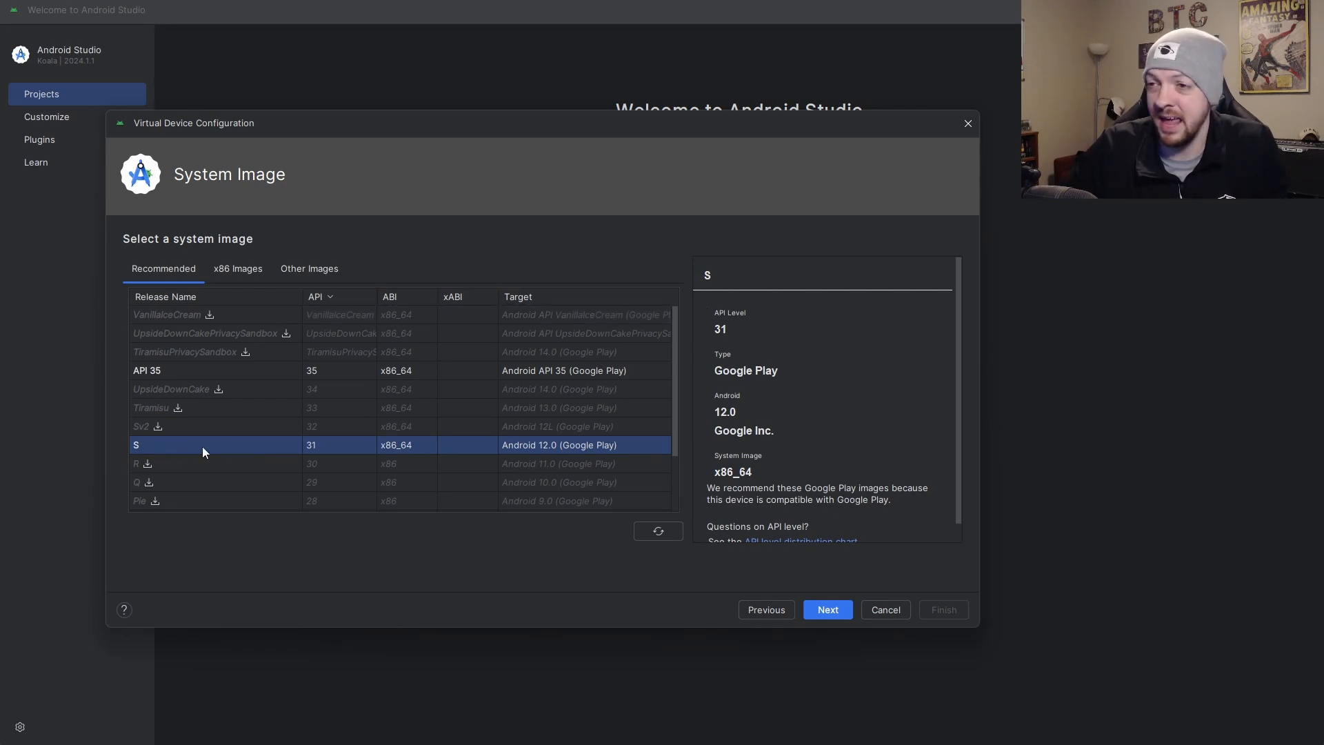
pyautogui.moveTo(324, 448)
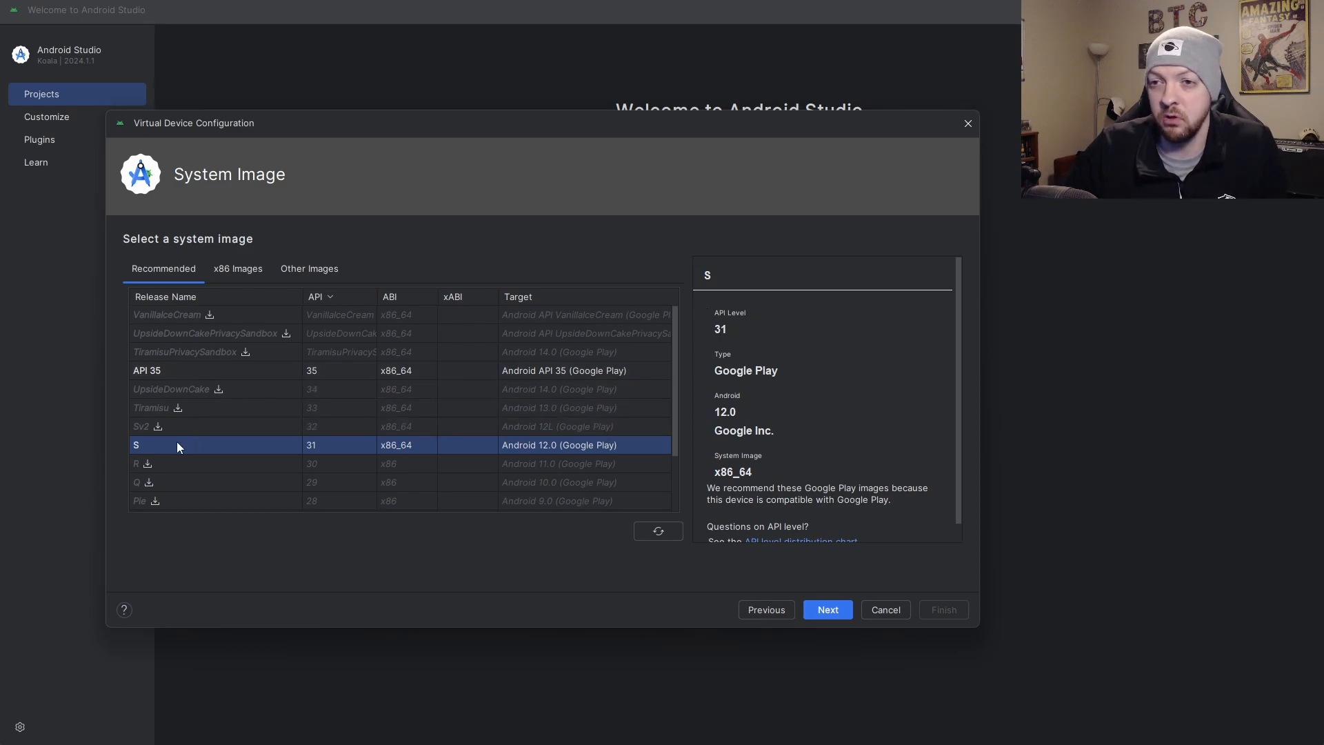
pyautogui.click(147, 370)
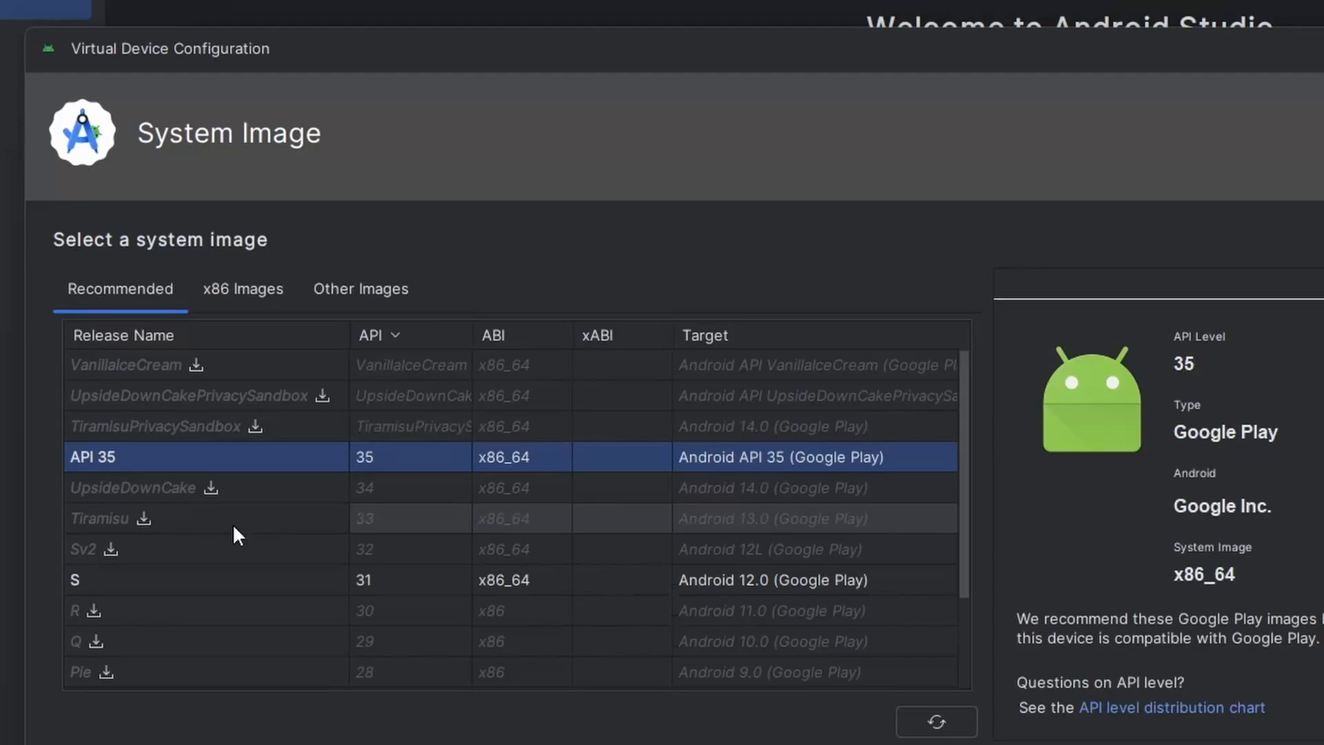
pyautogui.moveTo(150, 572)
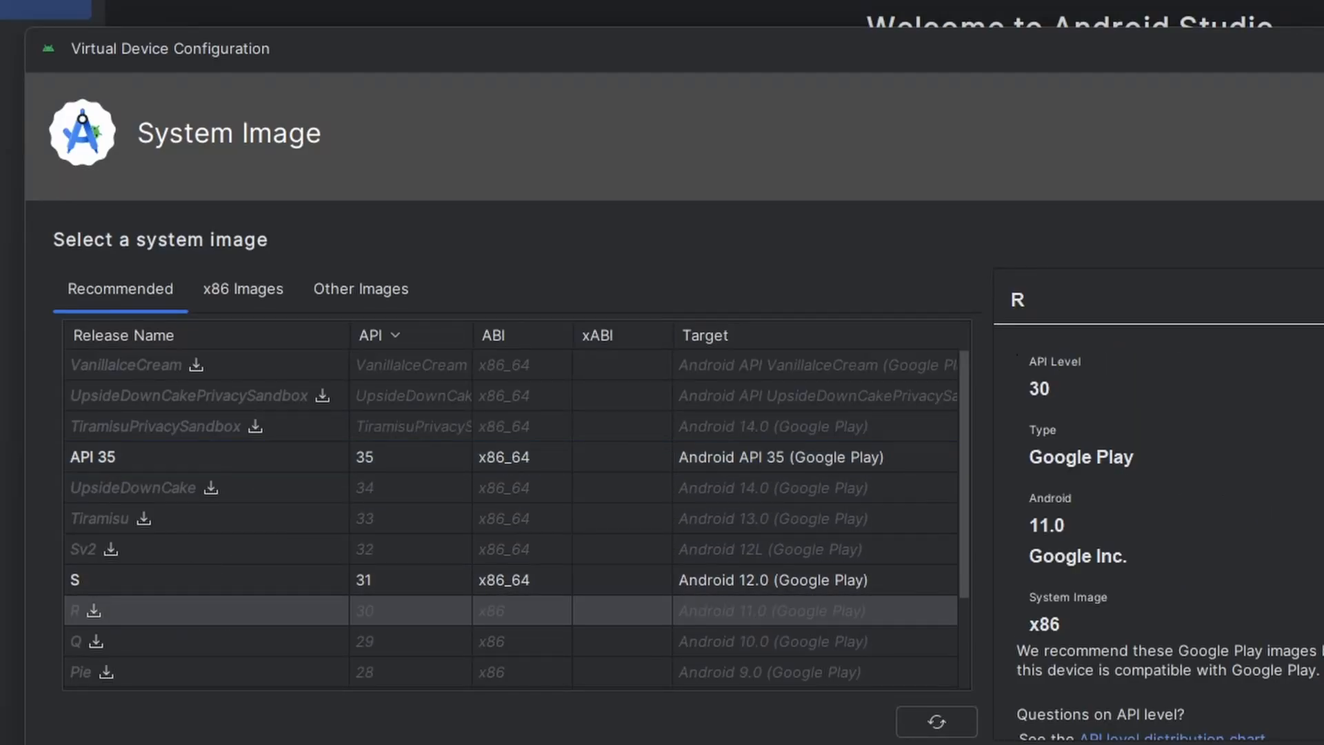
pyautogui.moveTo(116, 627)
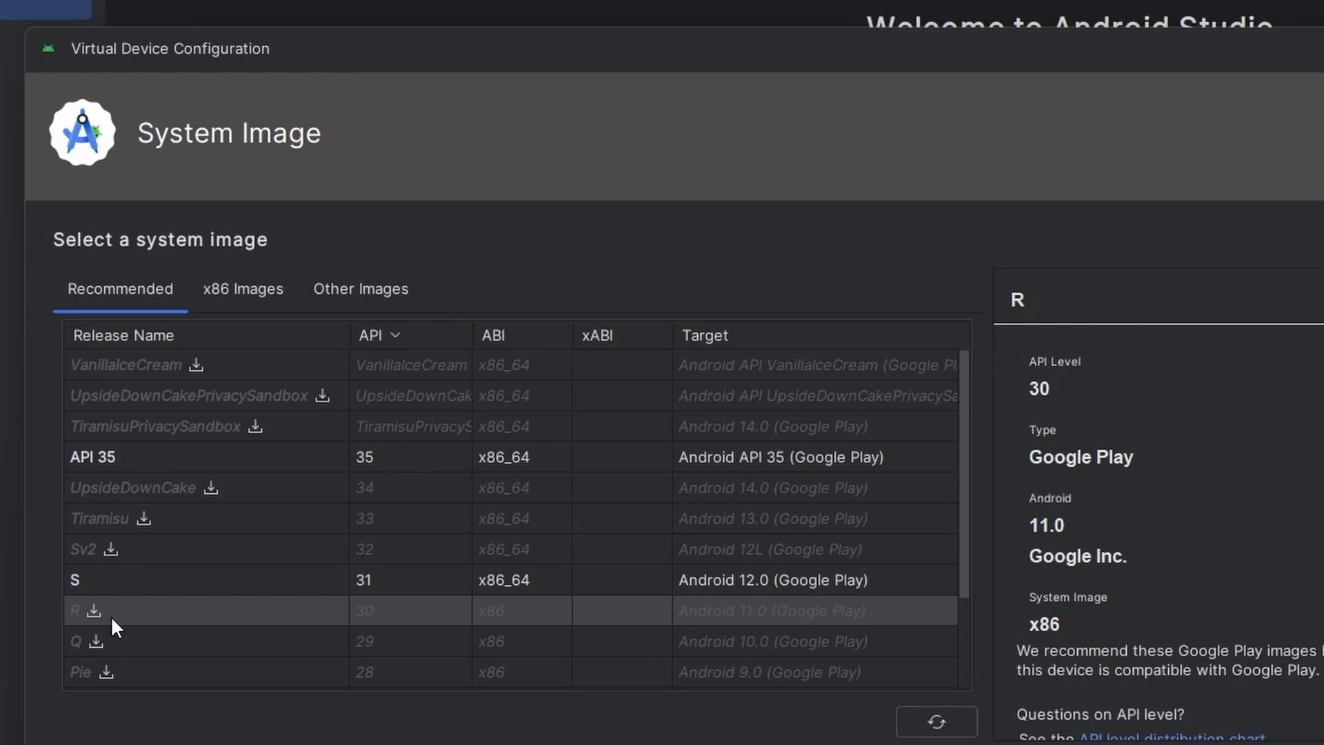
pyautogui.moveTo(91, 624)
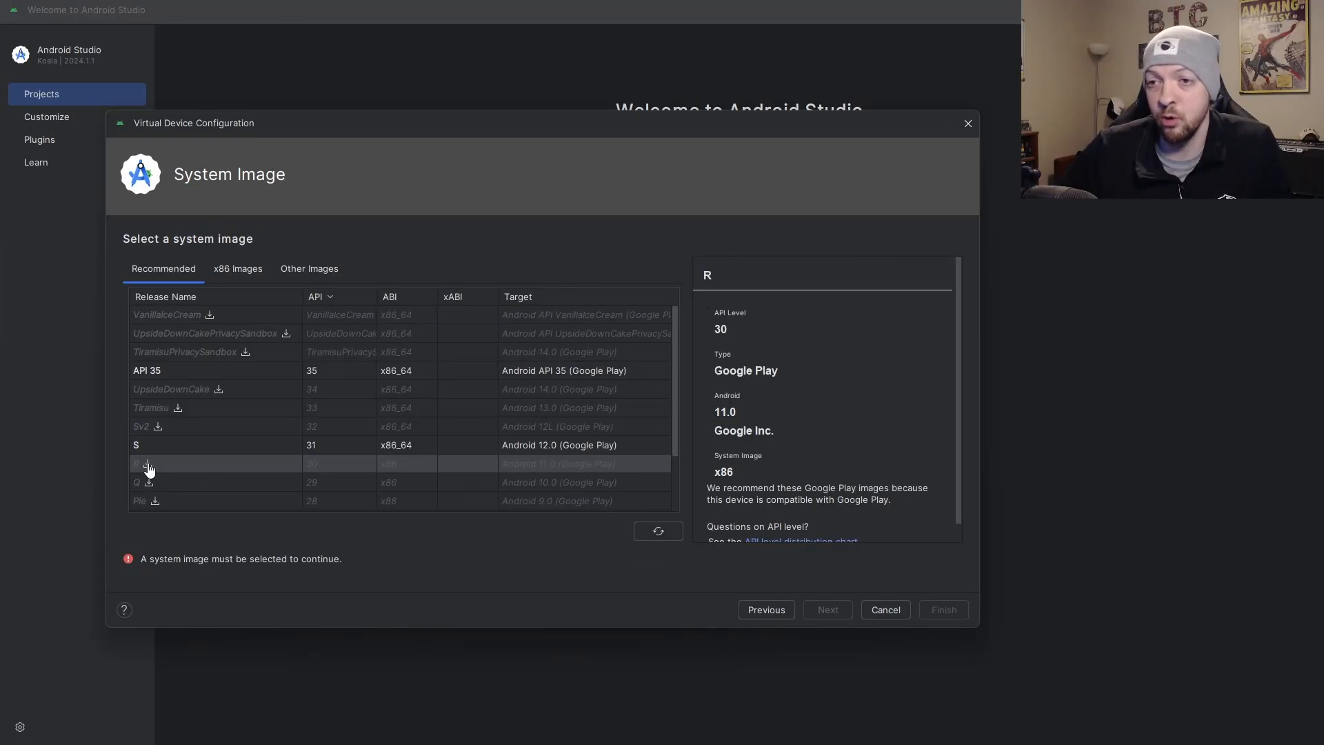
pyautogui.click(147, 464)
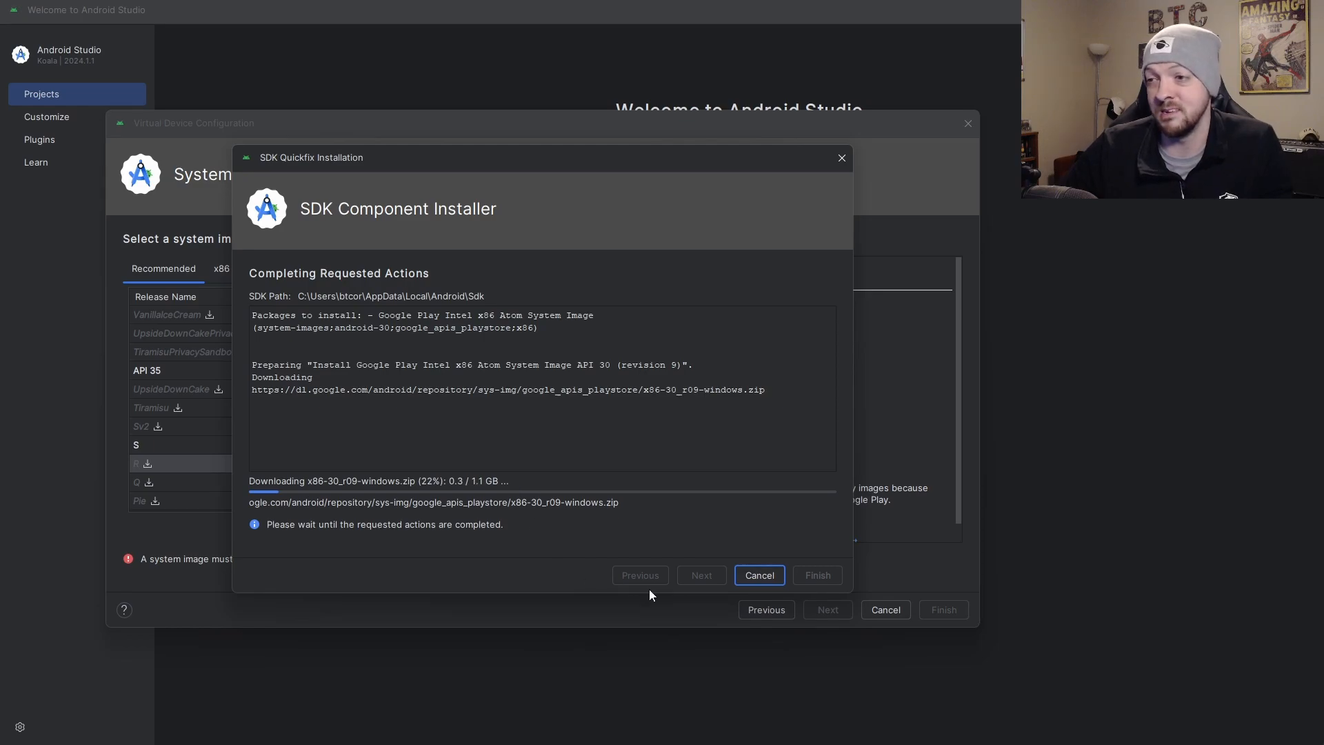
pyautogui.click(757, 575)
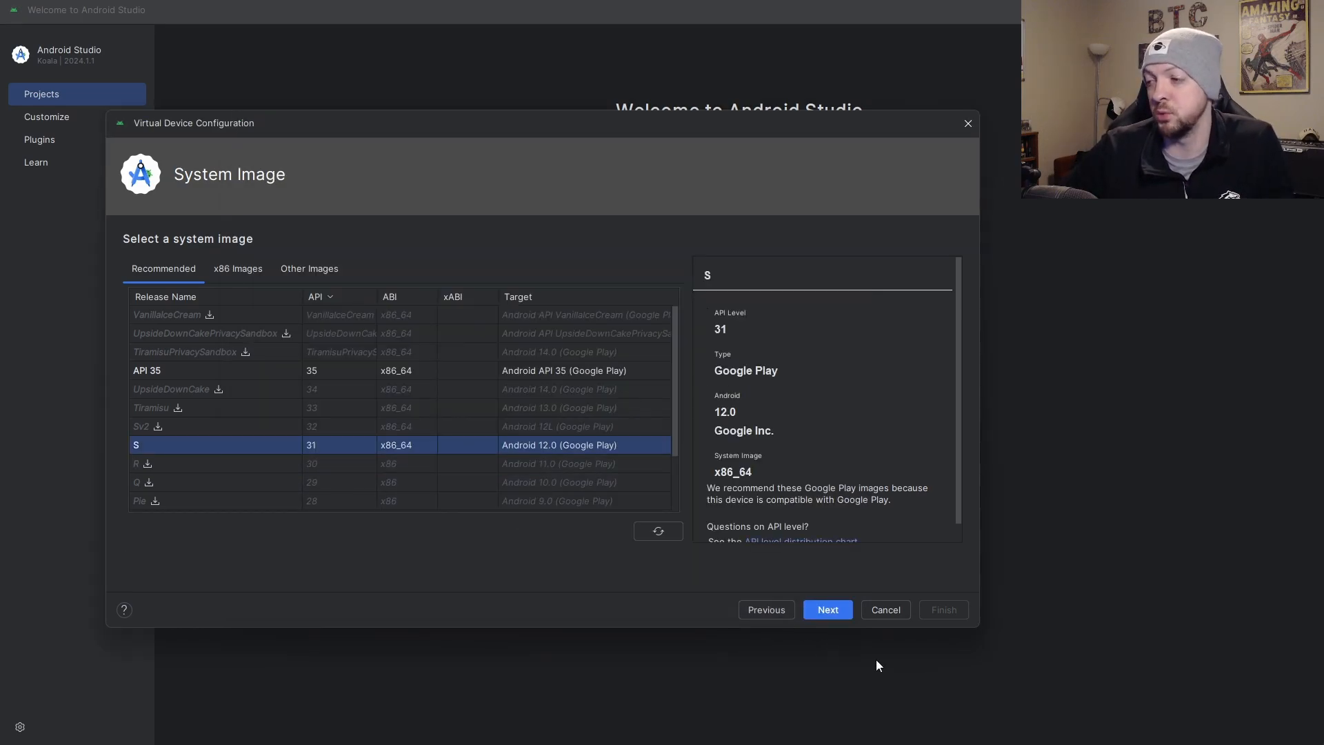
# Finish the Pixel 8 API 31 device with portrait orientation and launch its emulator.
pyautogui.click(826, 609)
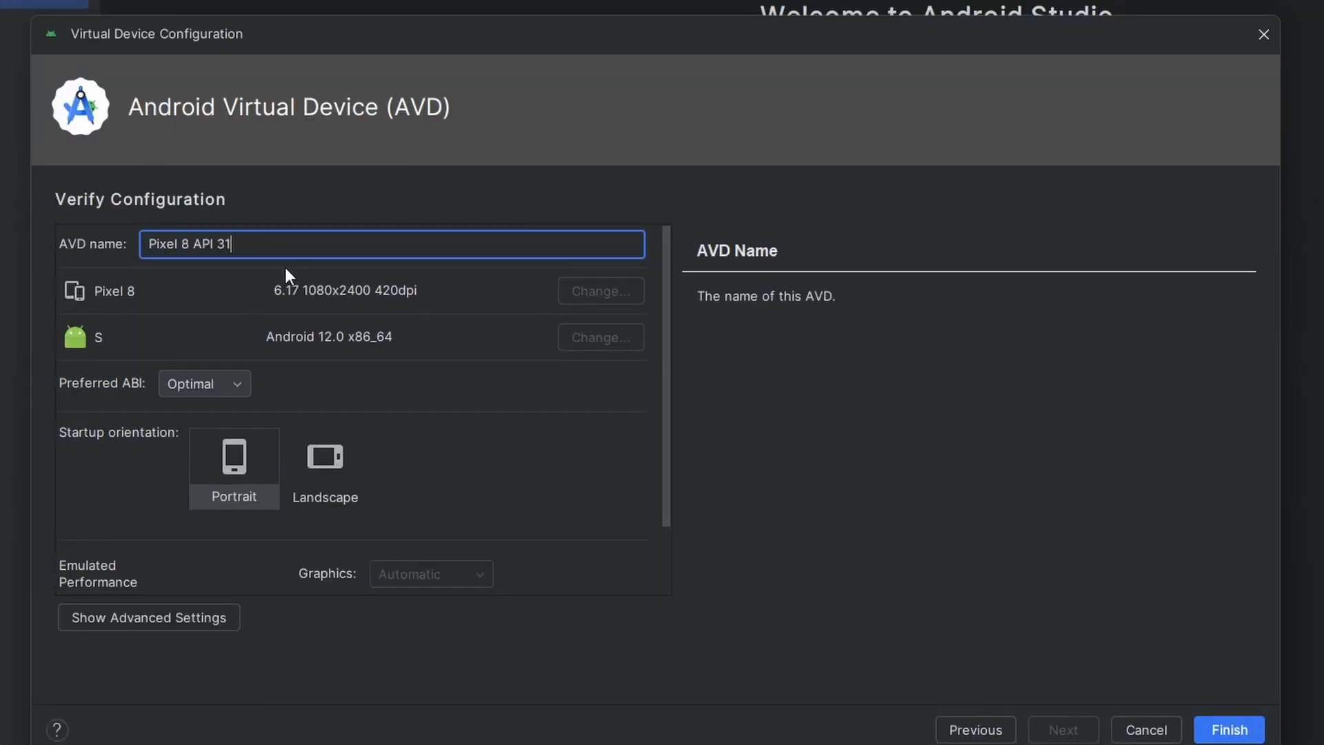
pyautogui.click(324, 457)
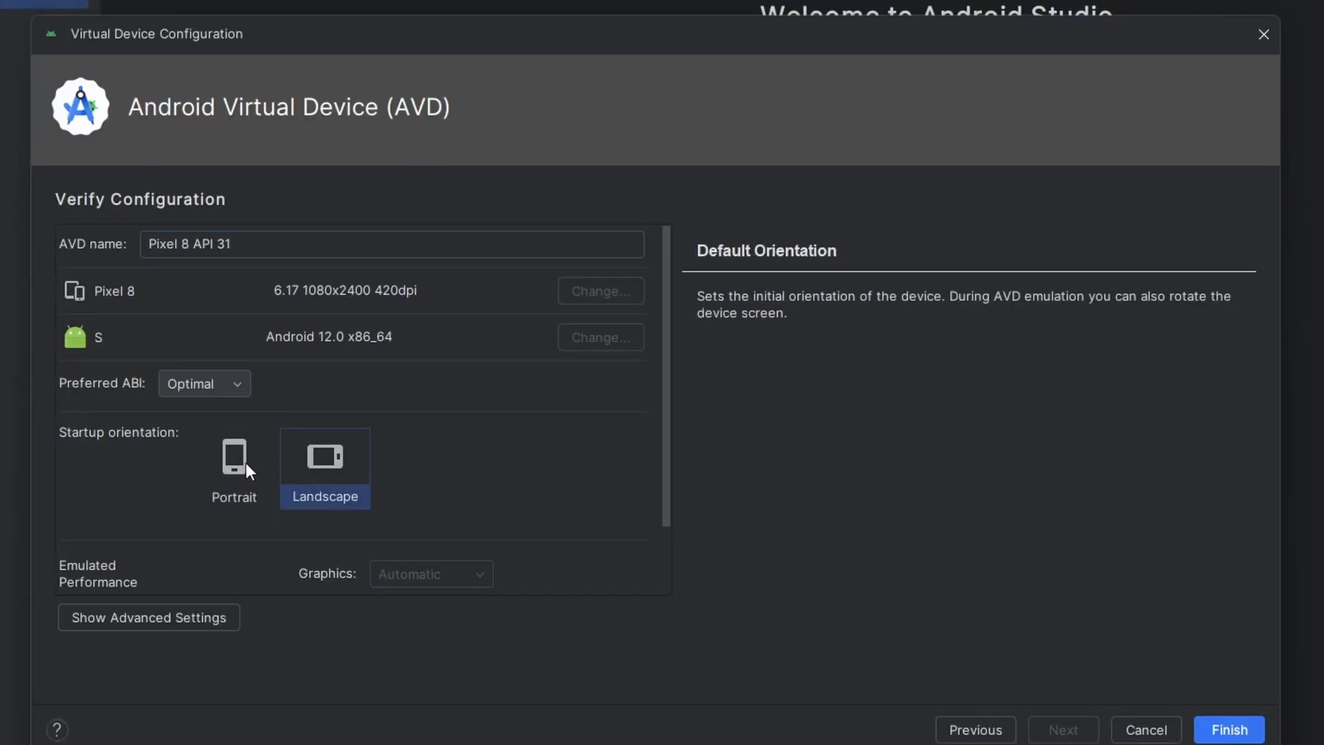
pyautogui.click(234, 459)
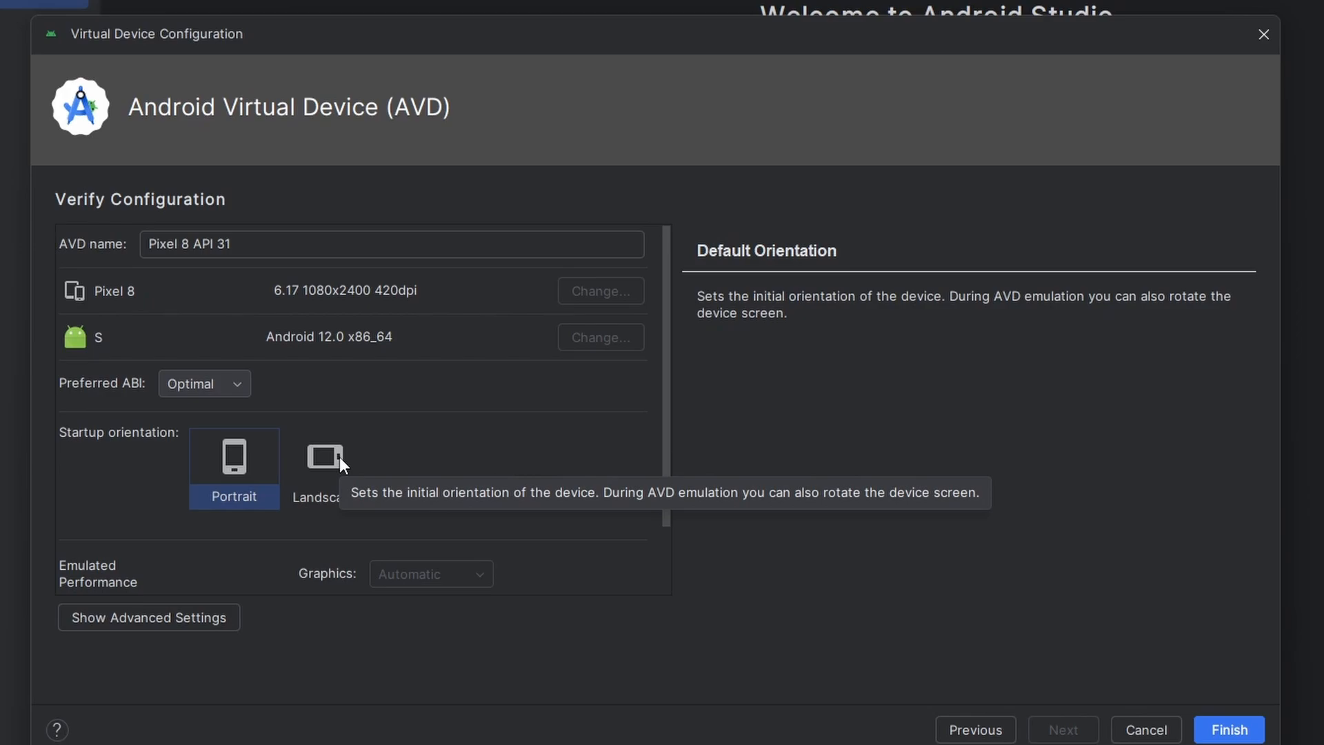
pyautogui.moveTo(1028, 667)
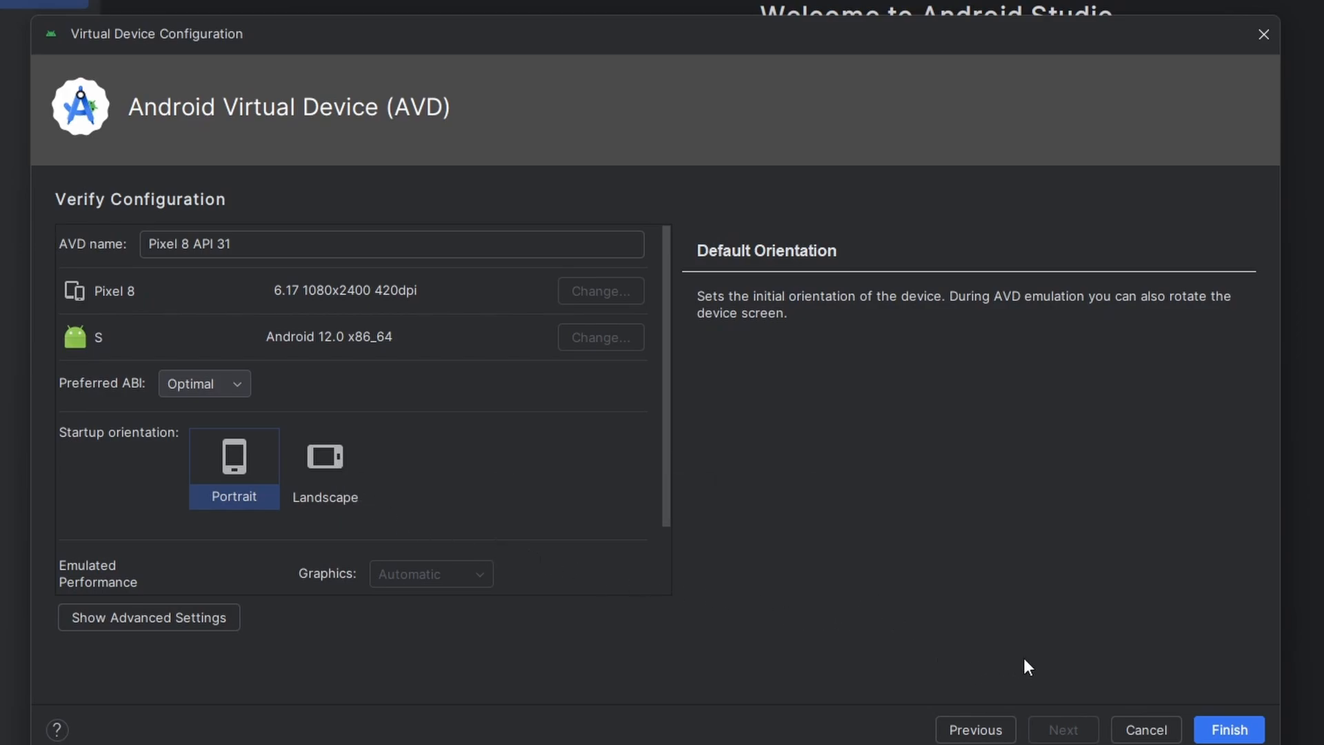
pyautogui.click(1229, 729)
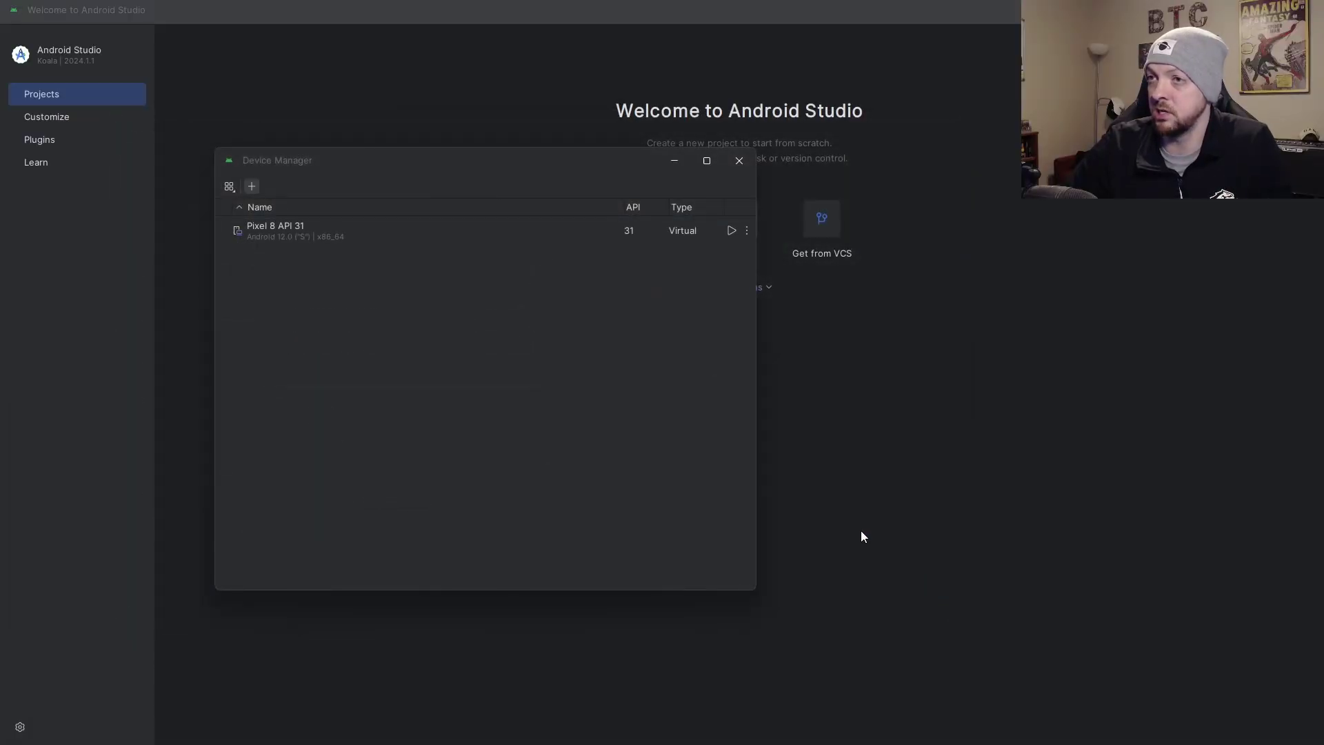
pyautogui.moveTo(728, 245)
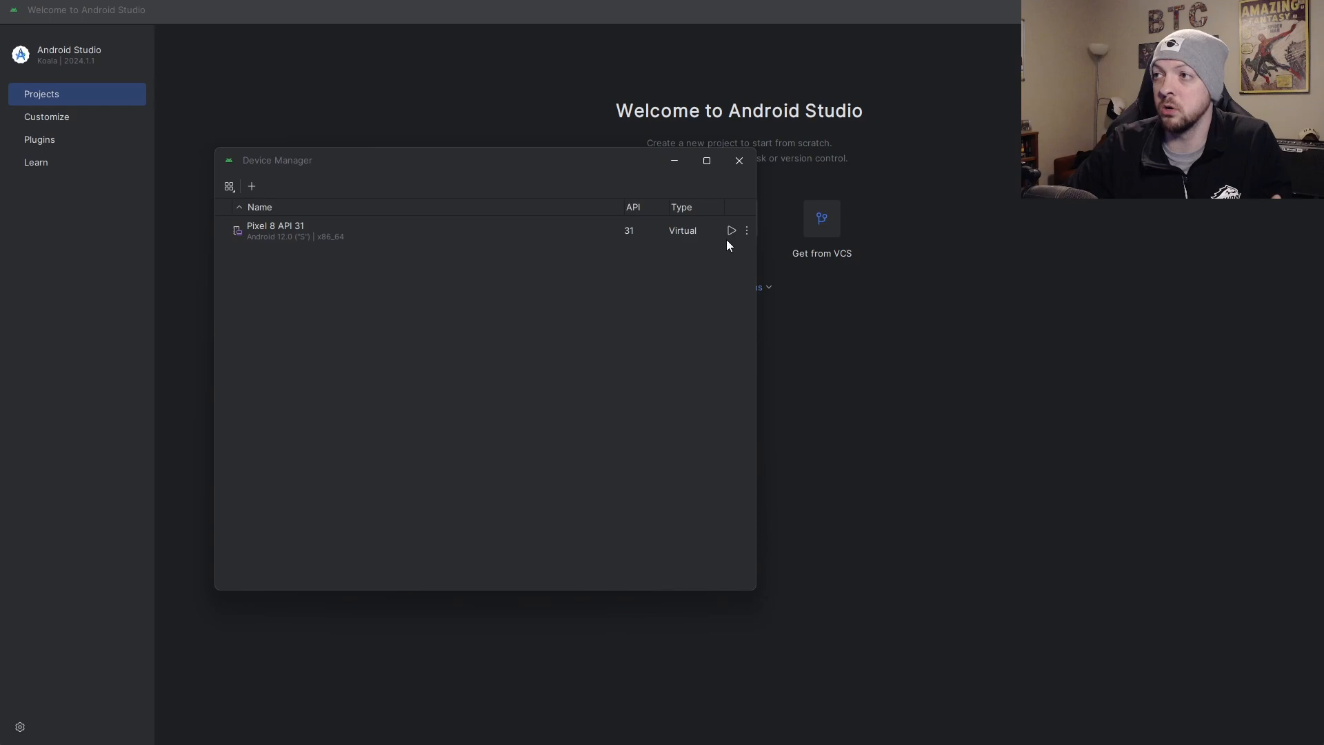
pyautogui.click(731, 231)
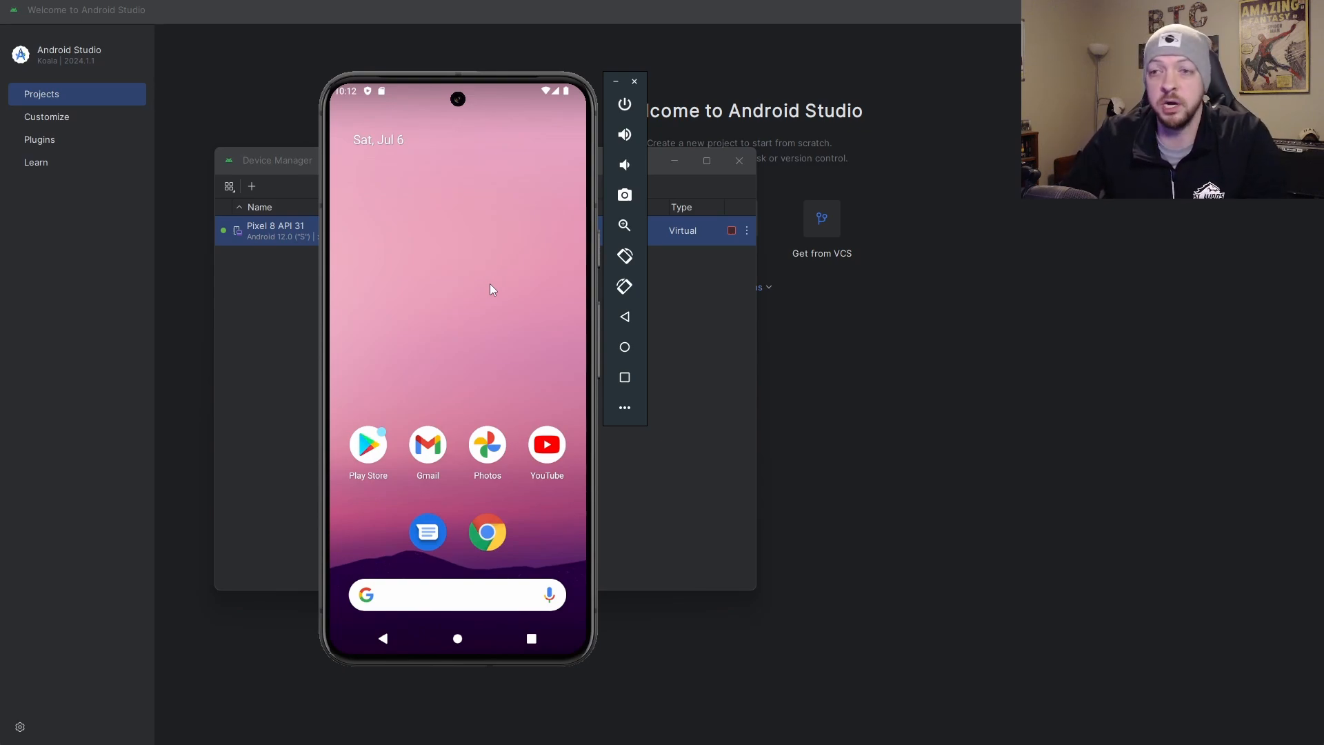
# Open the emulator's app drawer, then return to the phone's home screen.
pyautogui.click(367, 444)
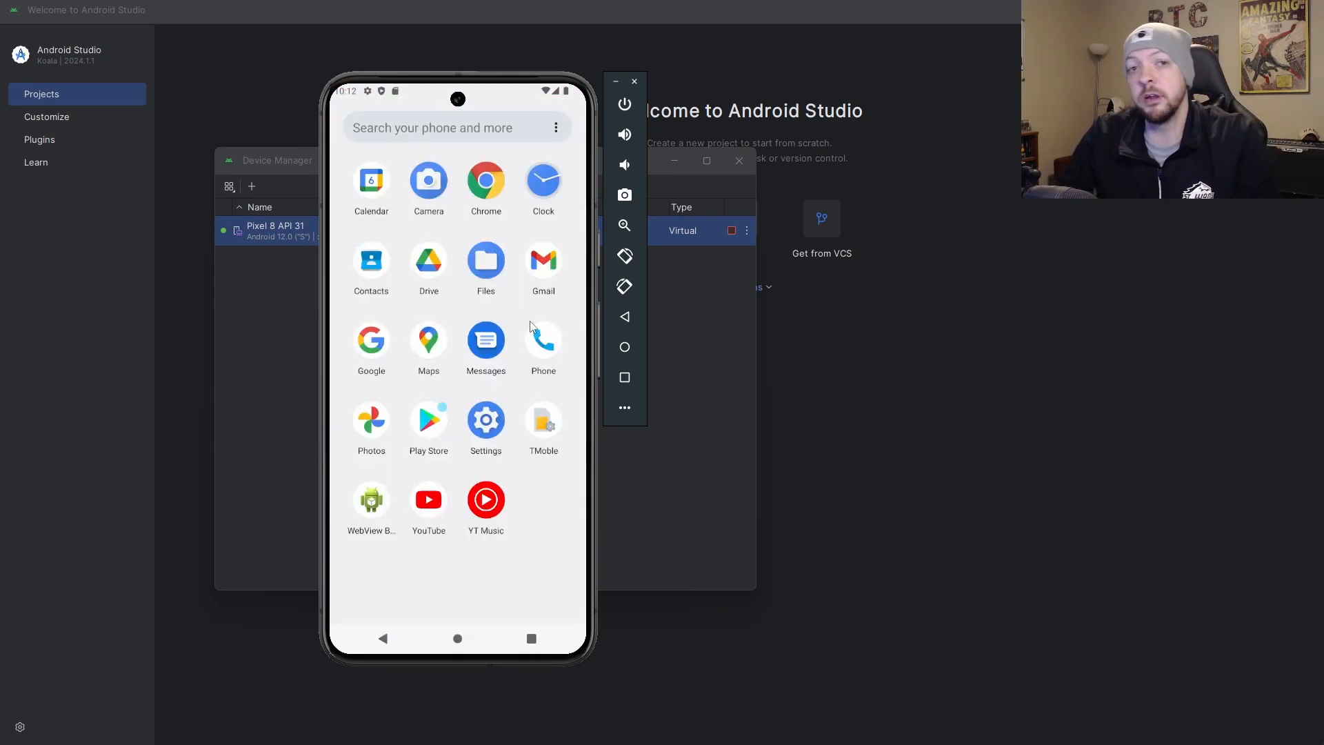
pyautogui.click(457, 639)
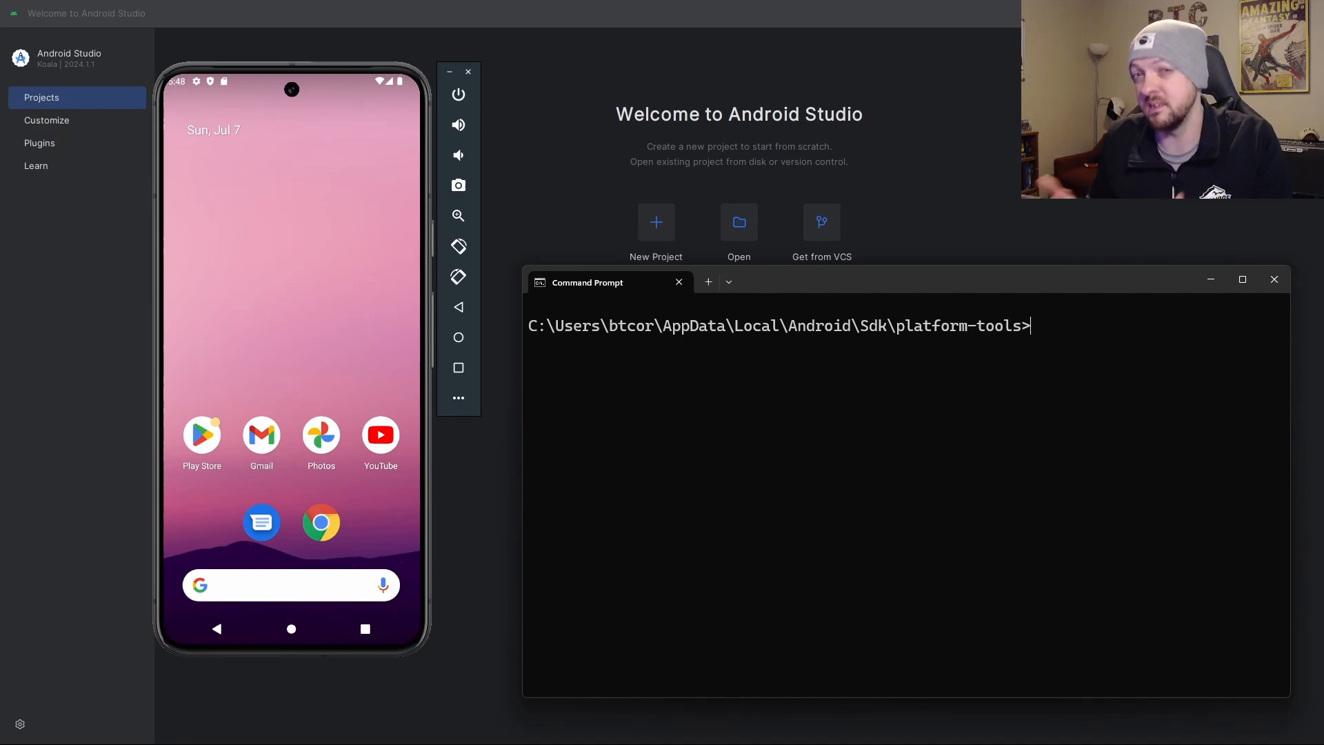
pyautogui.moveTo(1121, 281)
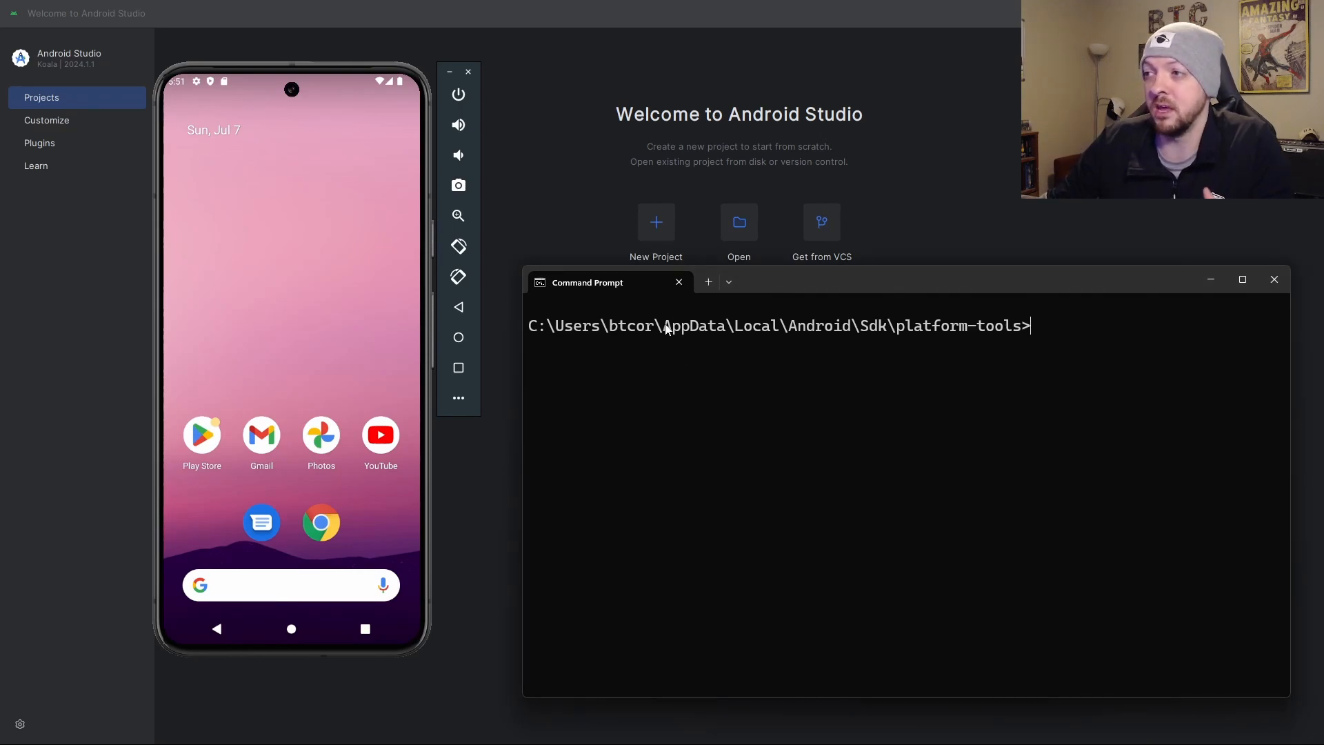
# Highlight the Local part of the platform-tools path and point out adb.exe in the listing.
pyautogui.doubleClick(692, 324)
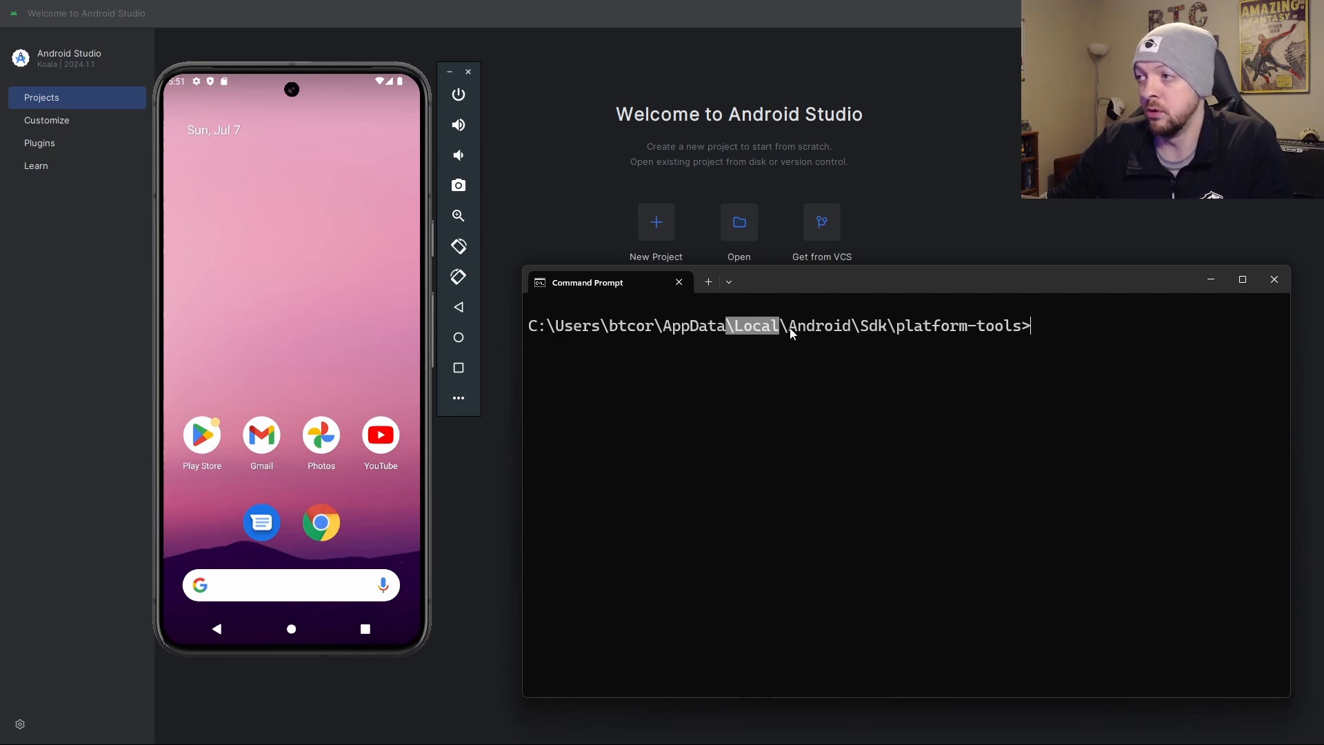
pyautogui.click(1241, 279)
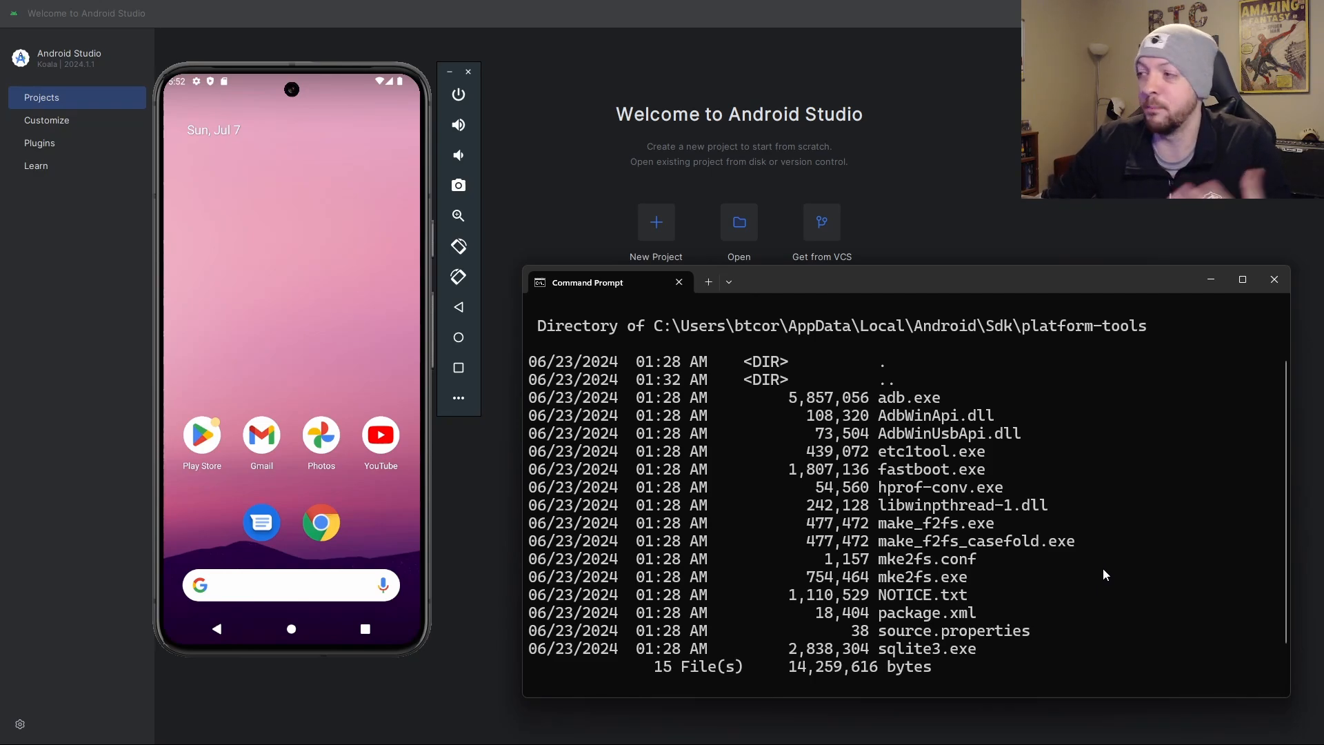
pyautogui.click(1242, 279)
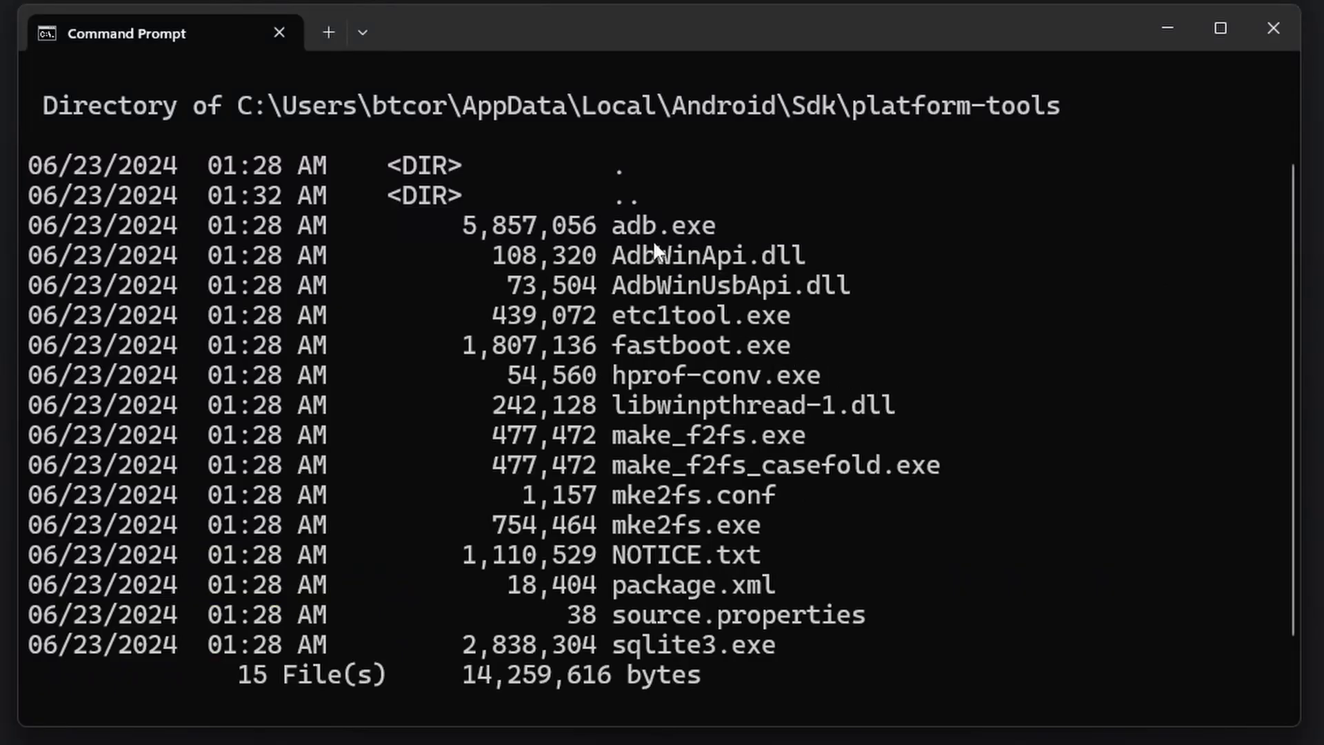
pyautogui.doubleClick(662, 226)
pyautogui.write('adb devices')
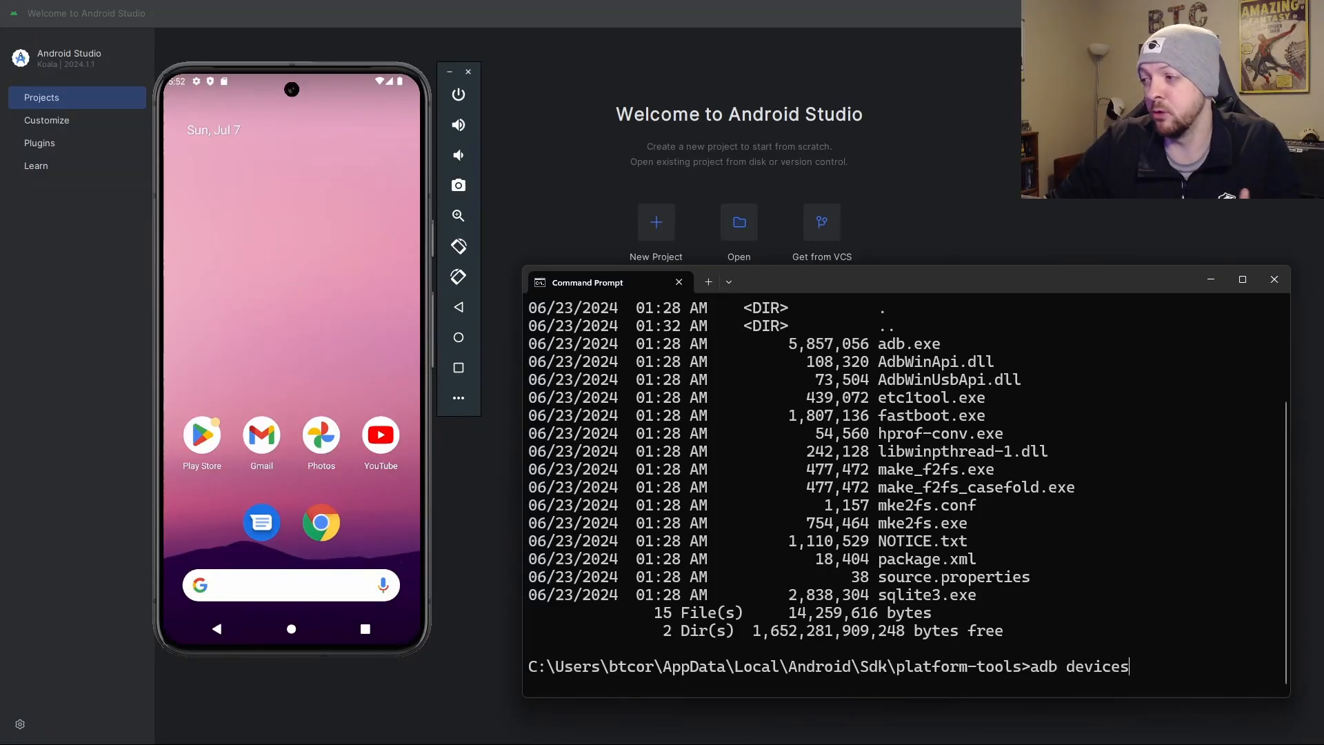
# Run adb devices, then type an example 'adb install <path to apk>' command.
pyautogui.press('Return')
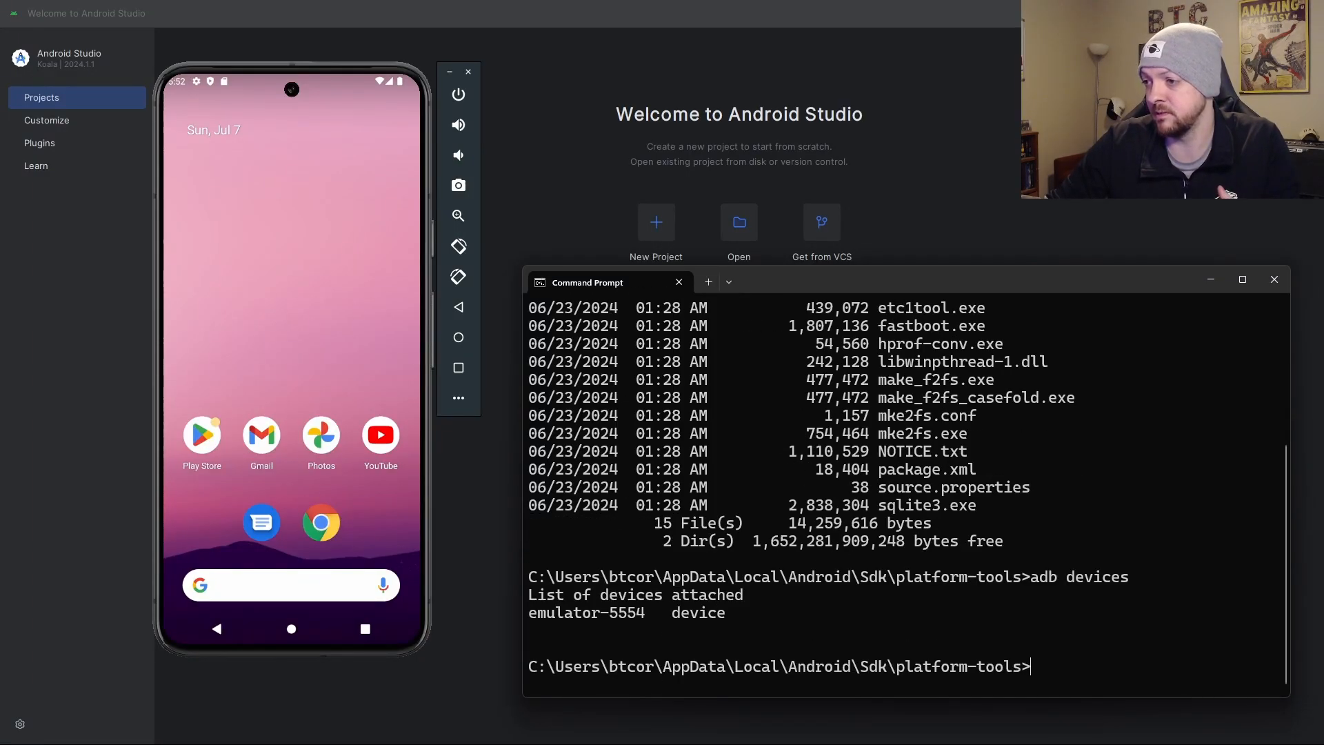
pyautogui.click(1241, 279)
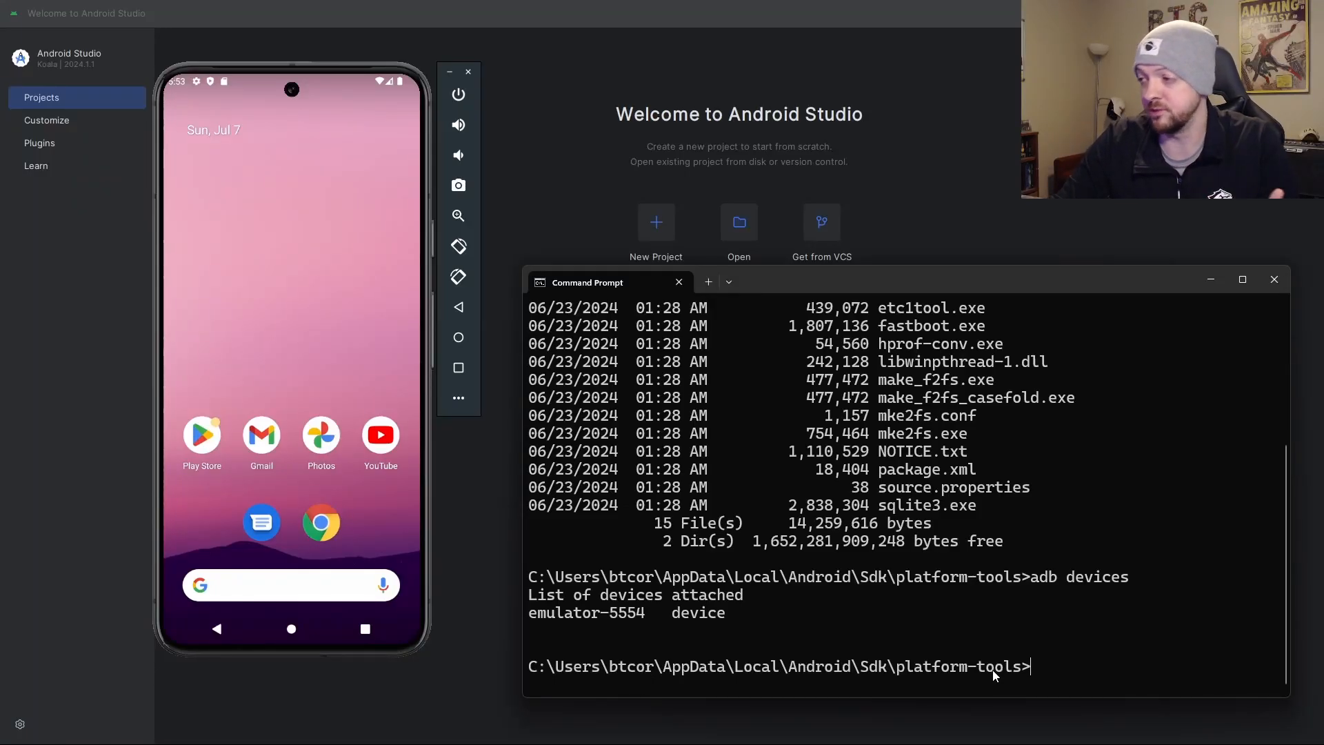
pyautogui.write('adb inst')
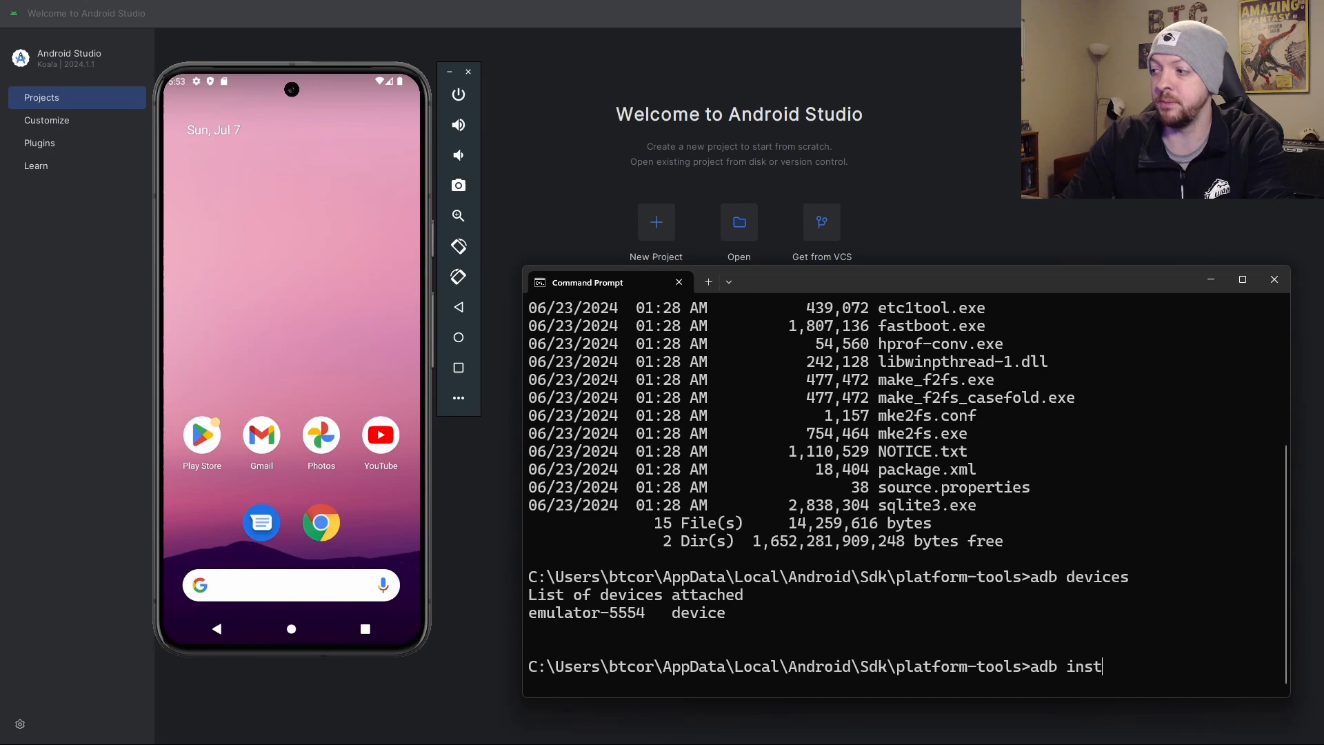
pyautogui.write('all <path to apk>')
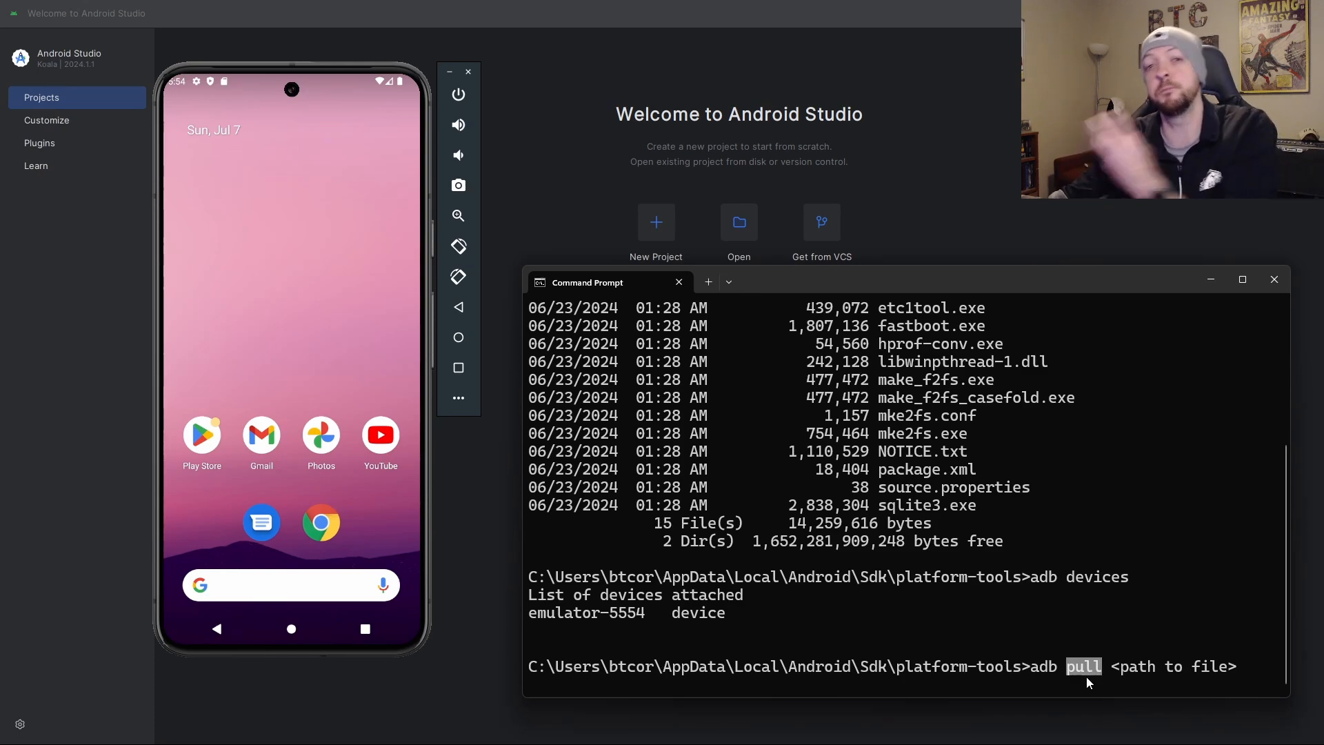
pyautogui.moveTo(1105, 692)
pyautogui.write('adb shell')
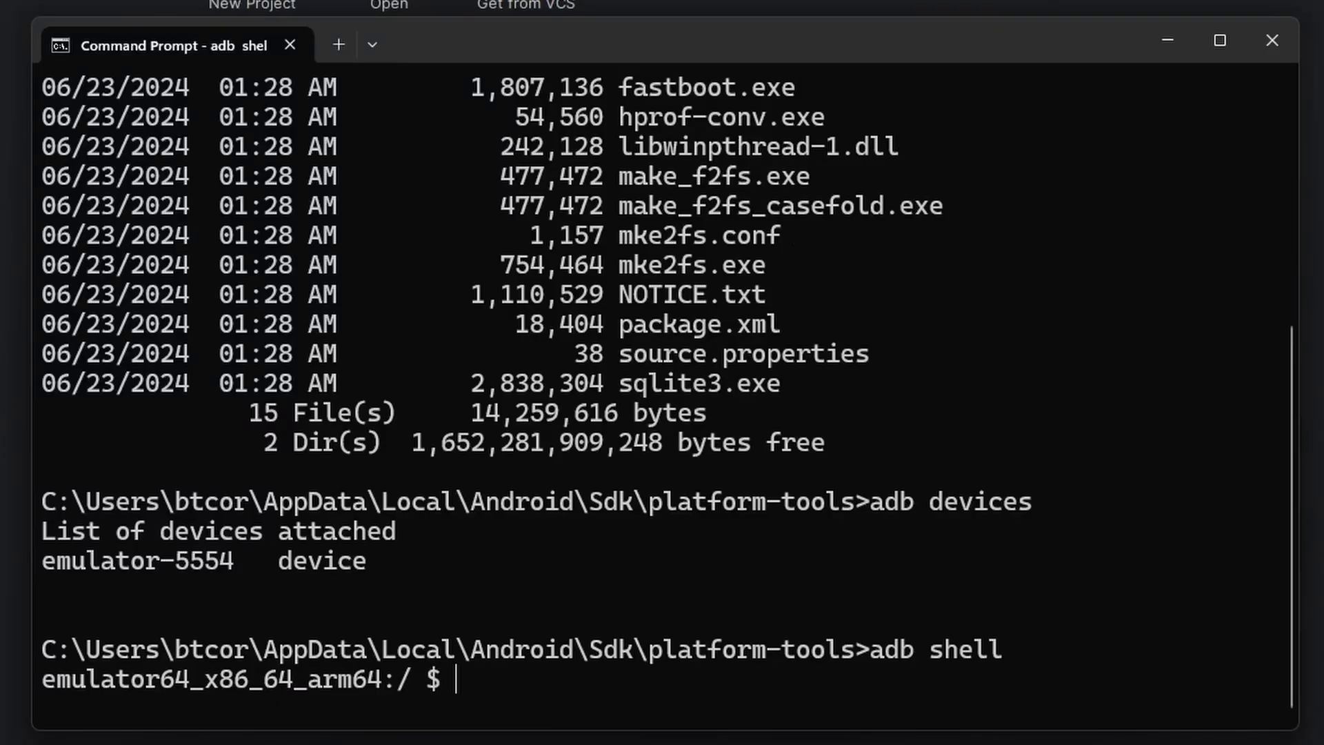
pyautogui.moveTo(643, 705)
pyautogui.write('whoami')
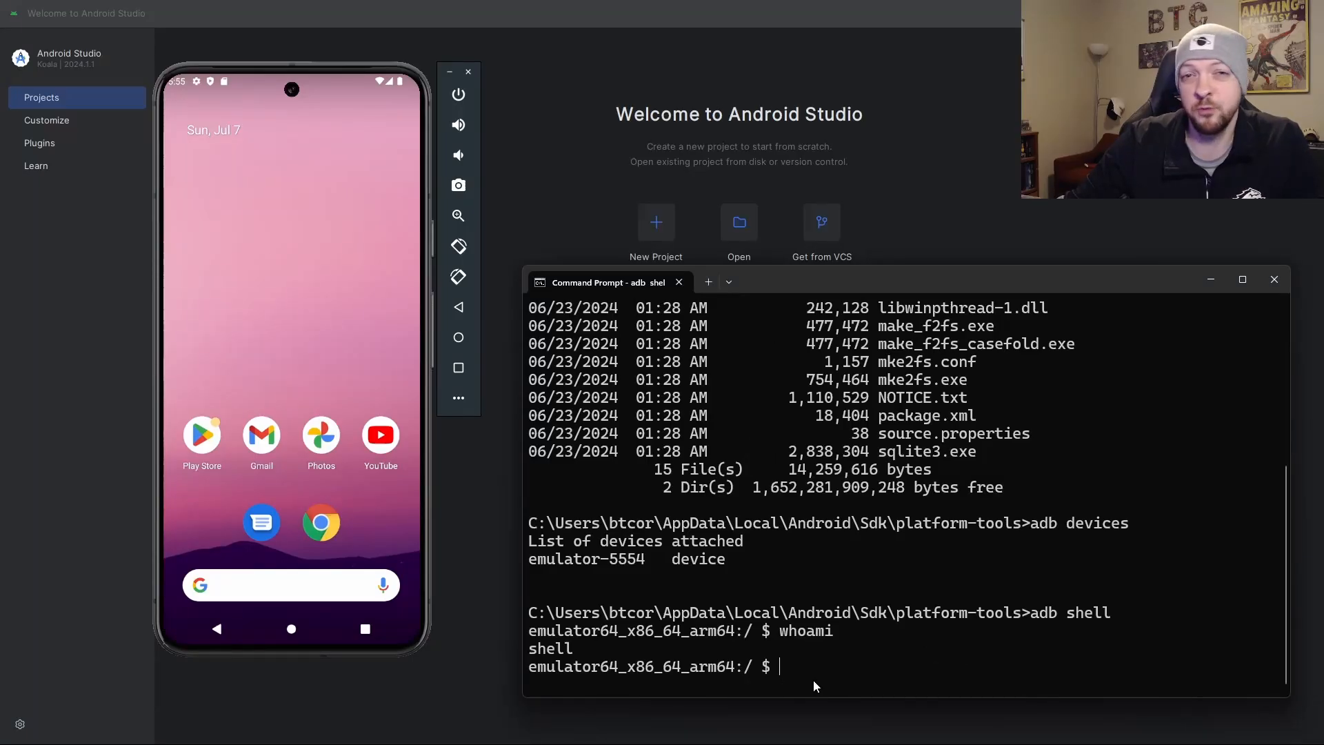
pyautogui.moveTo(815, 684)
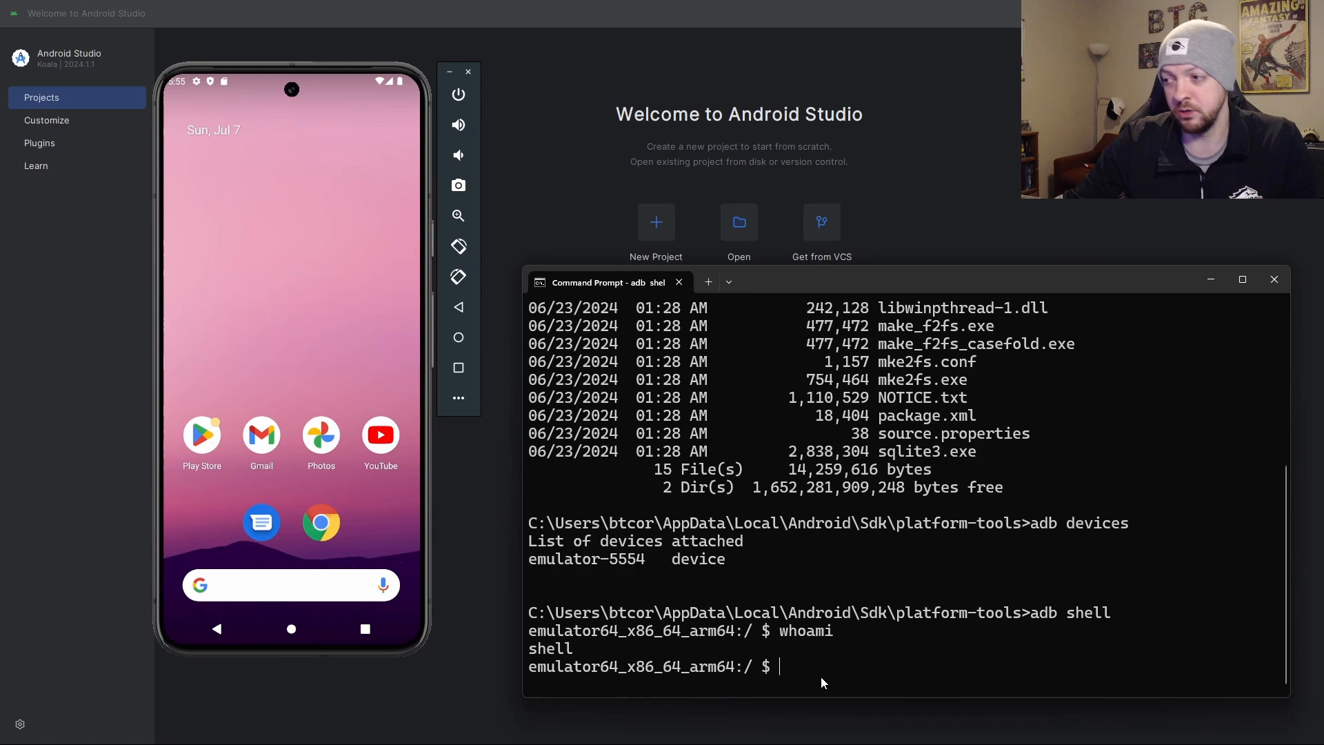
# Run su in the emulator's adb shell to request superuser access.
pyautogui.write('su')
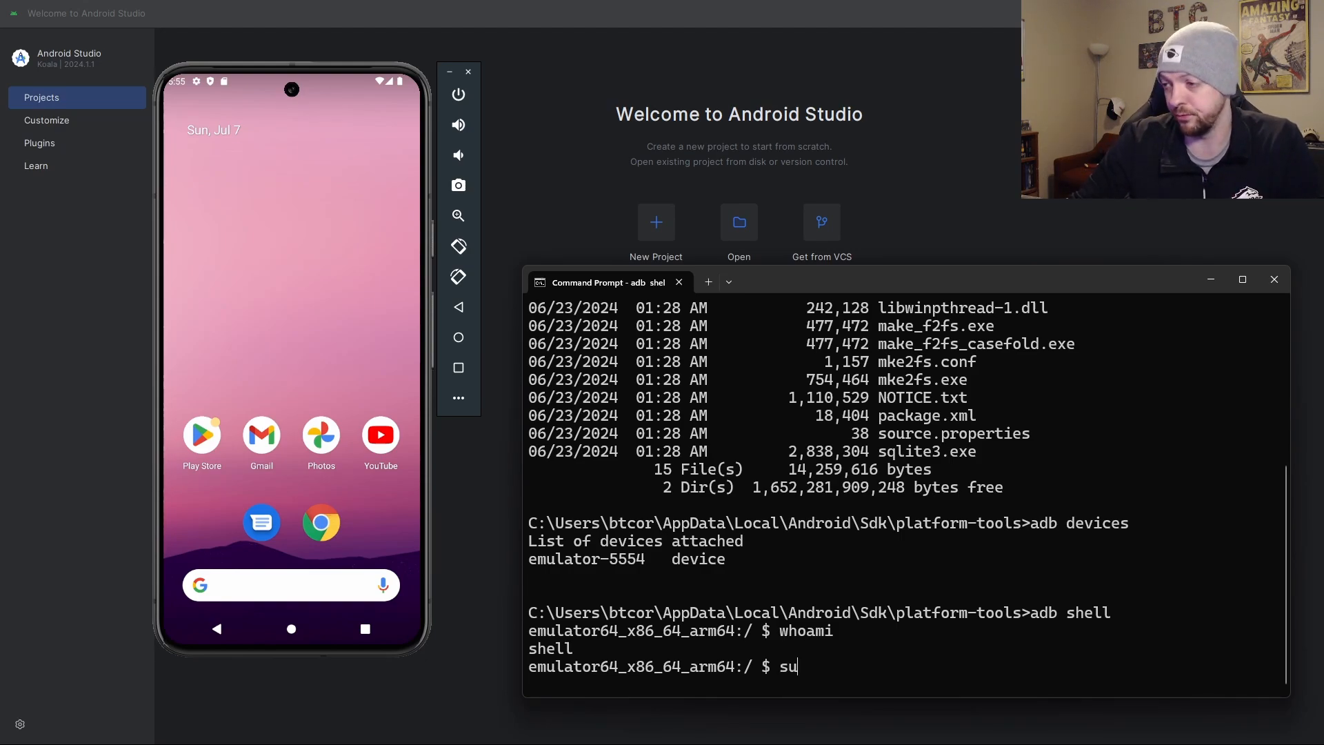
pyautogui.press('Return')
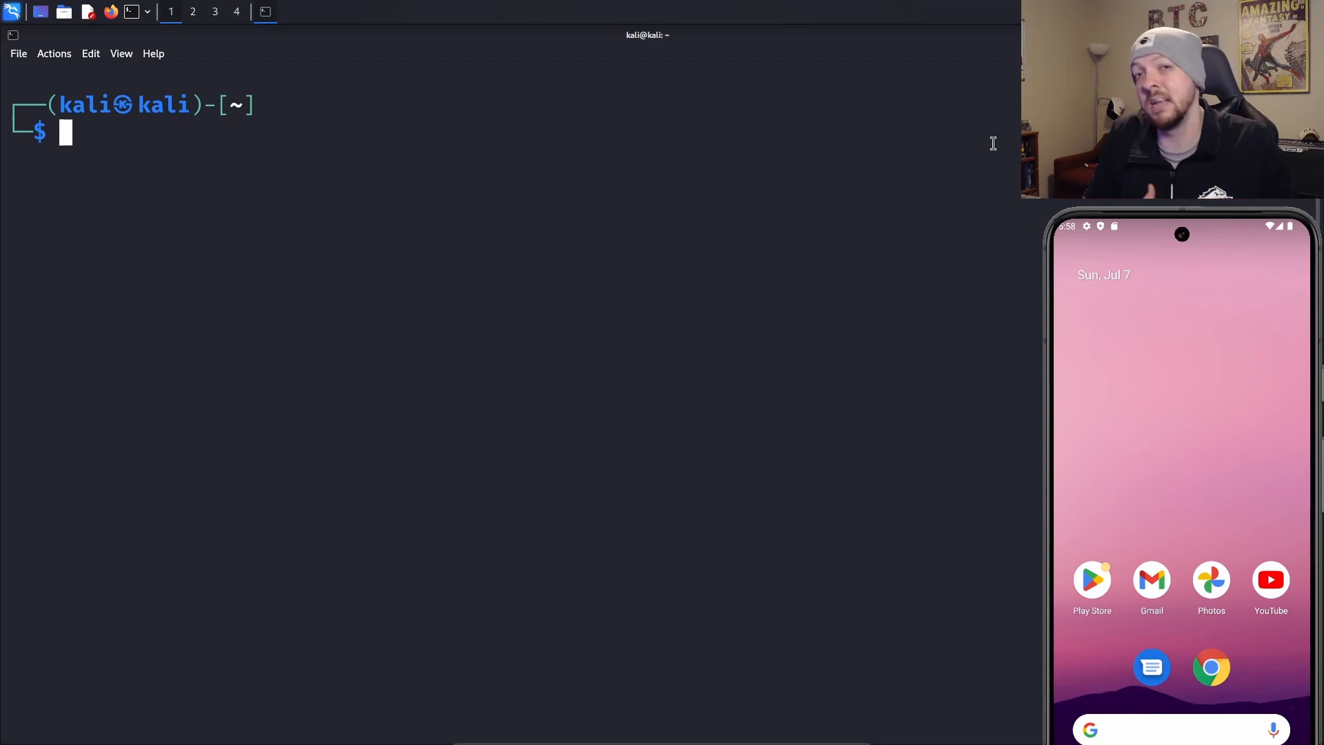
# Type 'sudo apt install adb', then run 'adb devices' in the Kali terminal.
pyautogui.write('sudo apt install adb')
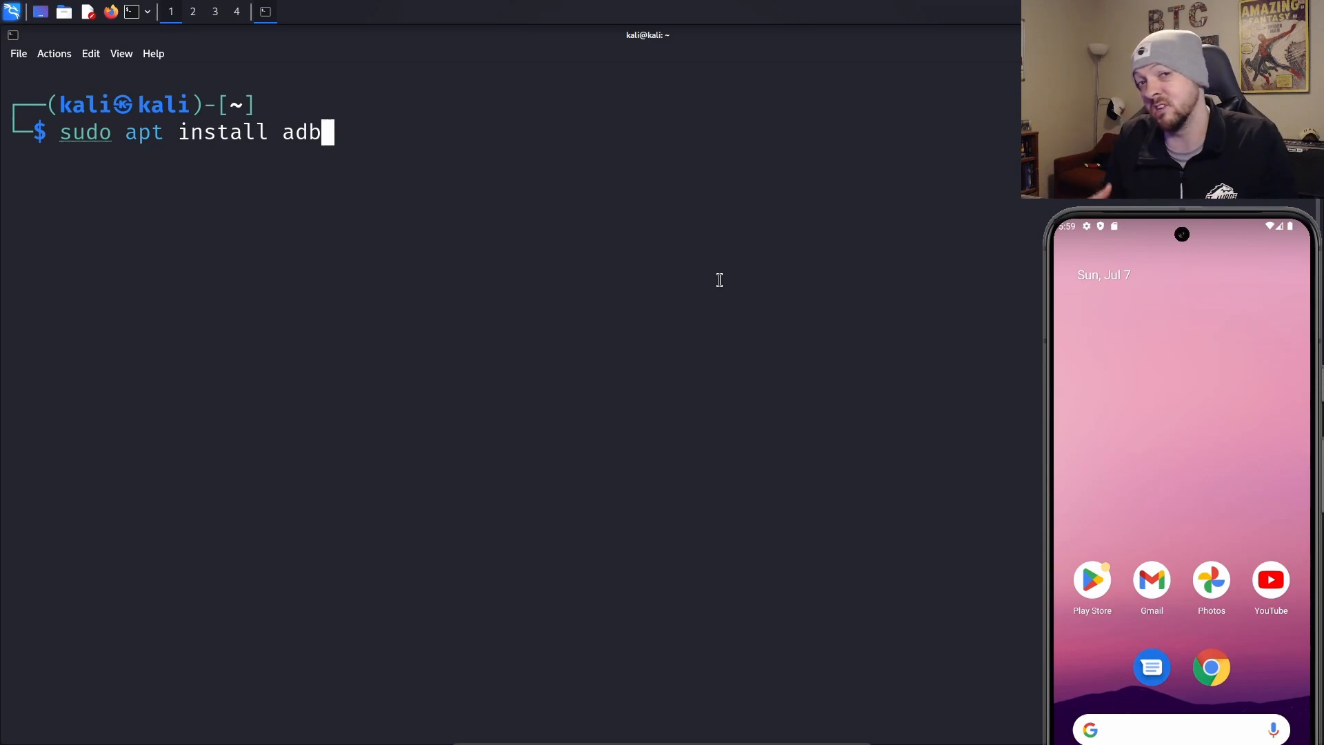
pyautogui.write('adb devices')
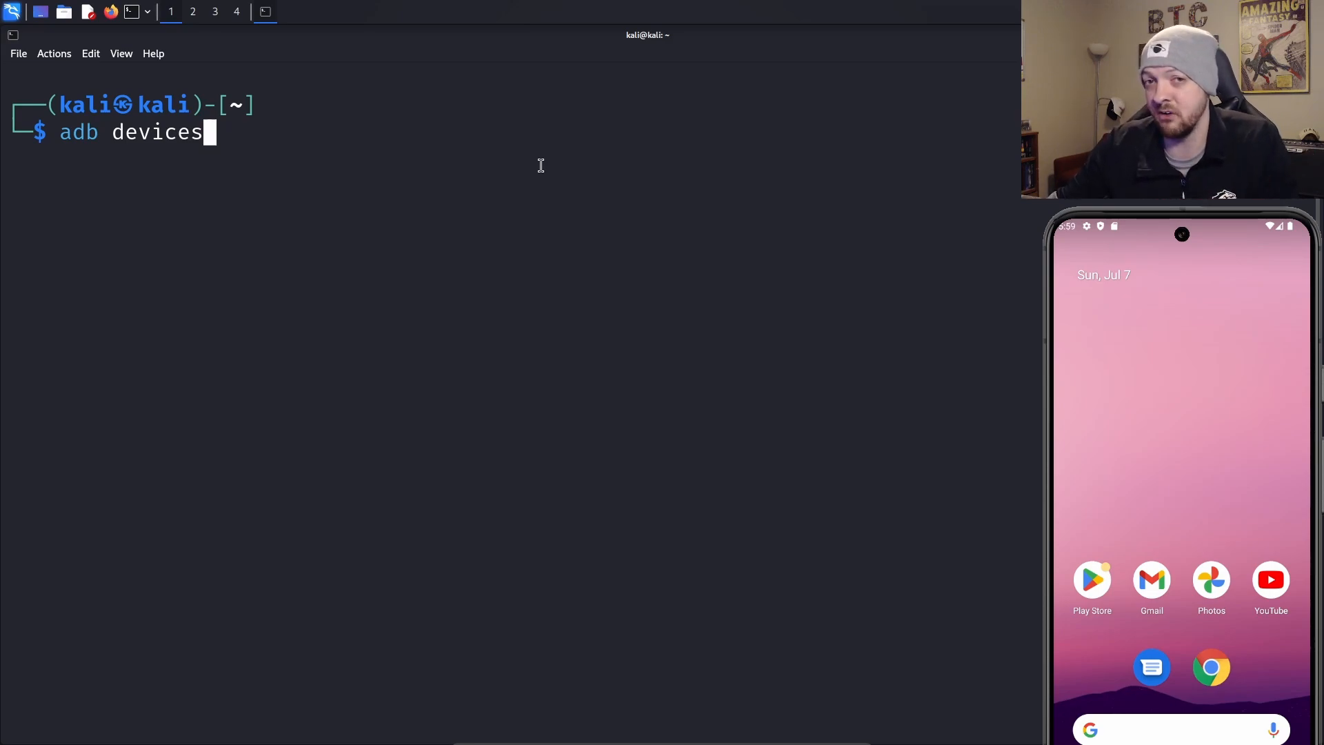
pyautogui.press('Return')
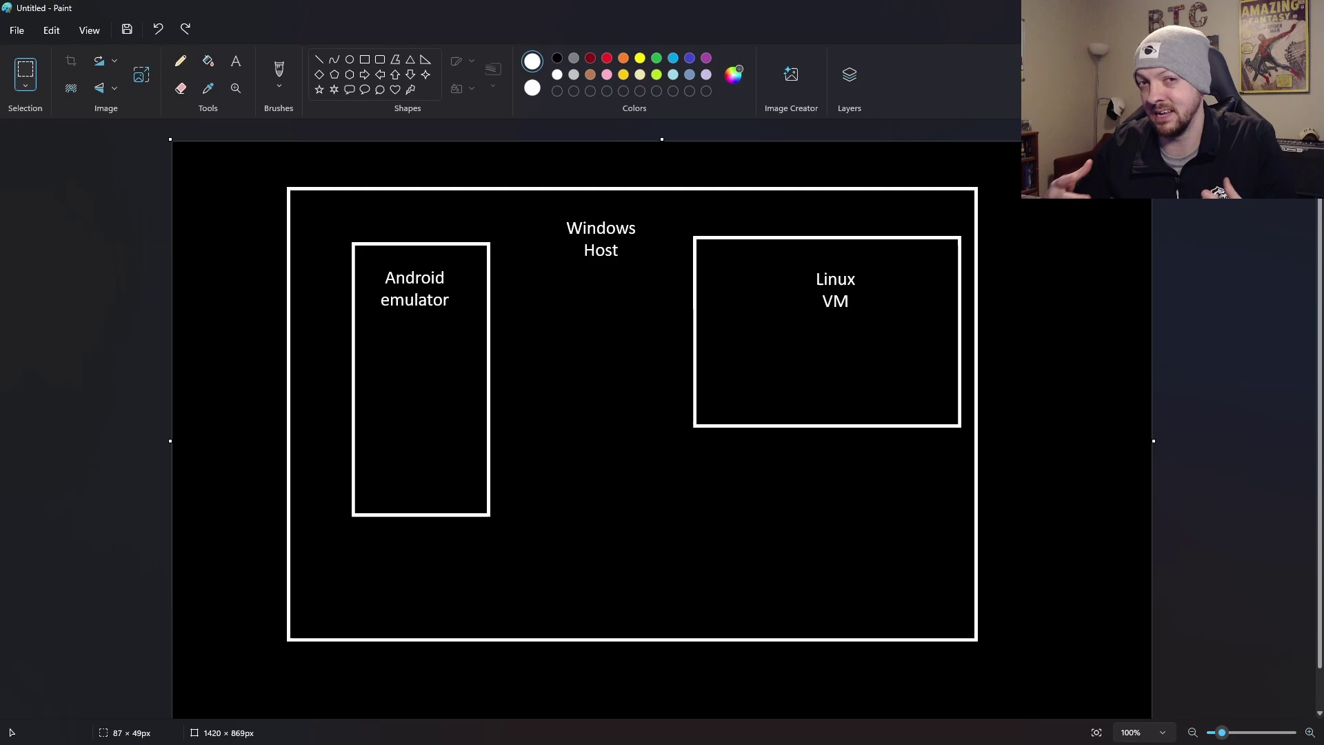
pyautogui.moveTo(720, 340)
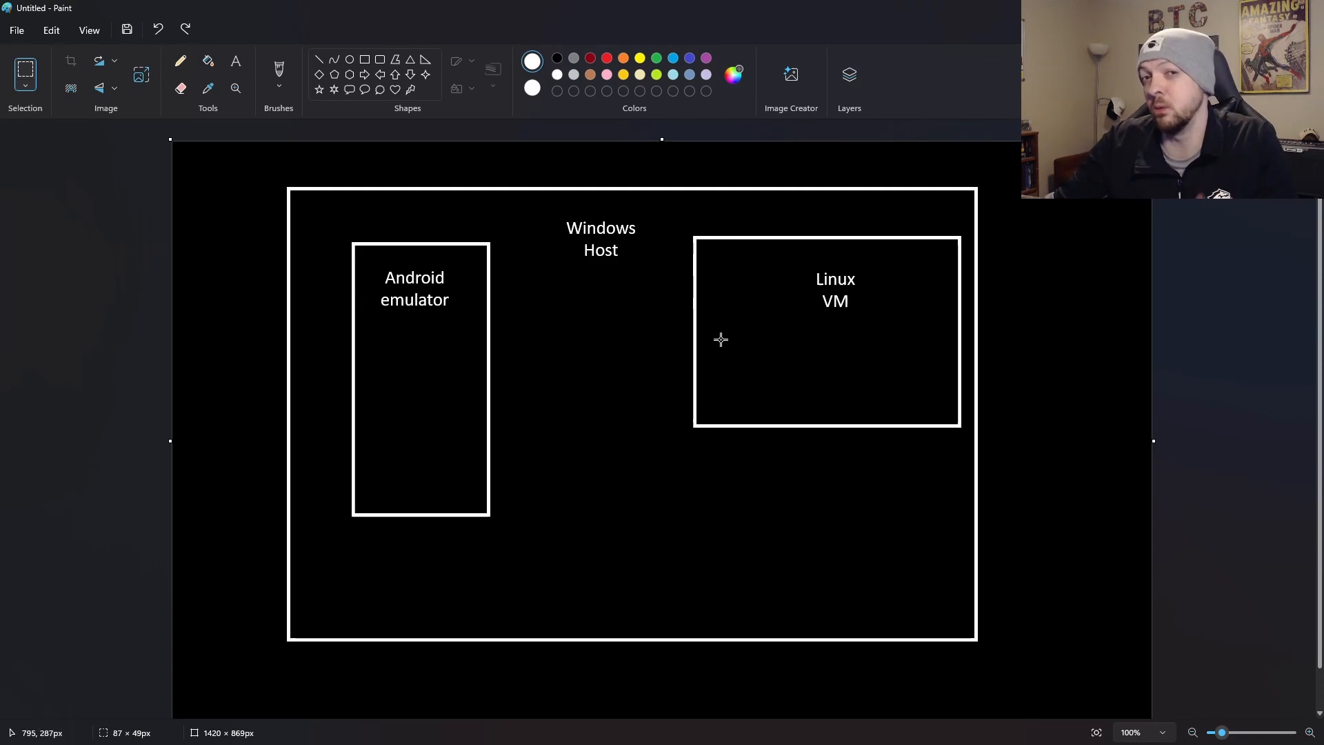
pyautogui.moveTo(742, 333)
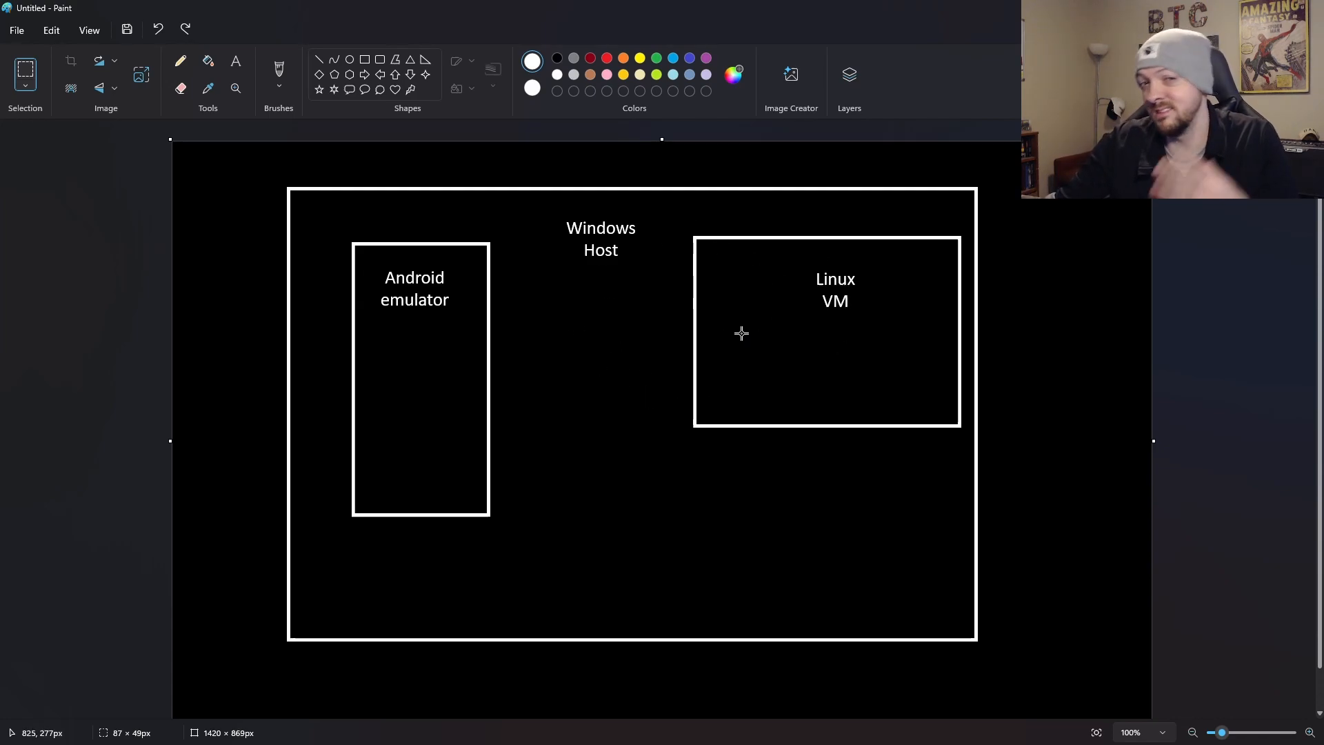
pyautogui.moveTo(763, 345)
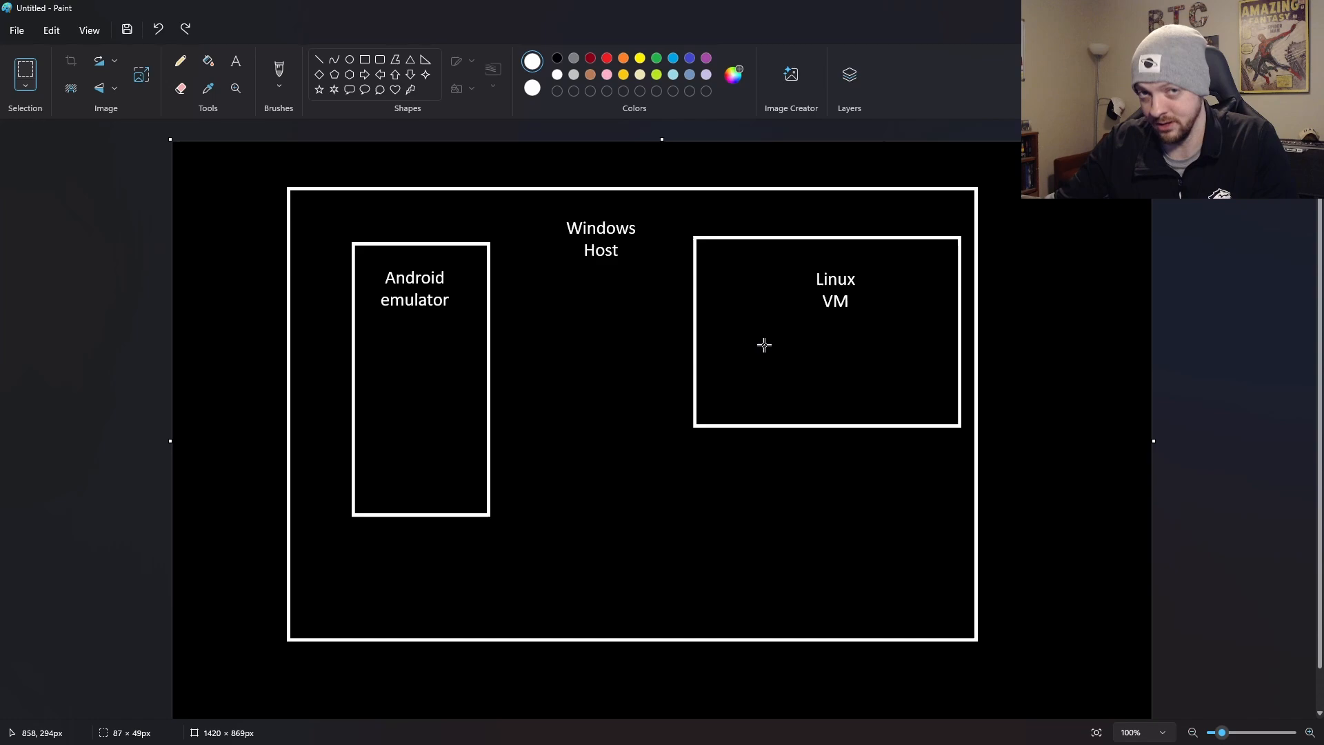
pyautogui.moveTo(539, 348)
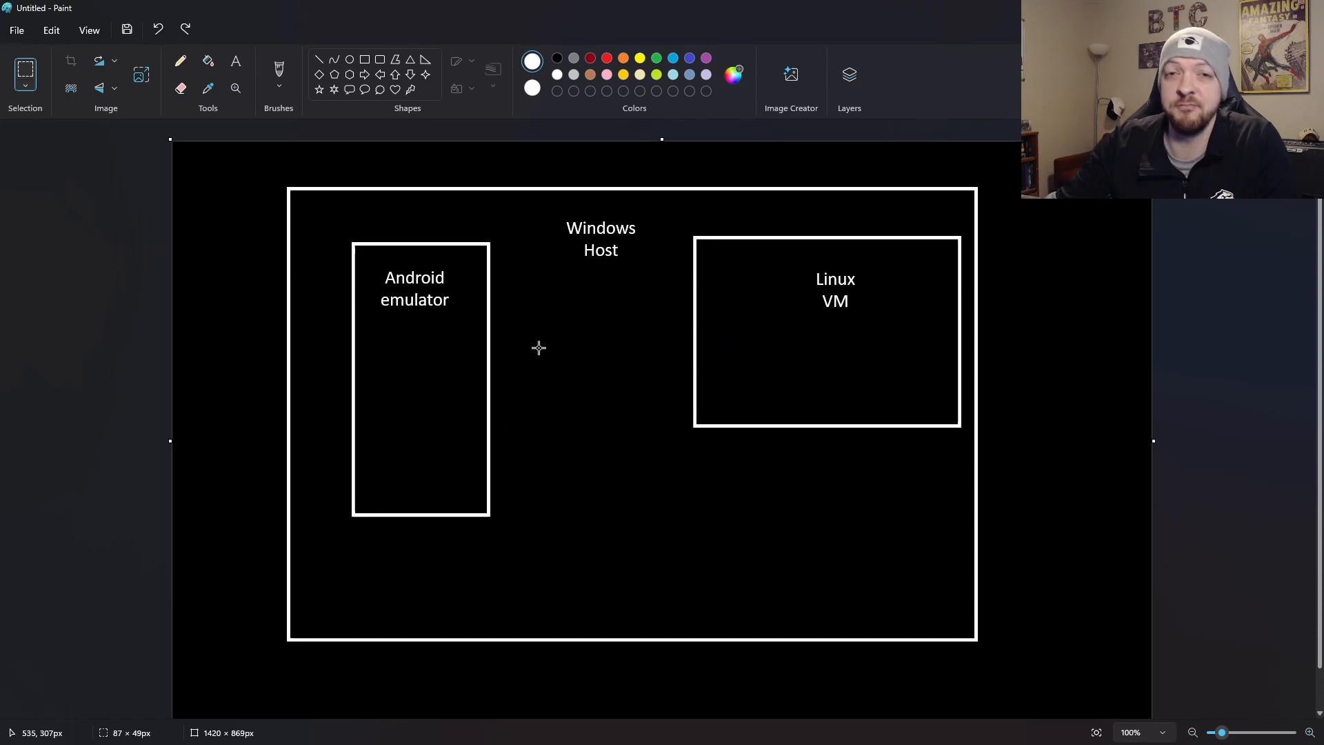
pyautogui.moveTo(497, 332)
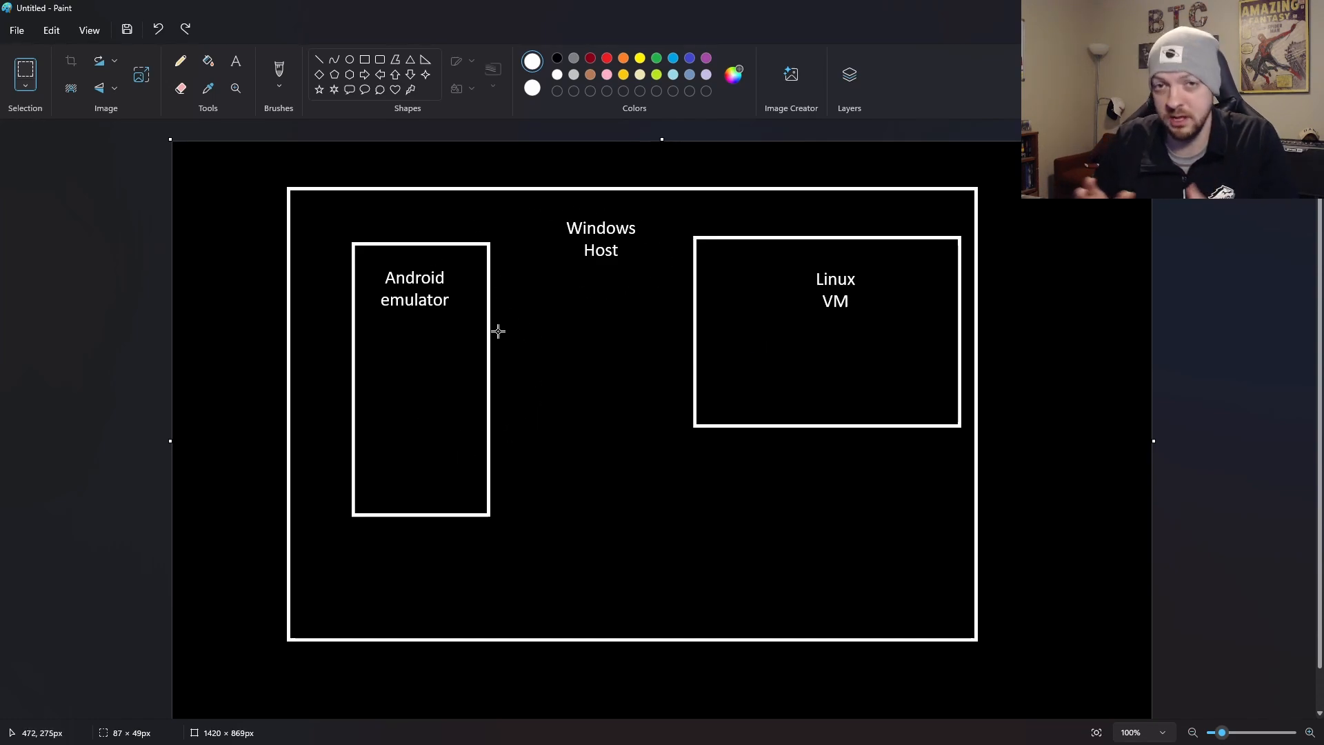
pyautogui.moveTo(948, 297)
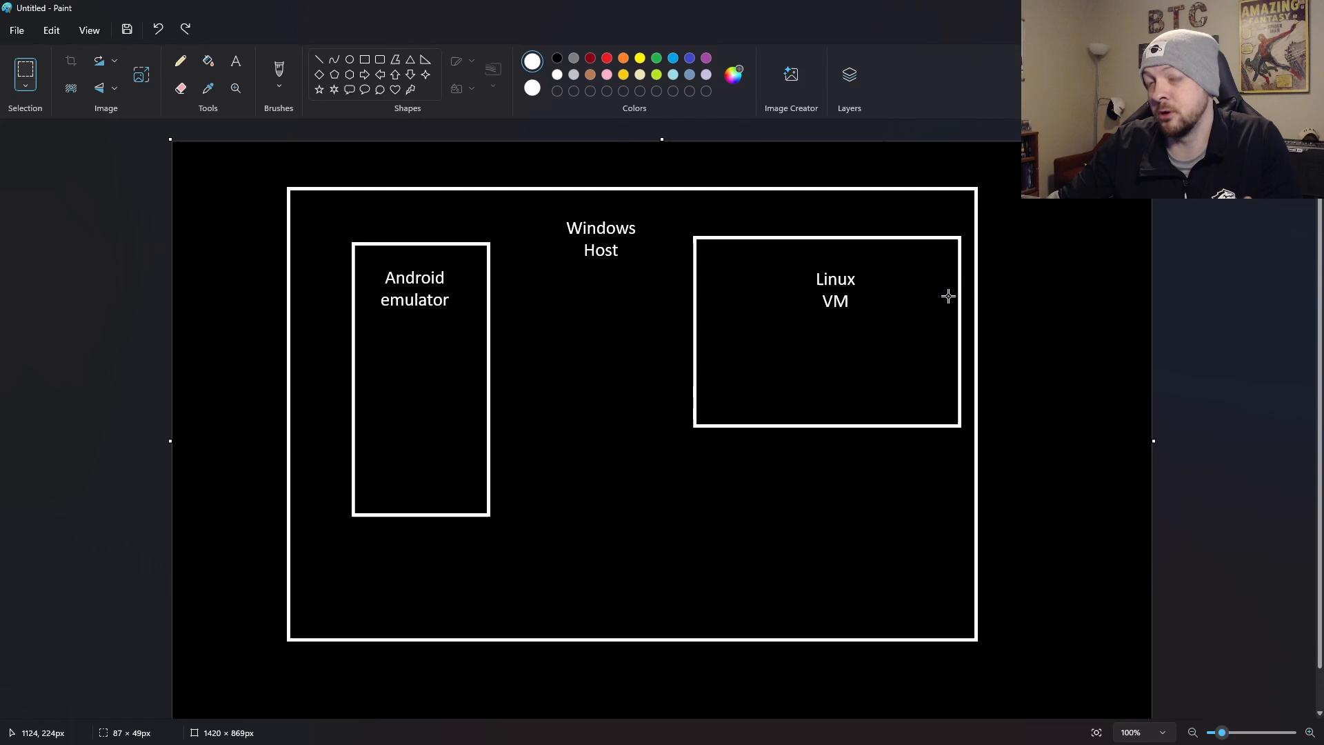
pyautogui.moveTo(908, 374)
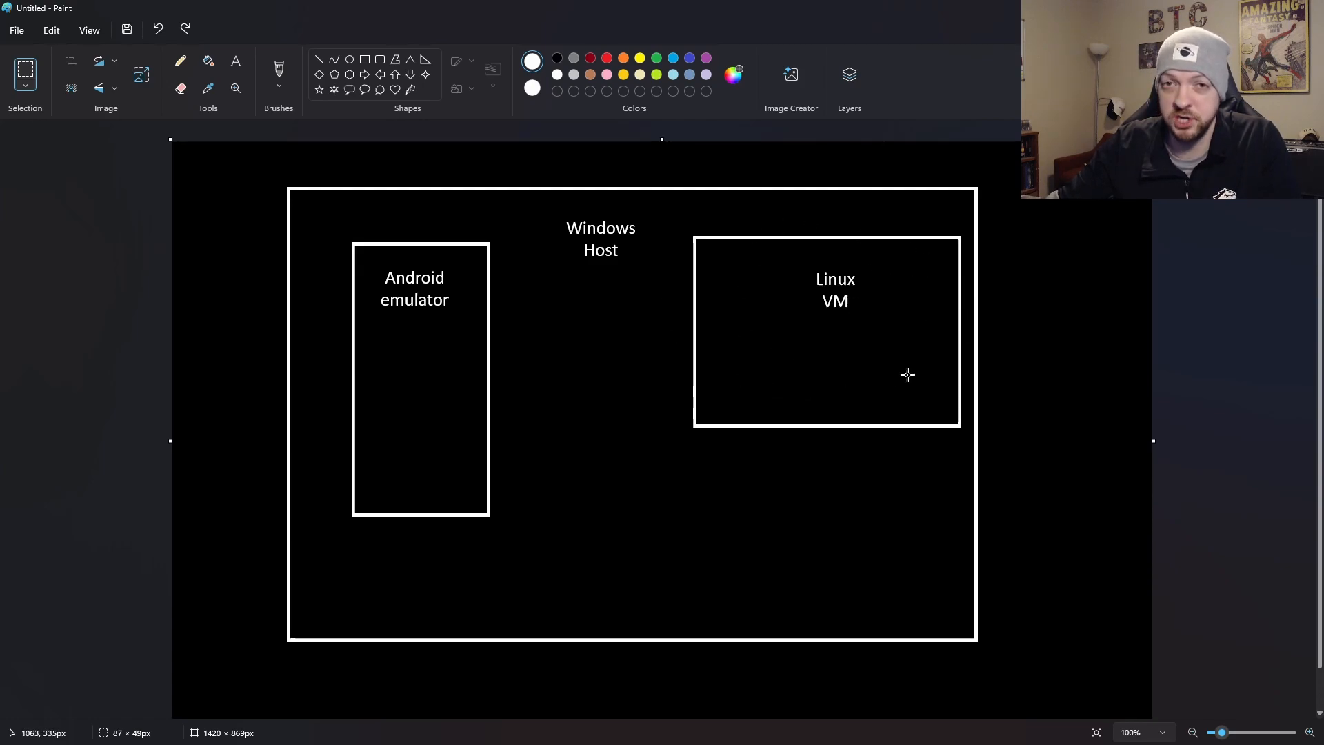
pyautogui.moveTo(915, 386)
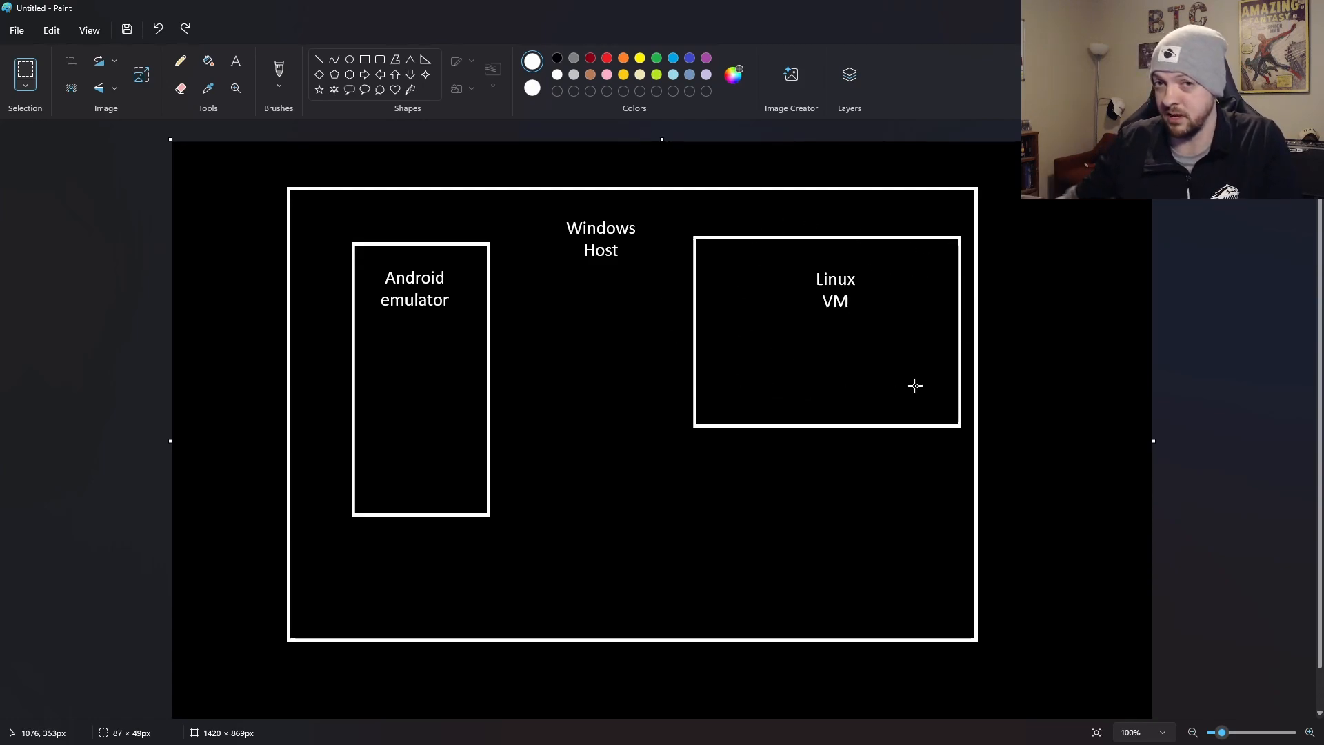
pyautogui.moveTo(854, 409)
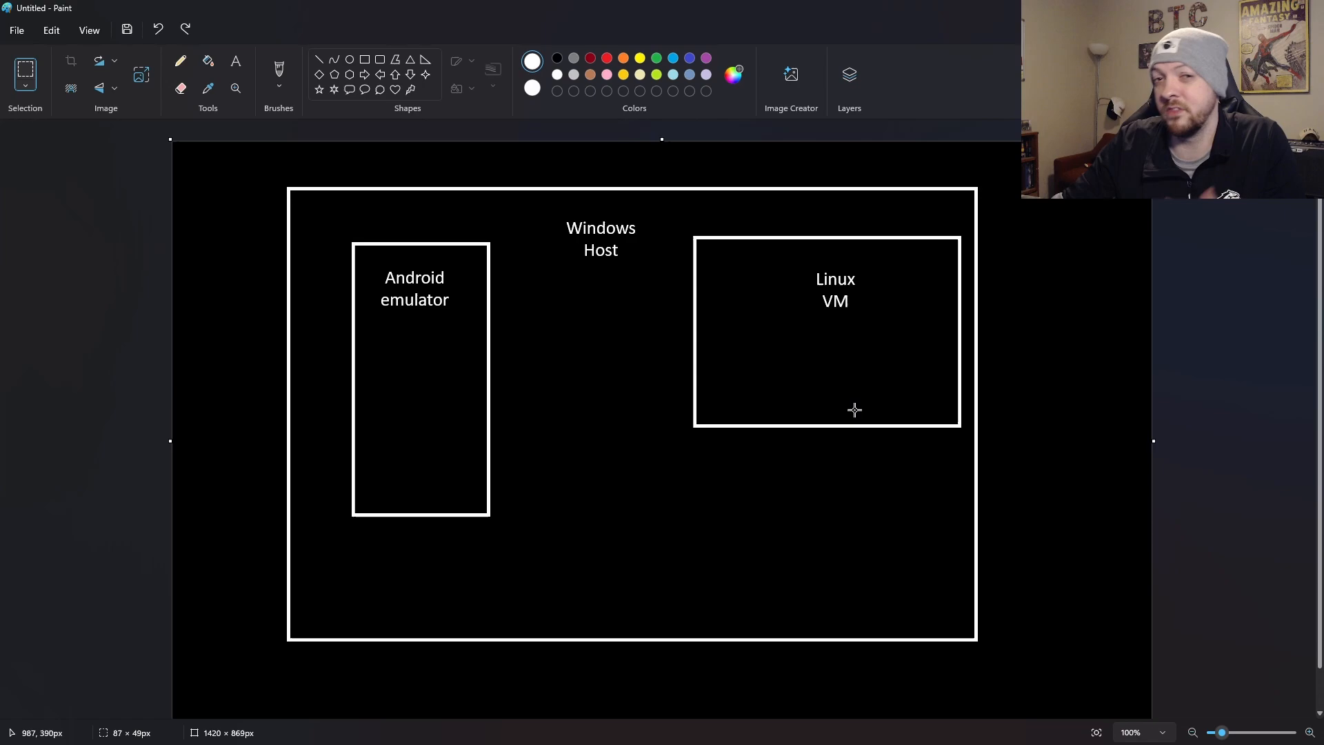
pyautogui.moveTo(796, 387)
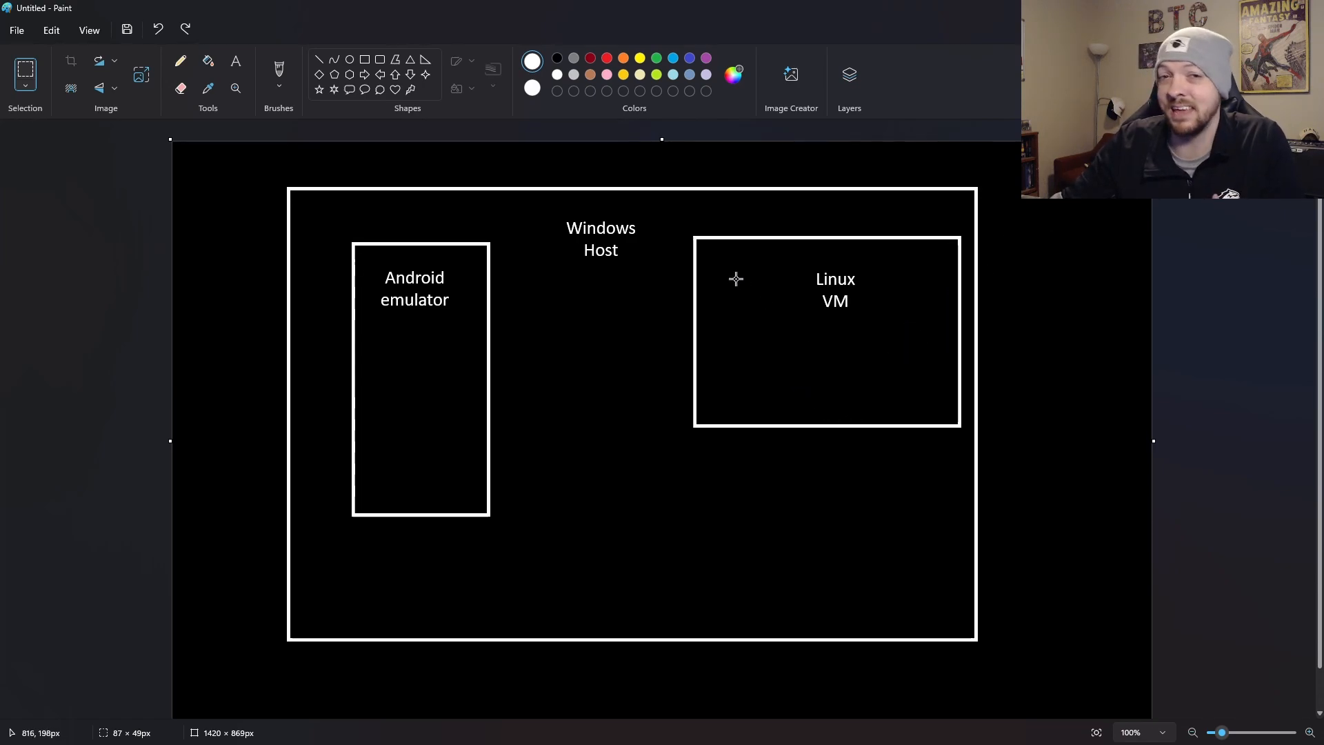
pyautogui.moveTo(665, 286)
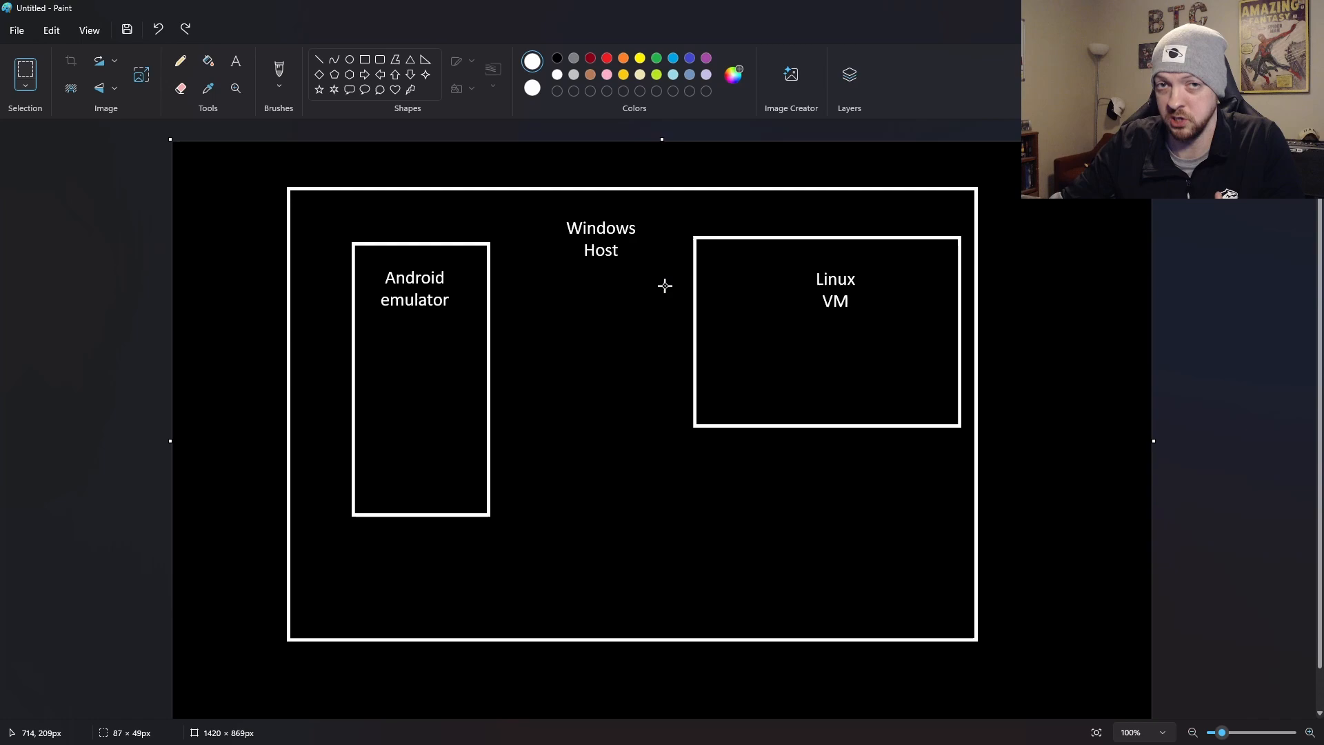
pyautogui.moveTo(477, 490)
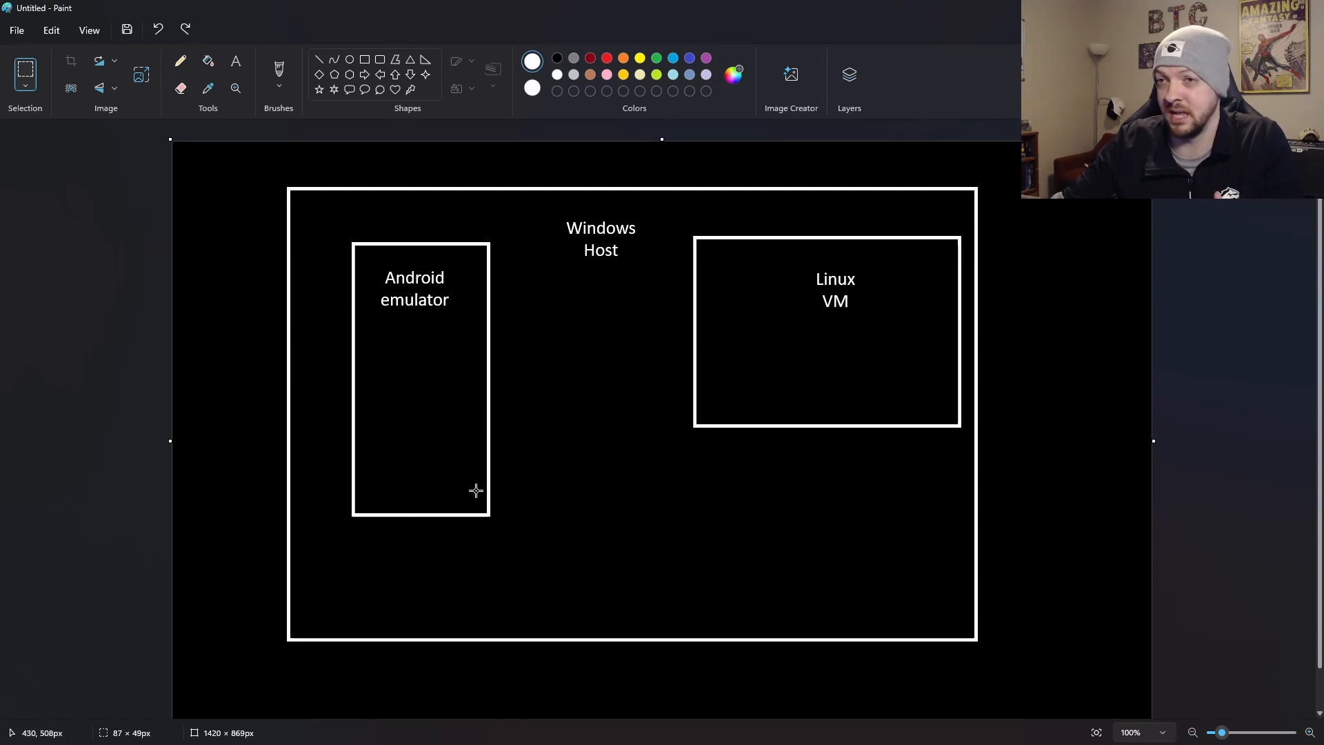
pyautogui.moveTo(389, 408)
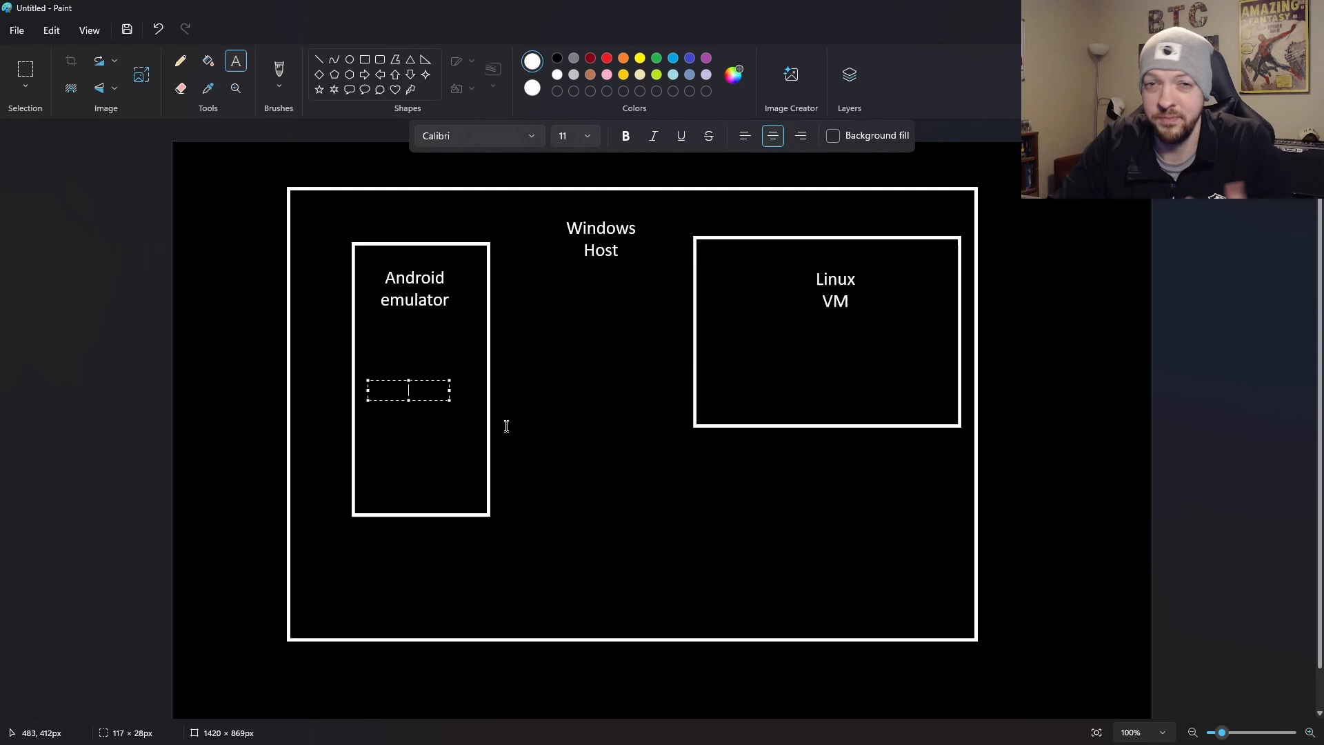
# Add the '10.0.2.2' and 'localhost' text labels to the Paint diagram.
pyautogui.write('10.0.2.2')
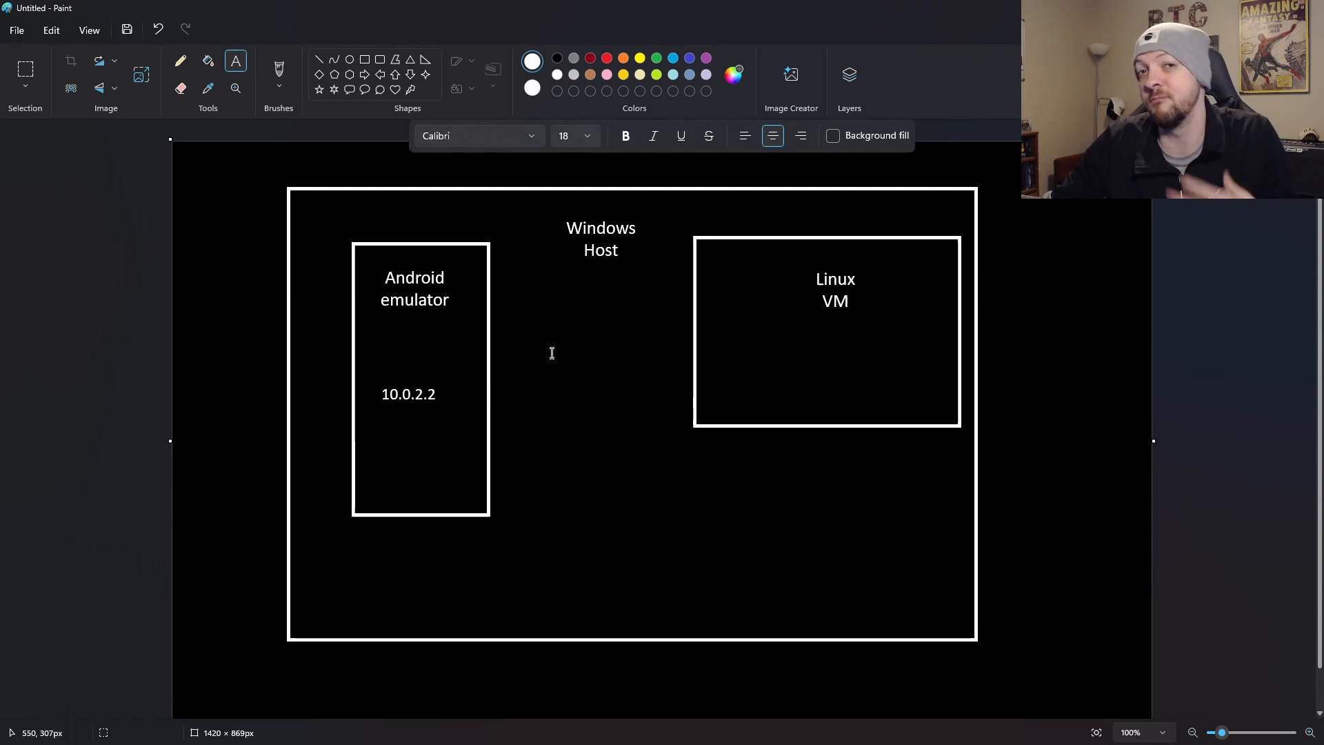
pyautogui.write('localhost')
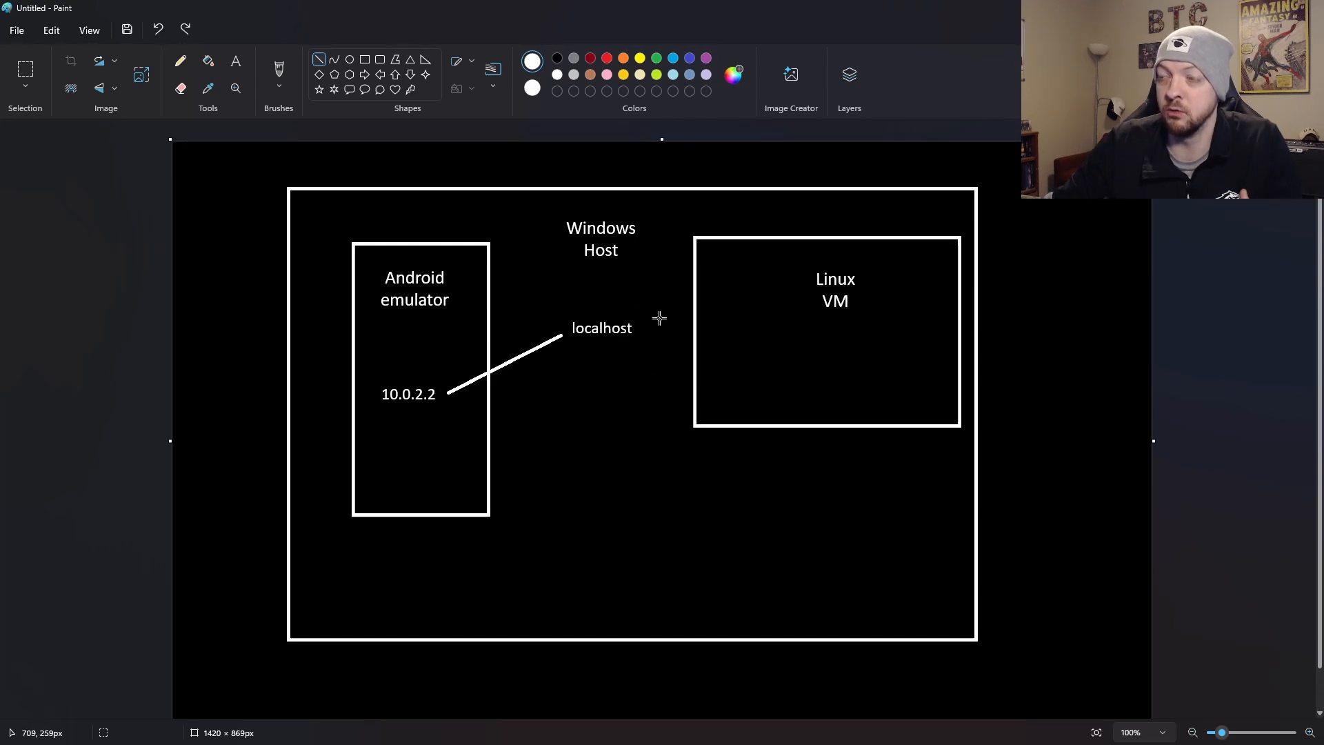
pyautogui.moveTo(484, 392)
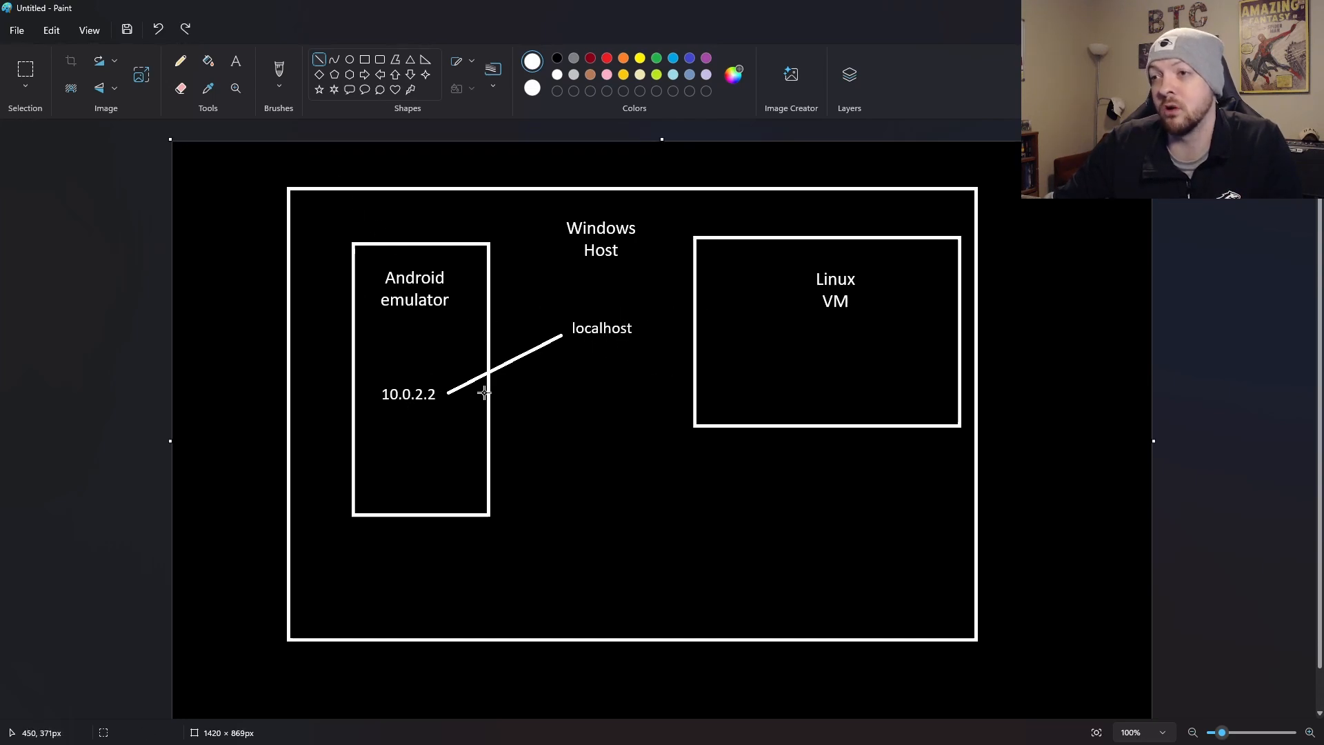
pyautogui.moveTo(442, 410)
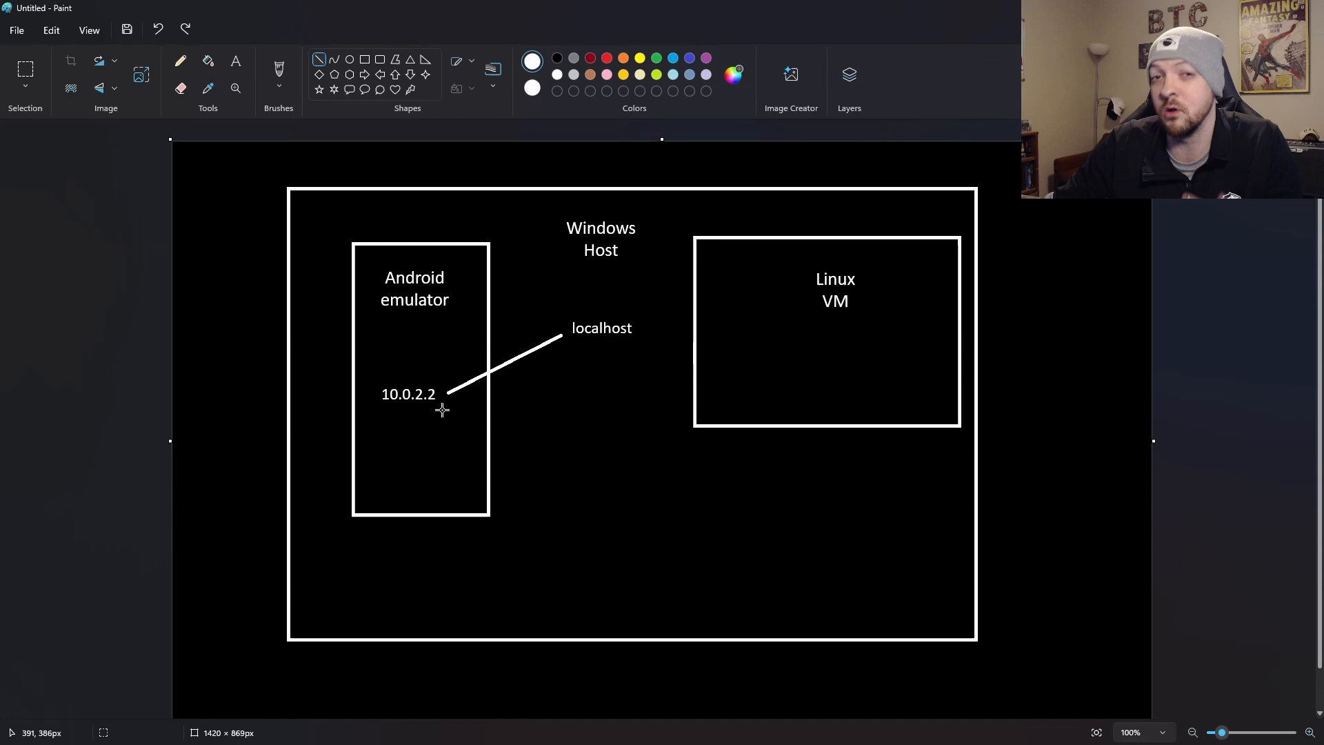
pyautogui.moveTo(439, 428)
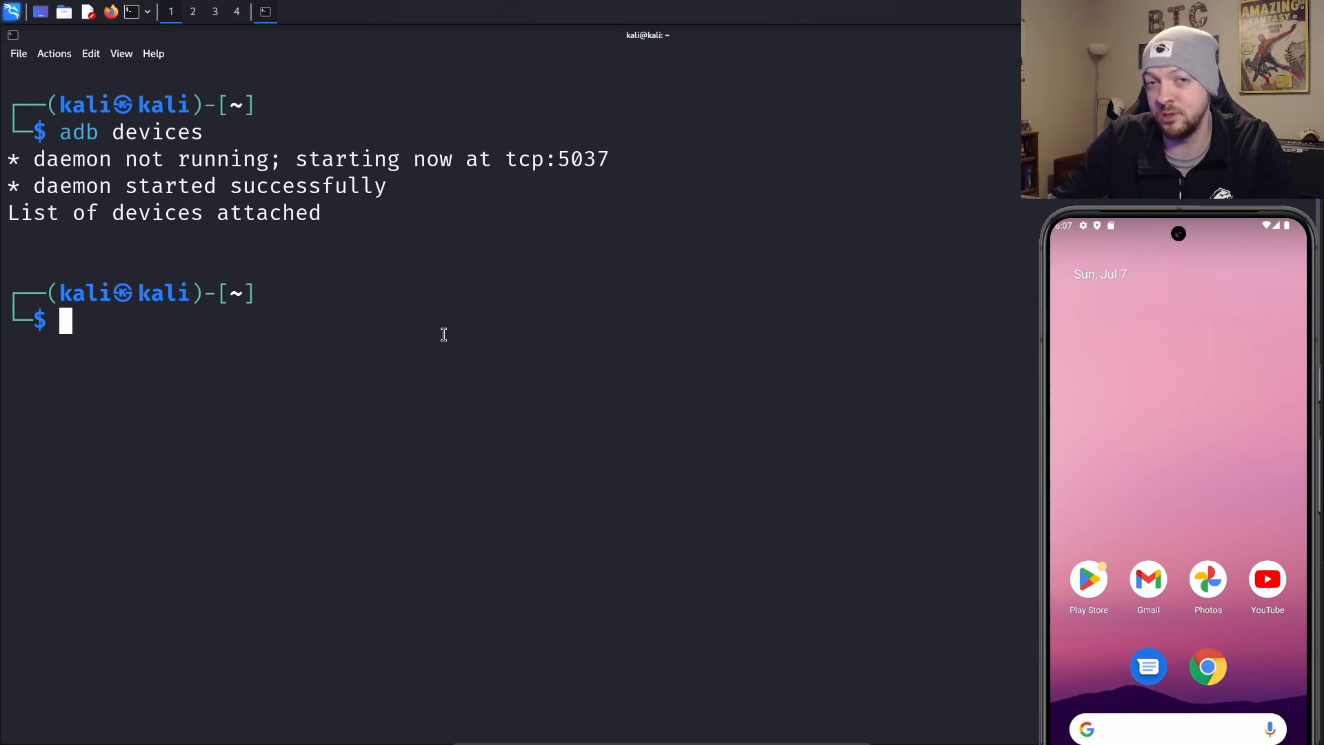
# Connect Kali's adb to the emulator at 10.0.2.2 and allow USB debugging.
pyautogui.write('adb connect 10.0.2.2')
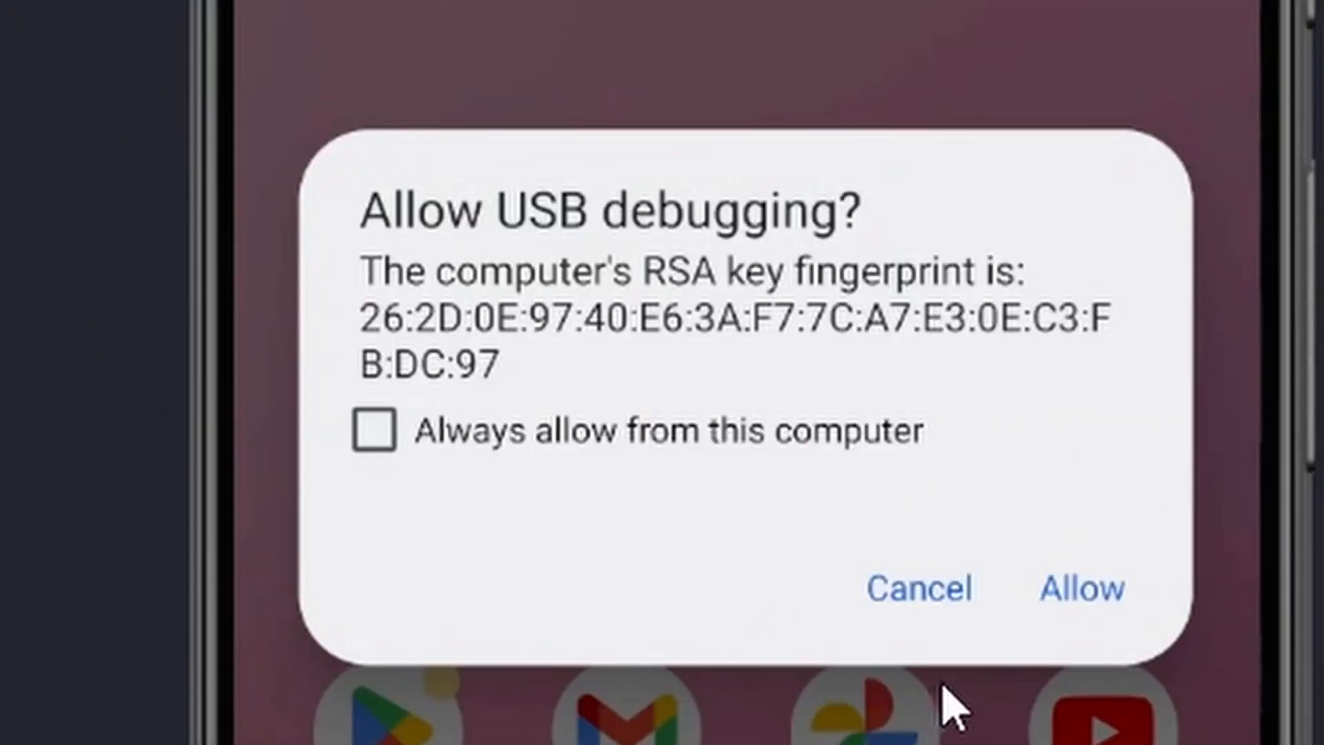
pyautogui.moveTo(1058, 667)
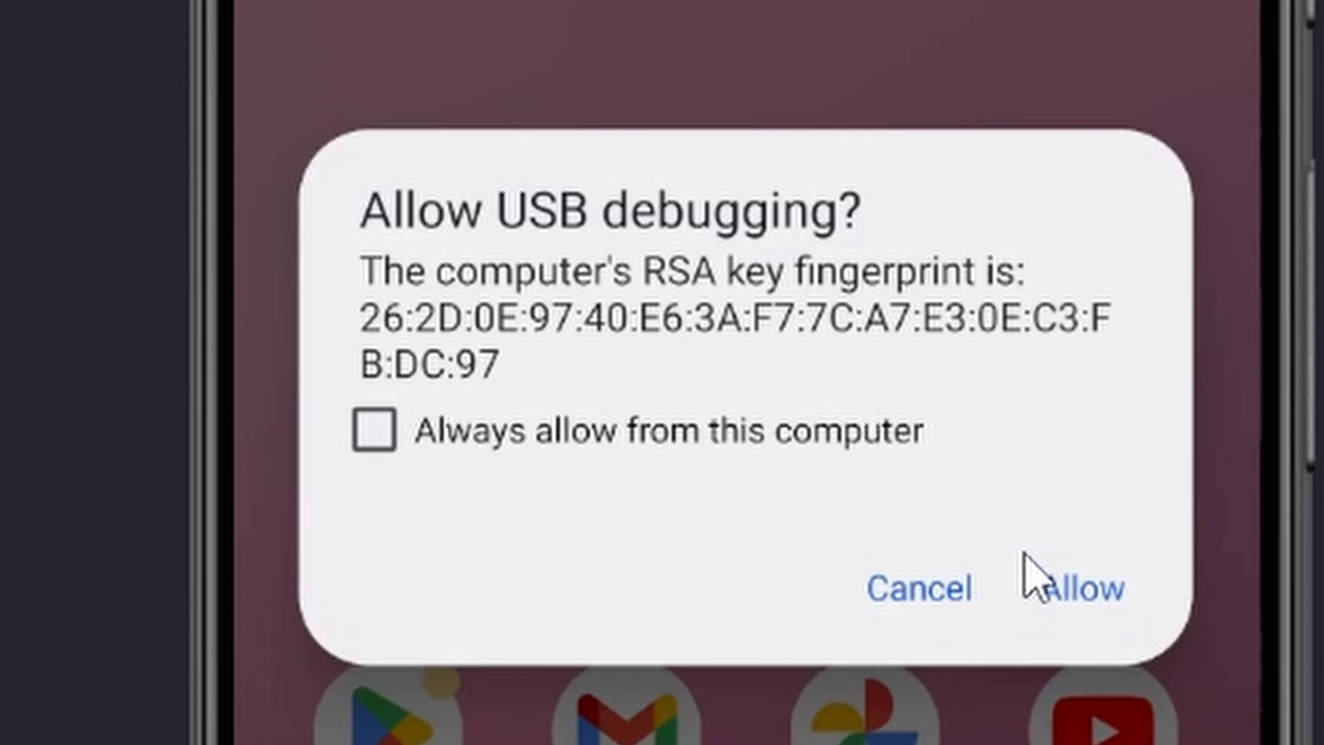
pyautogui.click(1077, 588)
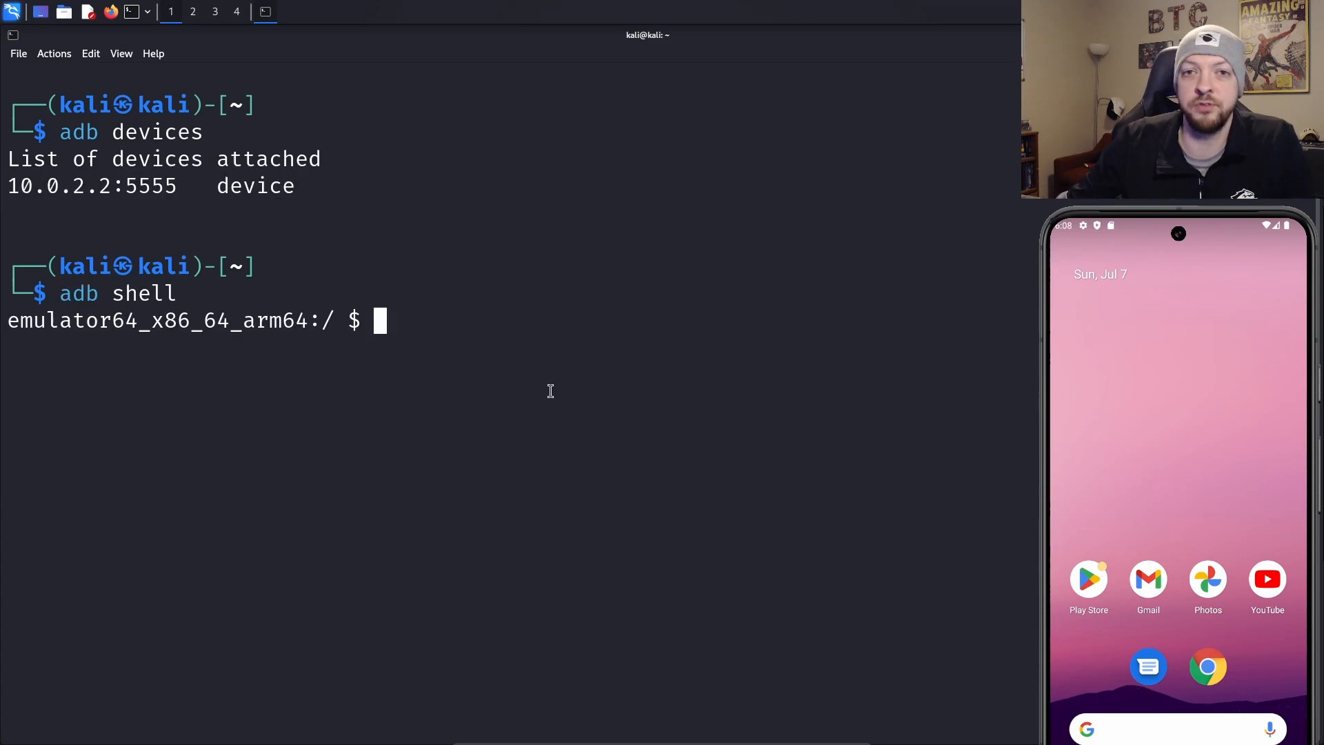
pyautogui.moveTo(534, 403)
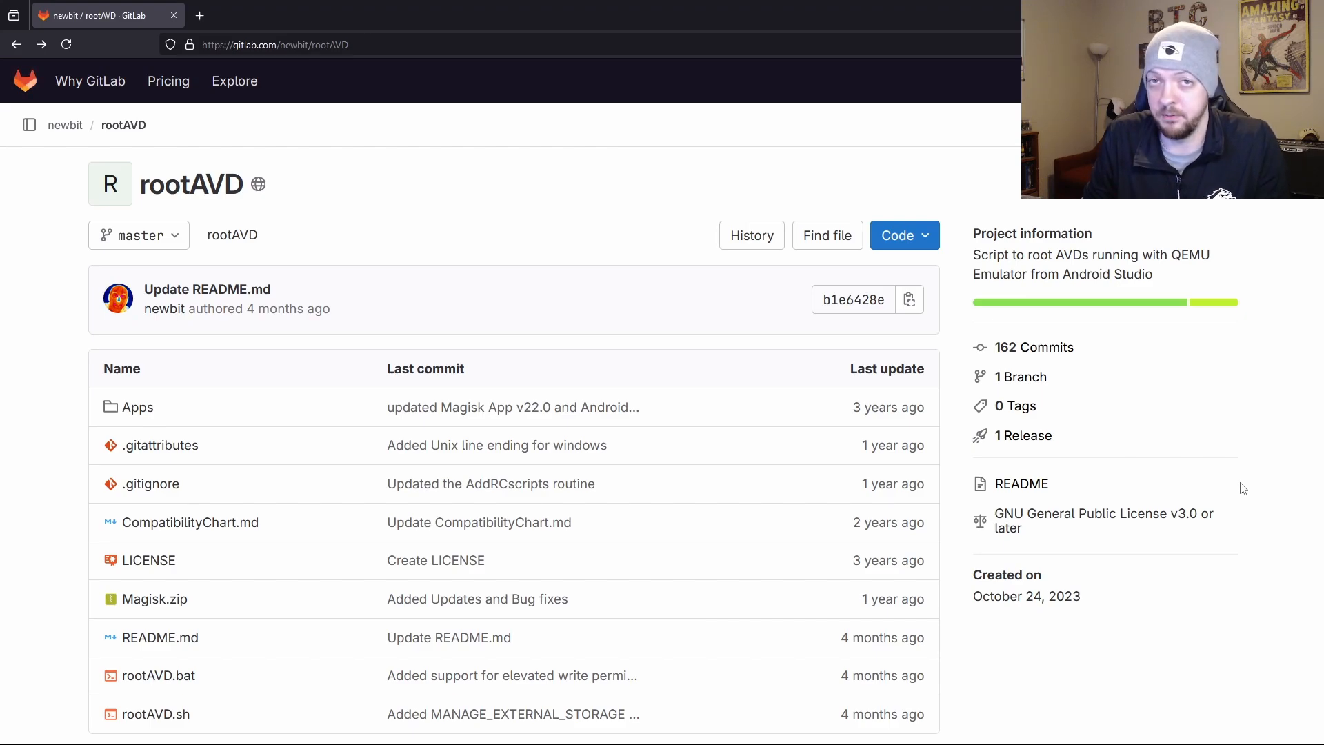
# Scroll the rootAVD README down to its Install Magisk section.
pyautogui.scroll(-3)
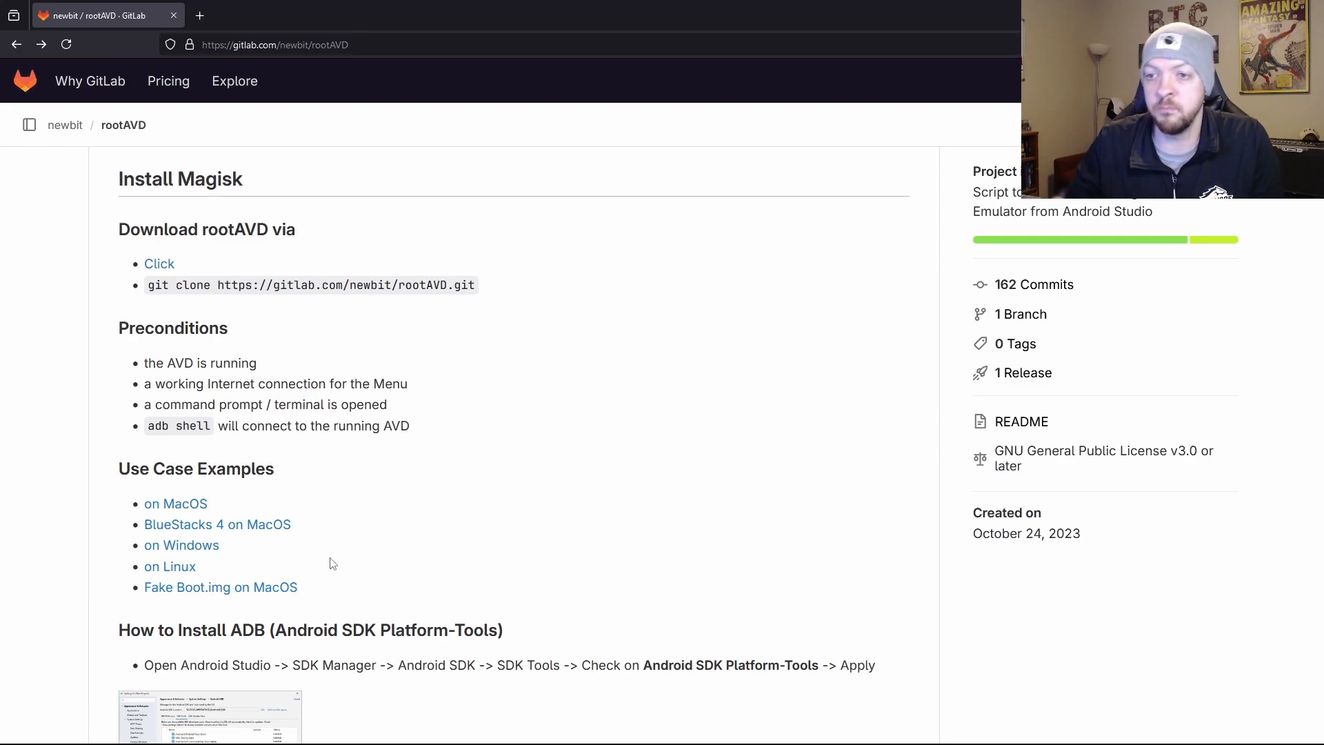
pyautogui.moveTo(169, 566)
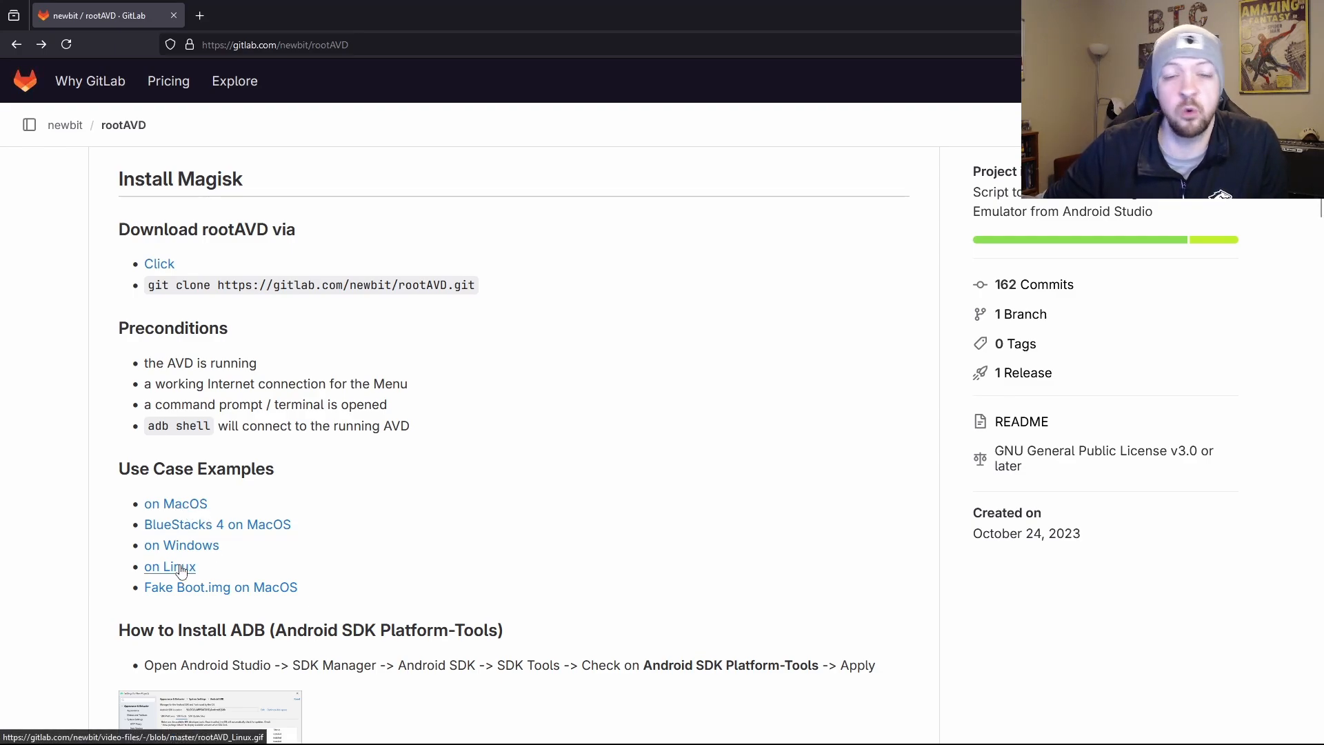
pyautogui.moveTo(698, 502)
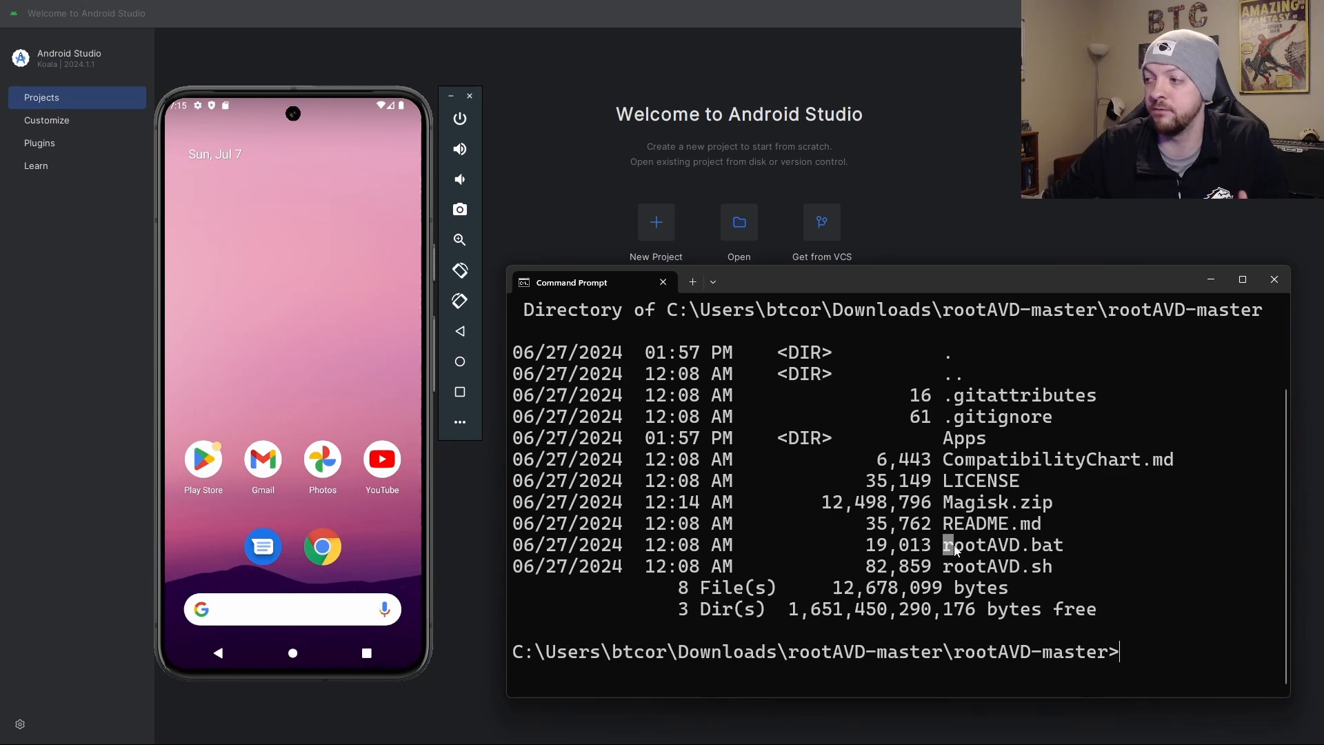
# Run 'rootAVD.bat ListAllAVDs' from the rootAVD-master folder to print usage examples.
pyautogui.doubleClick(1007, 545)
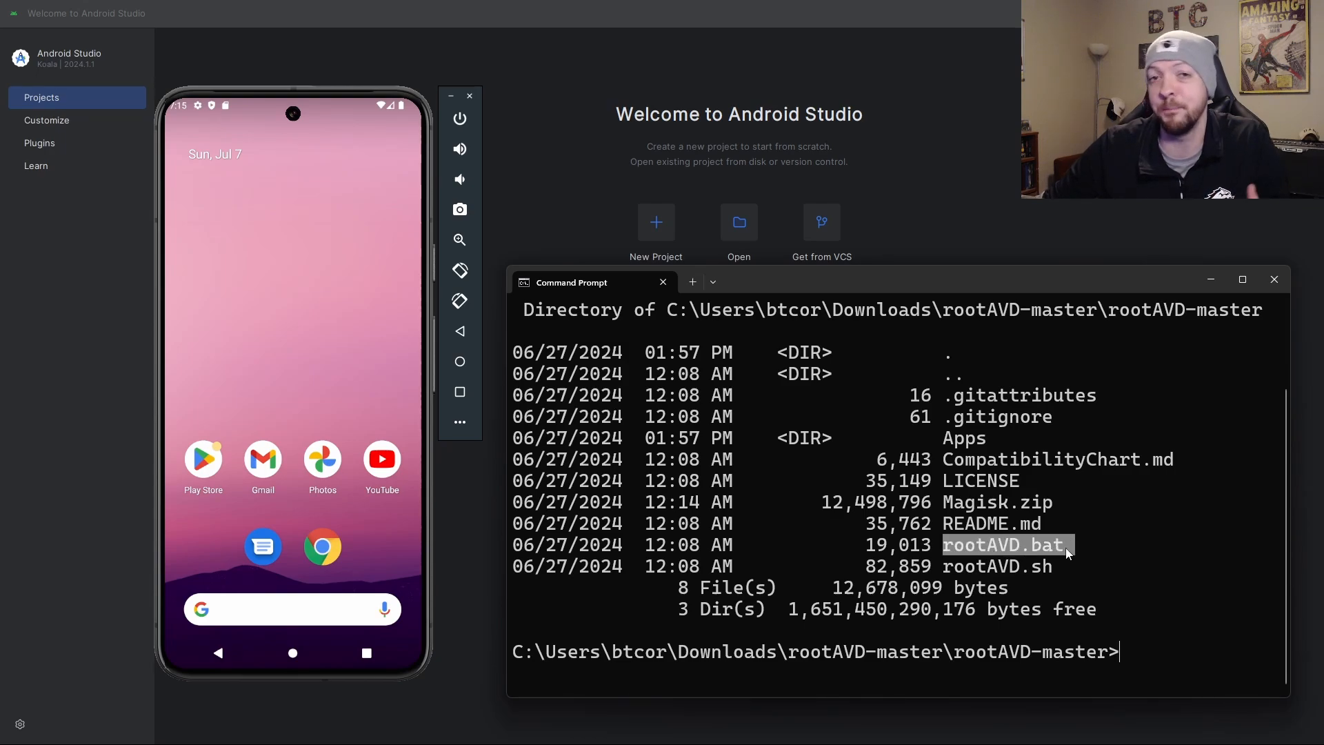
pyautogui.moveTo(1078, 560)
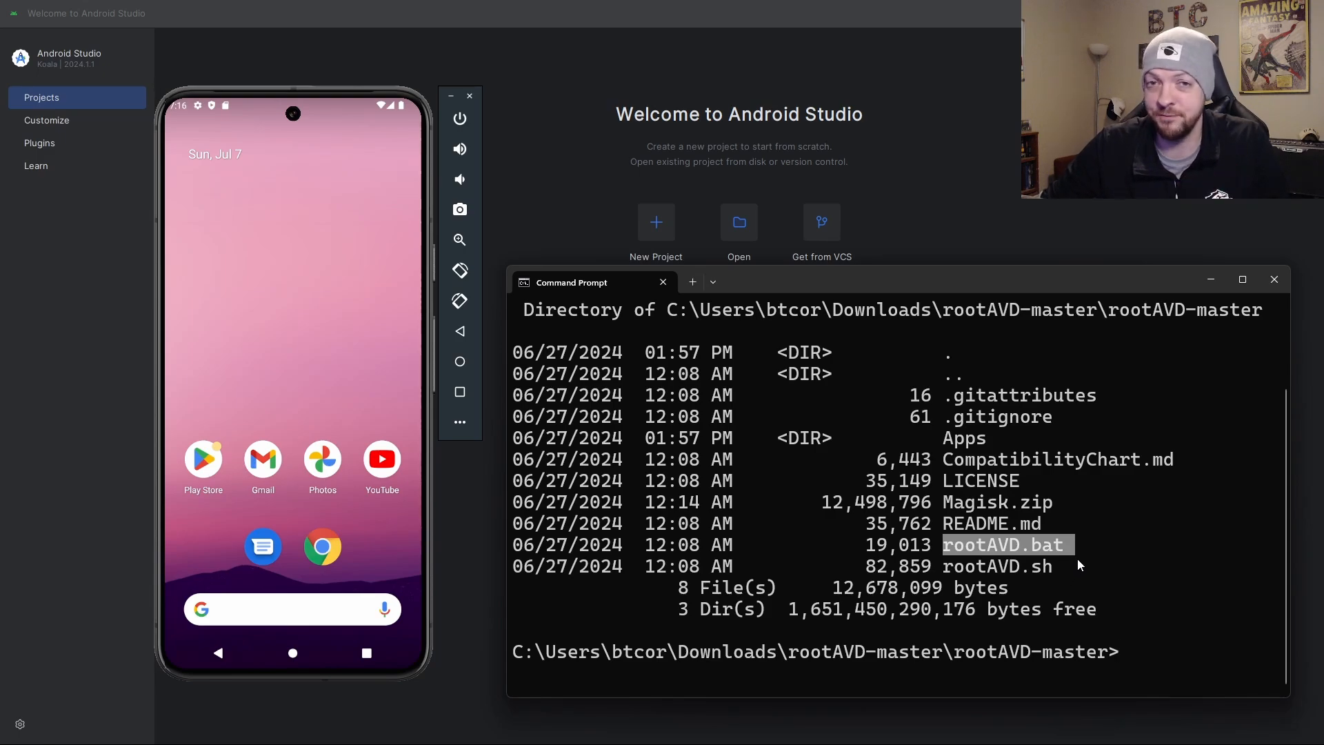
pyautogui.moveTo(1092, 526)
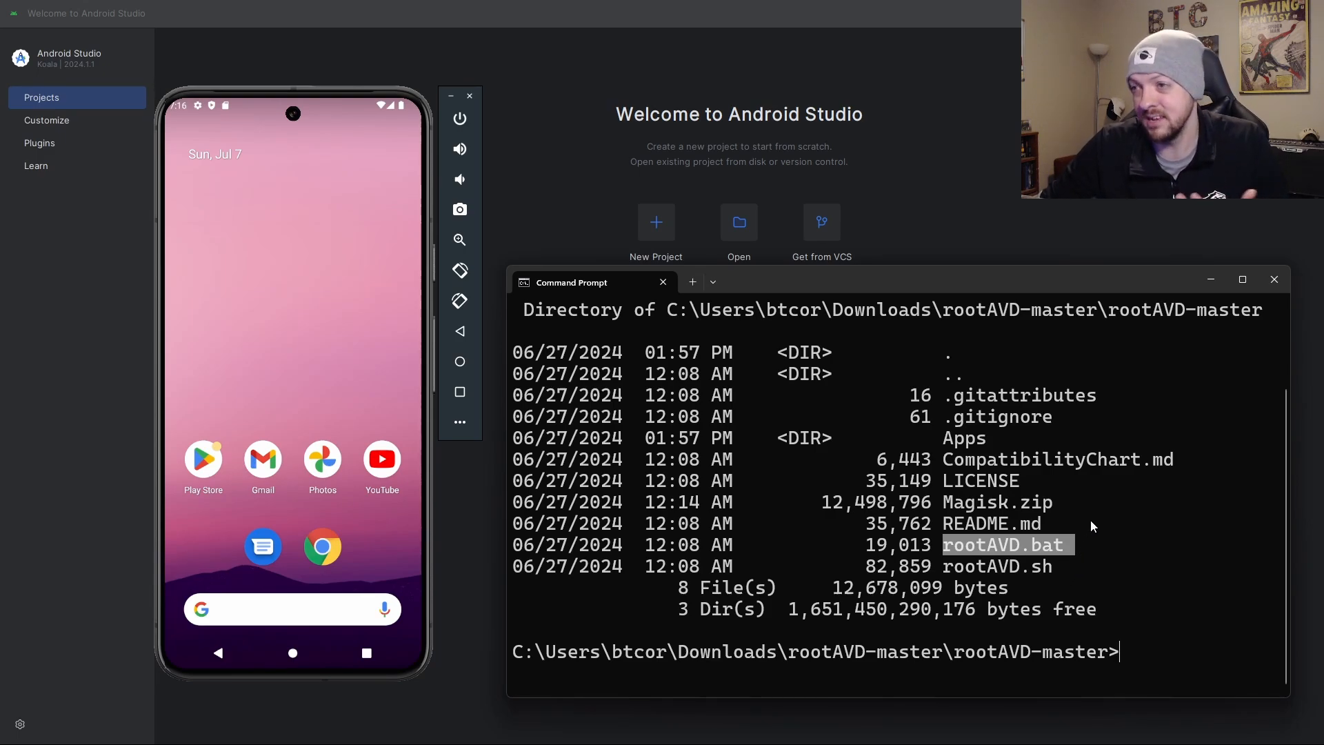
pyautogui.moveTo(1083, 527)
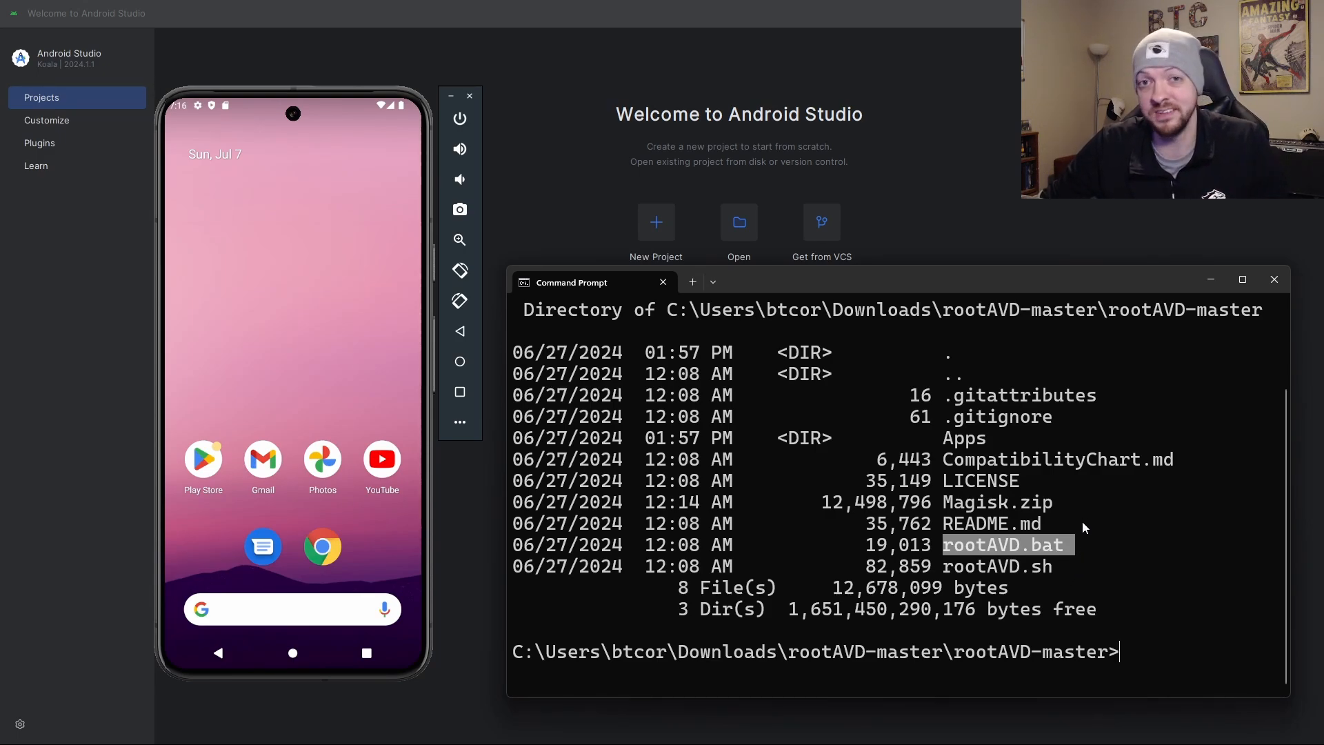
pyautogui.moveTo(1110, 576)
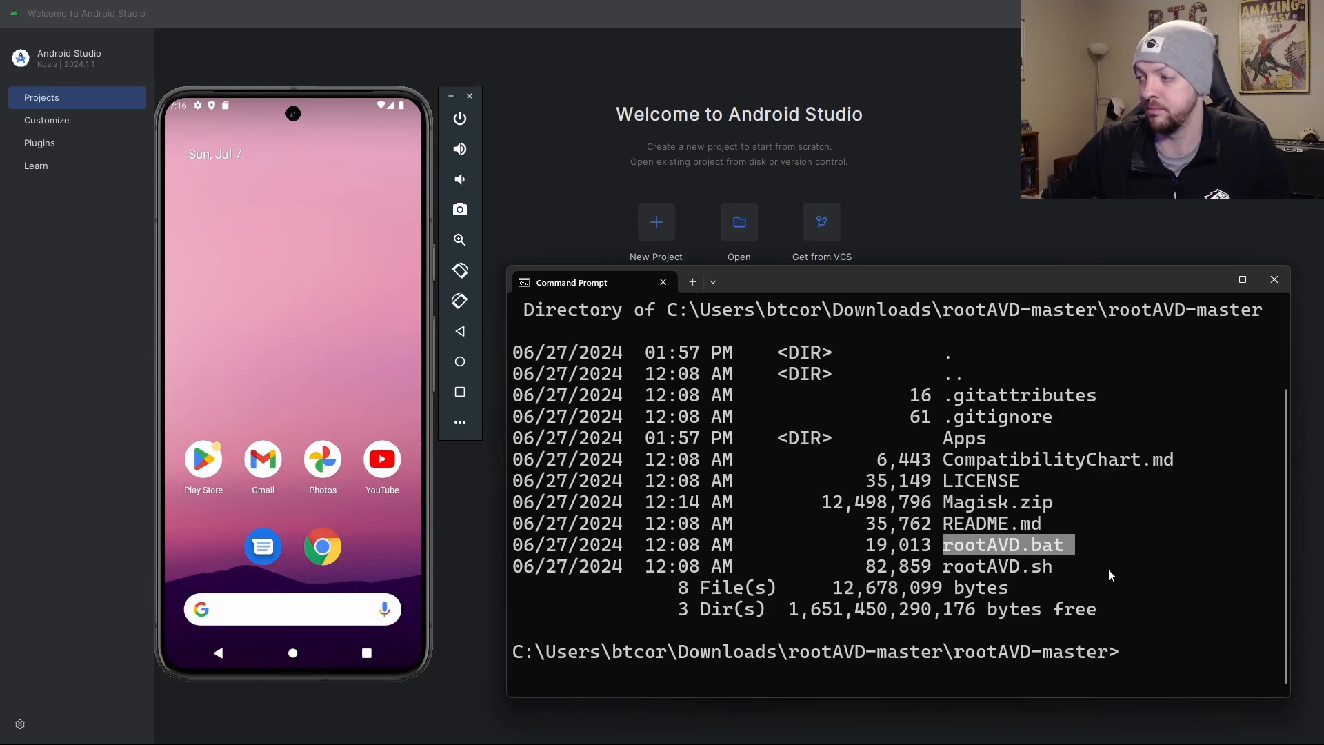
pyautogui.write('rootAVD.bat ListAllAVDs')
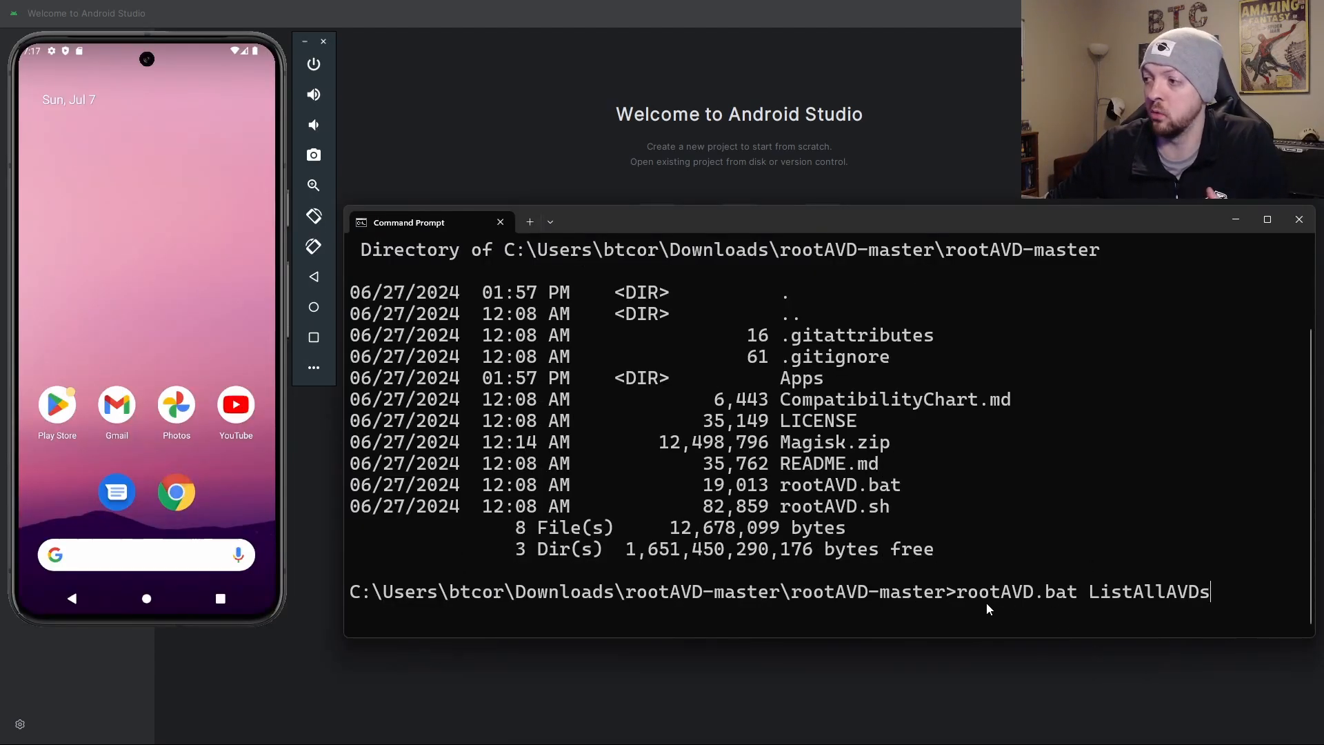
pyautogui.click(1267, 219)
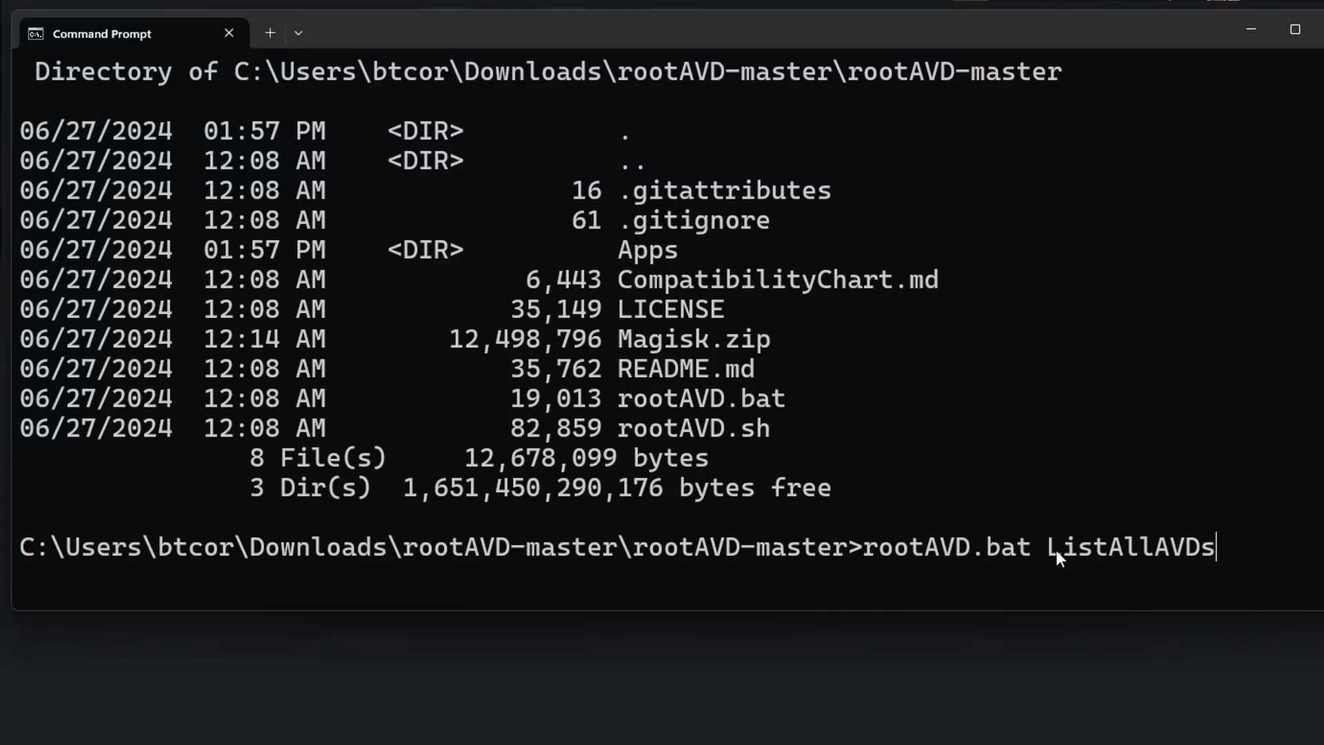
pyautogui.moveTo(1302, 580)
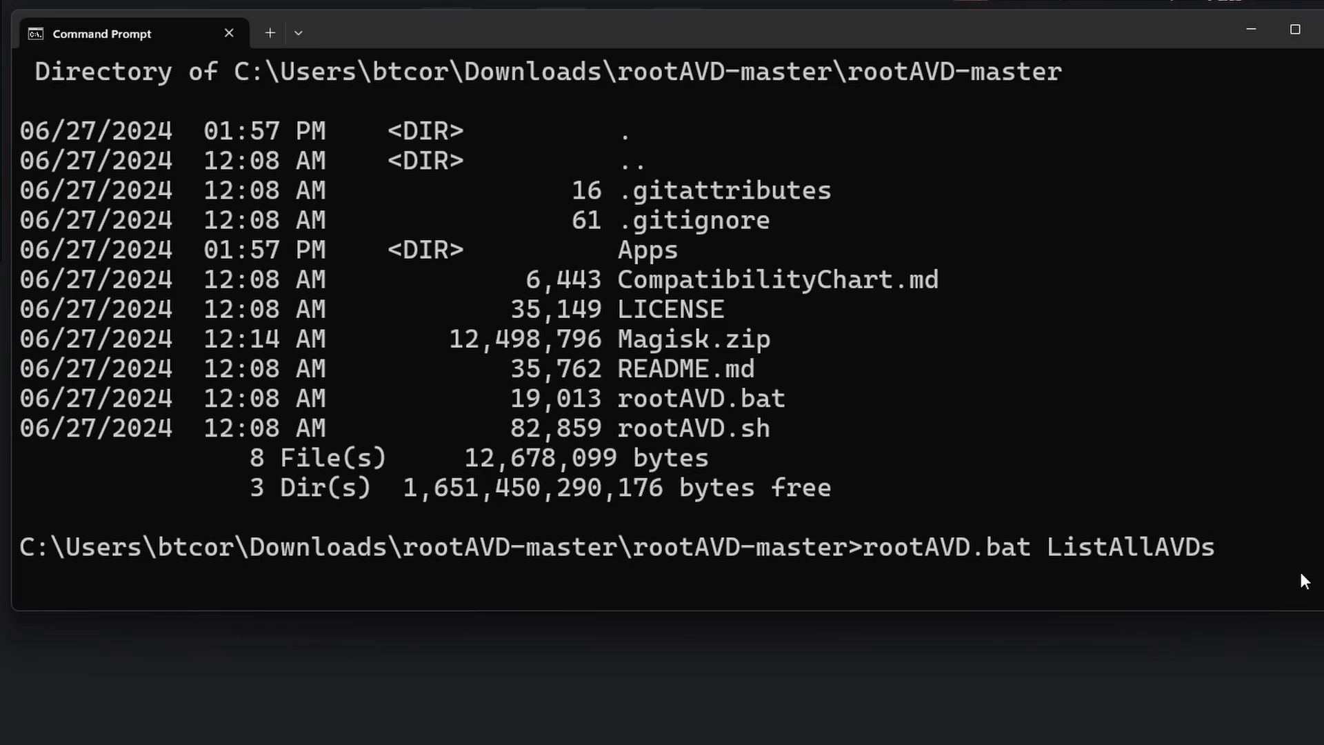
pyautogui.press('Return')
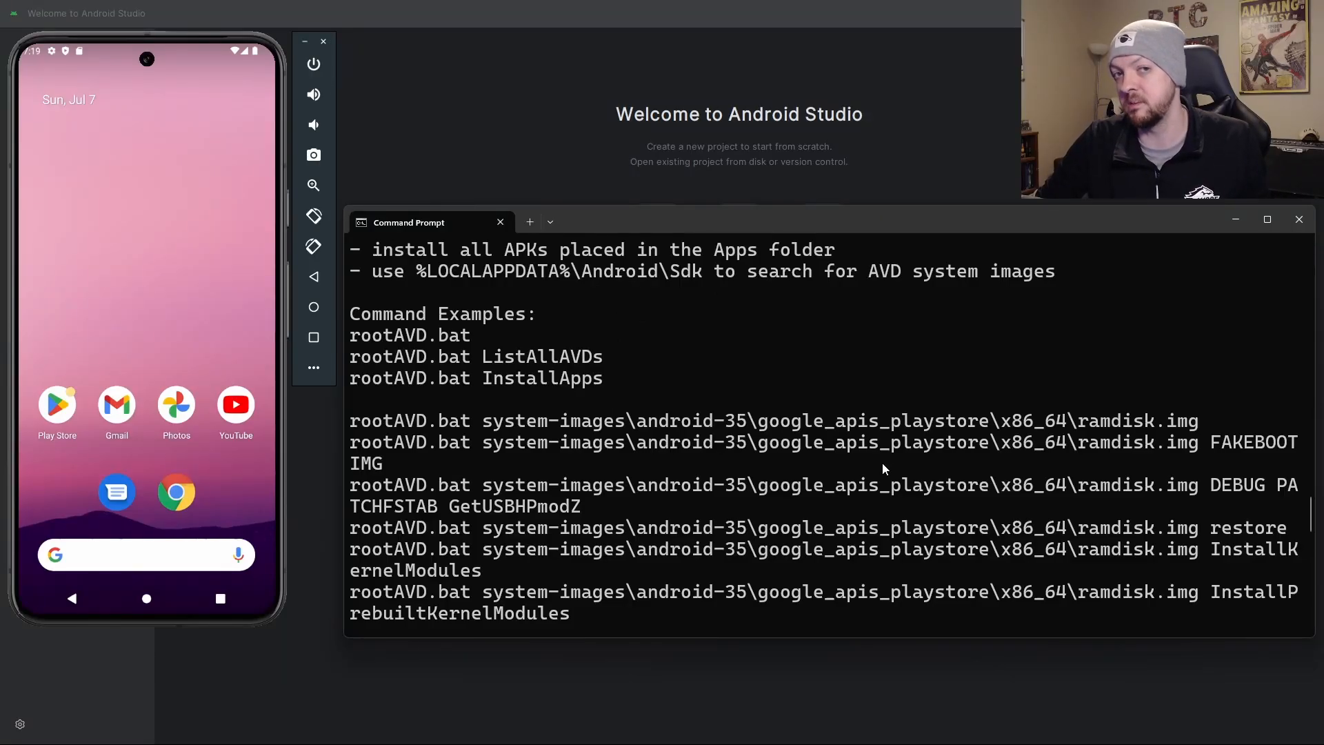
pyautogui.moveTo(824, 471)
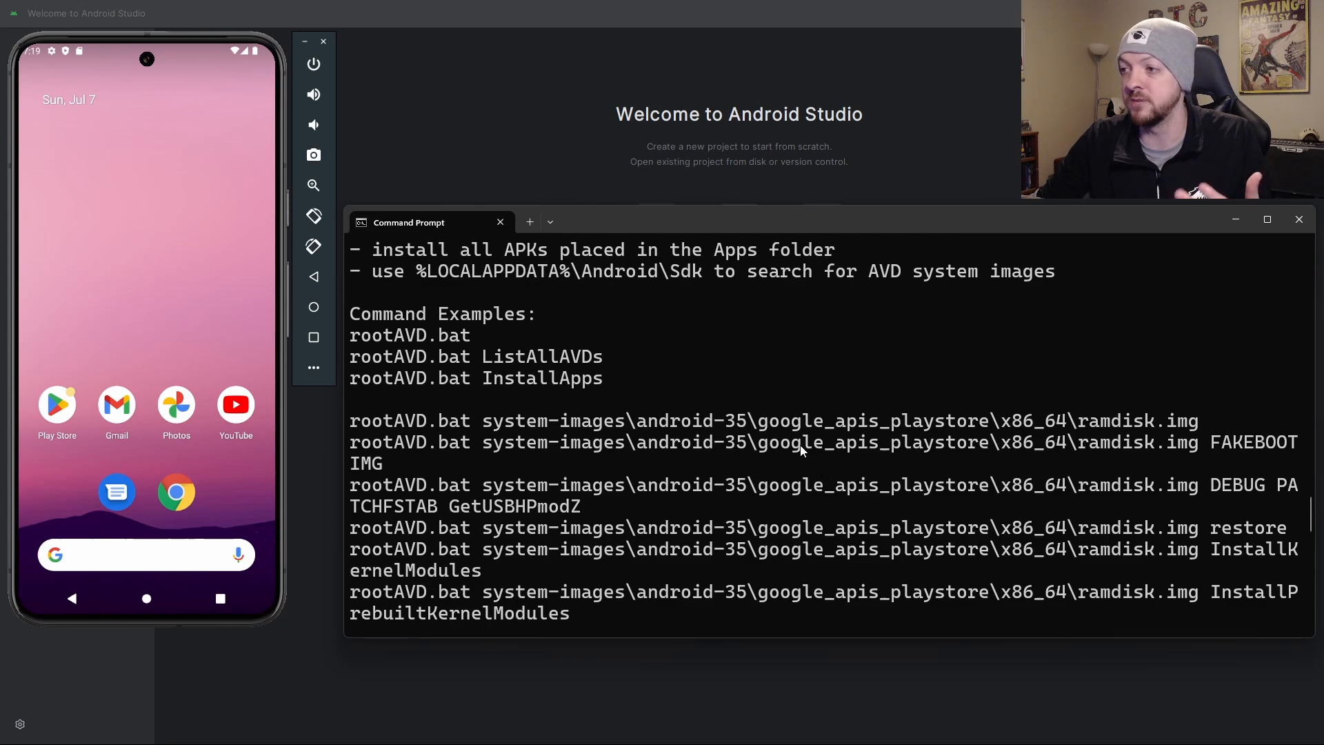
pyautogui.scroll(-3)
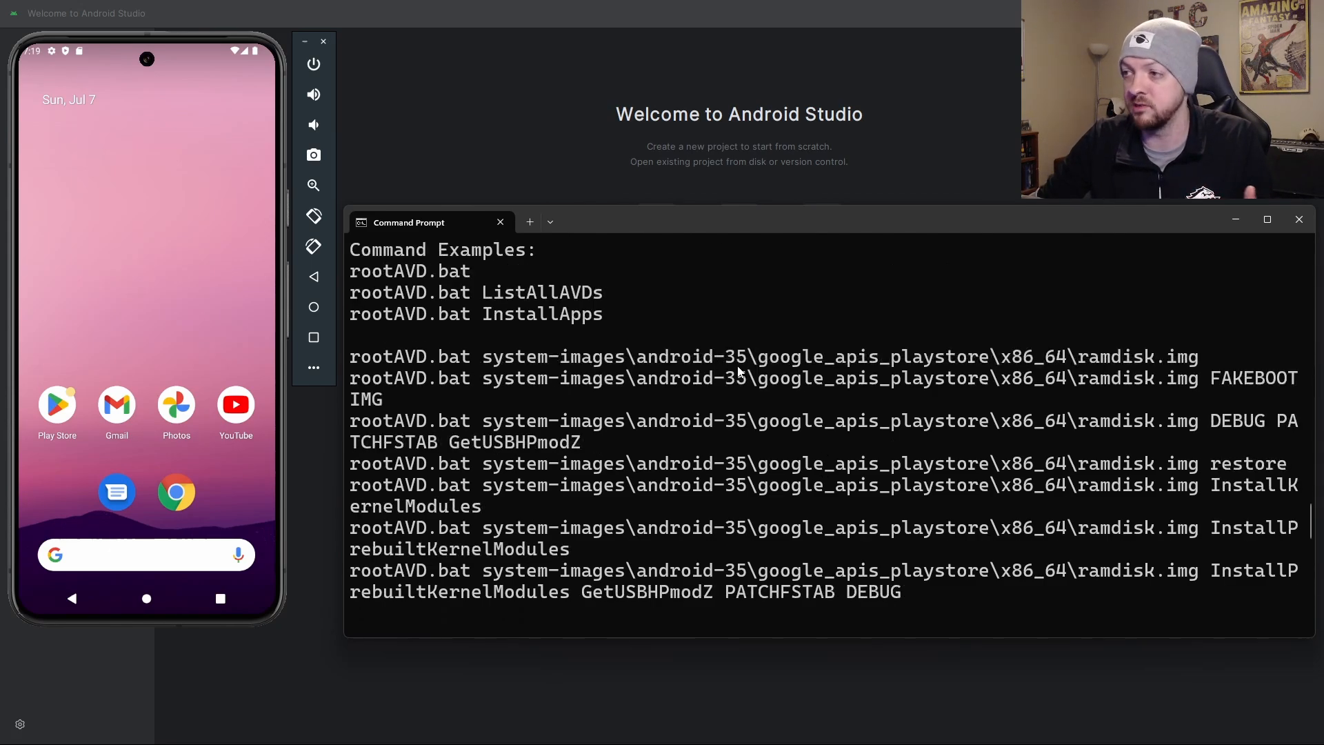
pyautogui.scroll(-3)
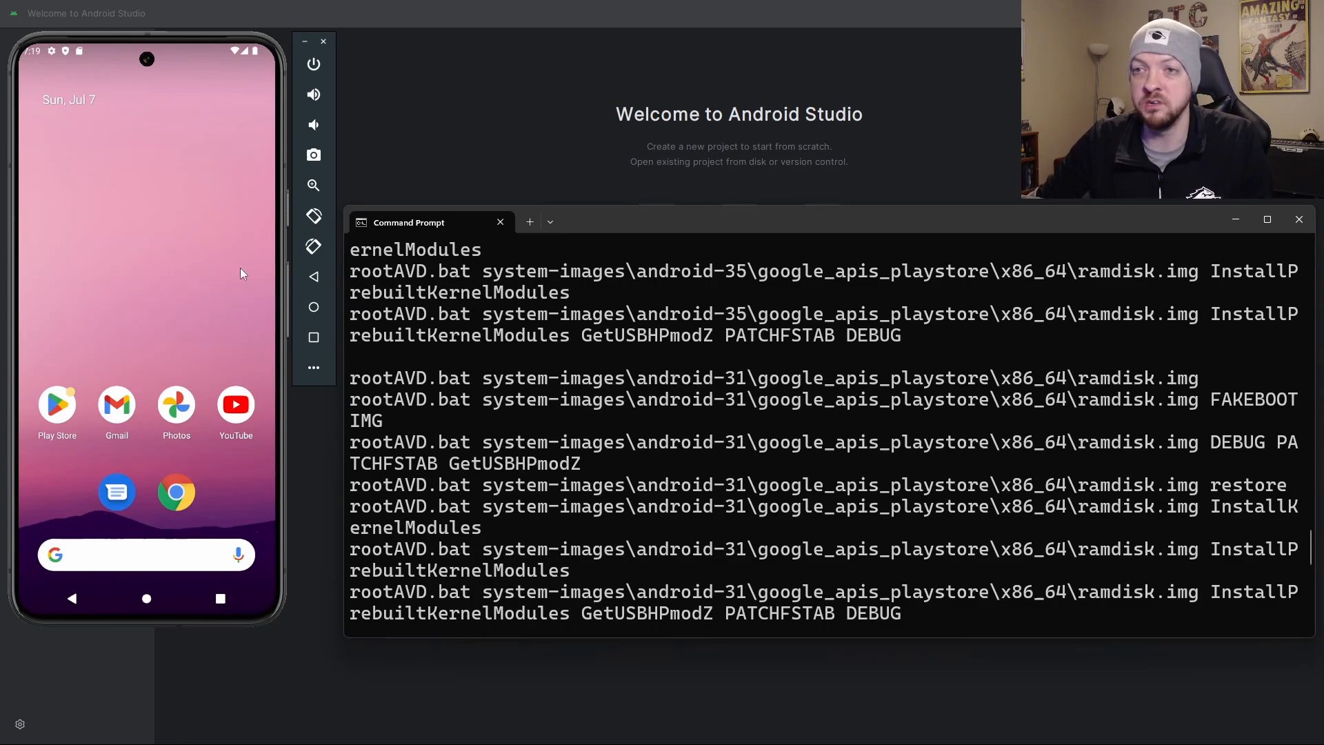
pyautogui.scroll(-3)
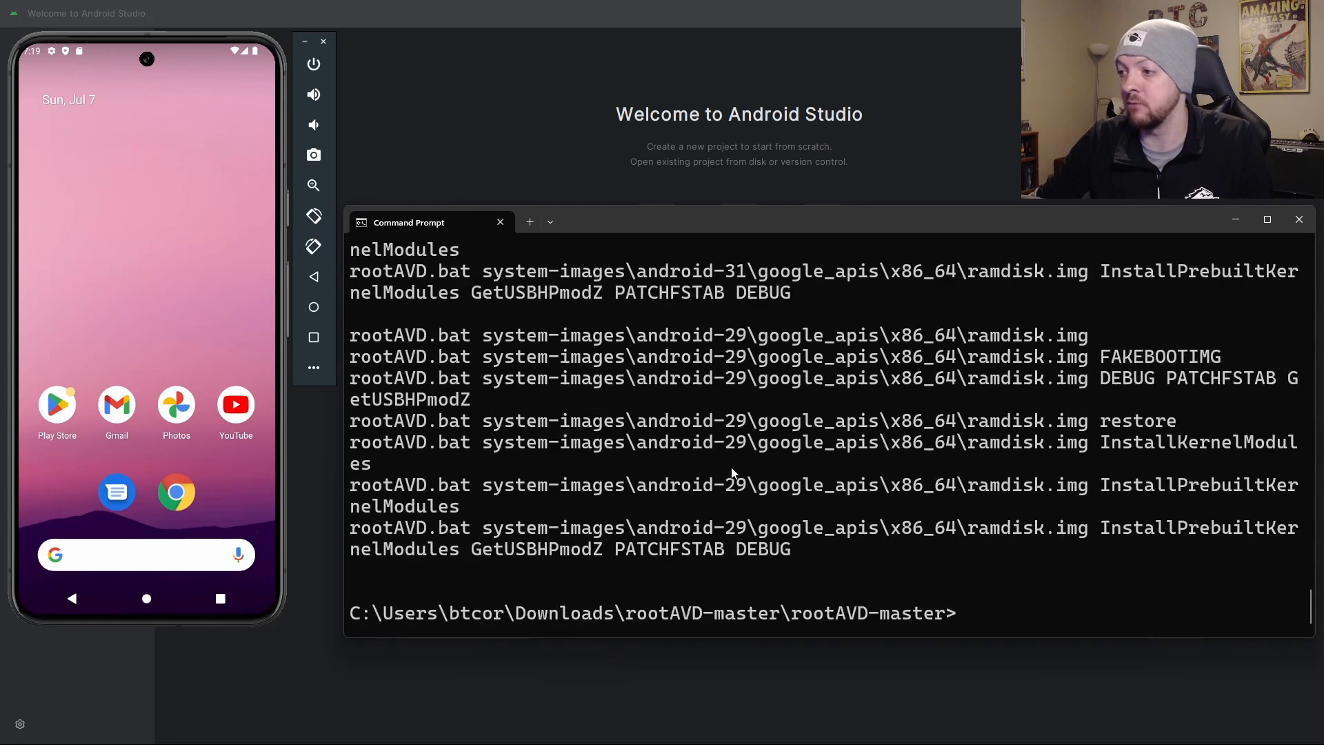
pyautogui.moveTo(734, 354)
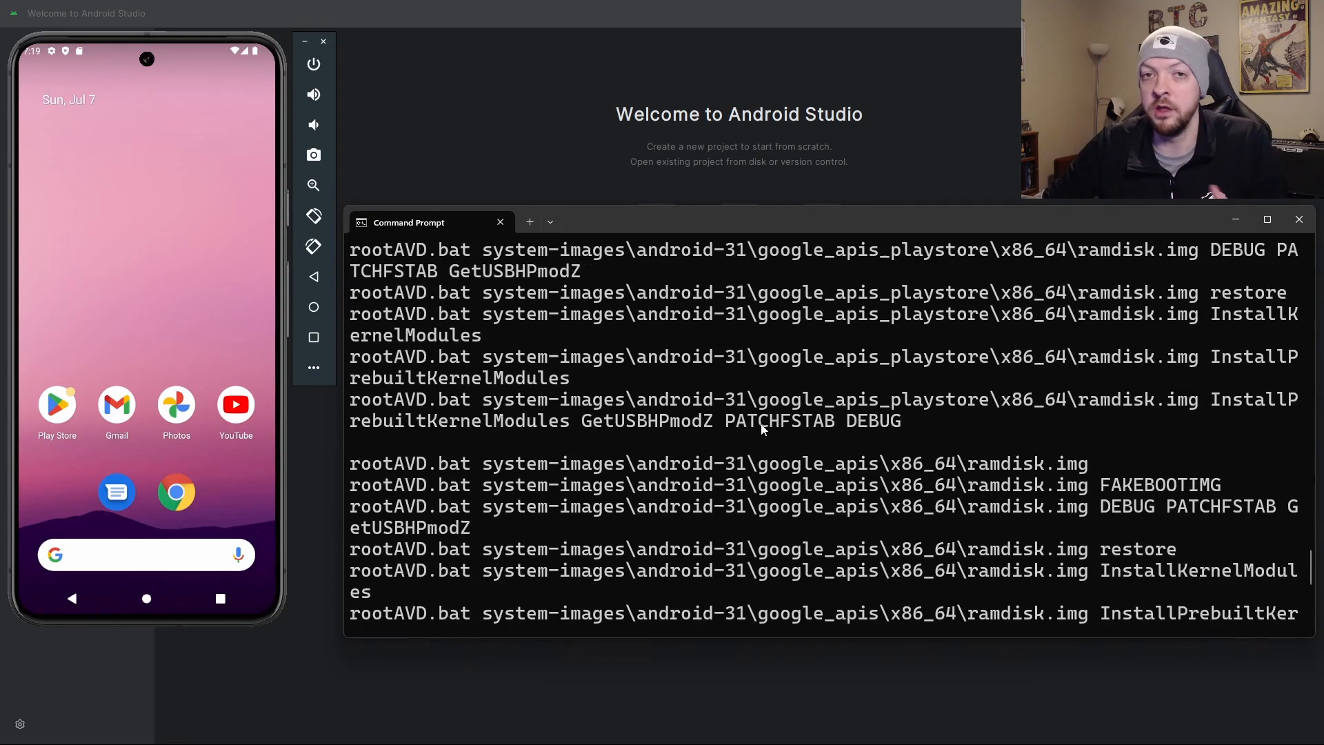
pyautogui.moveTo(776, 477)
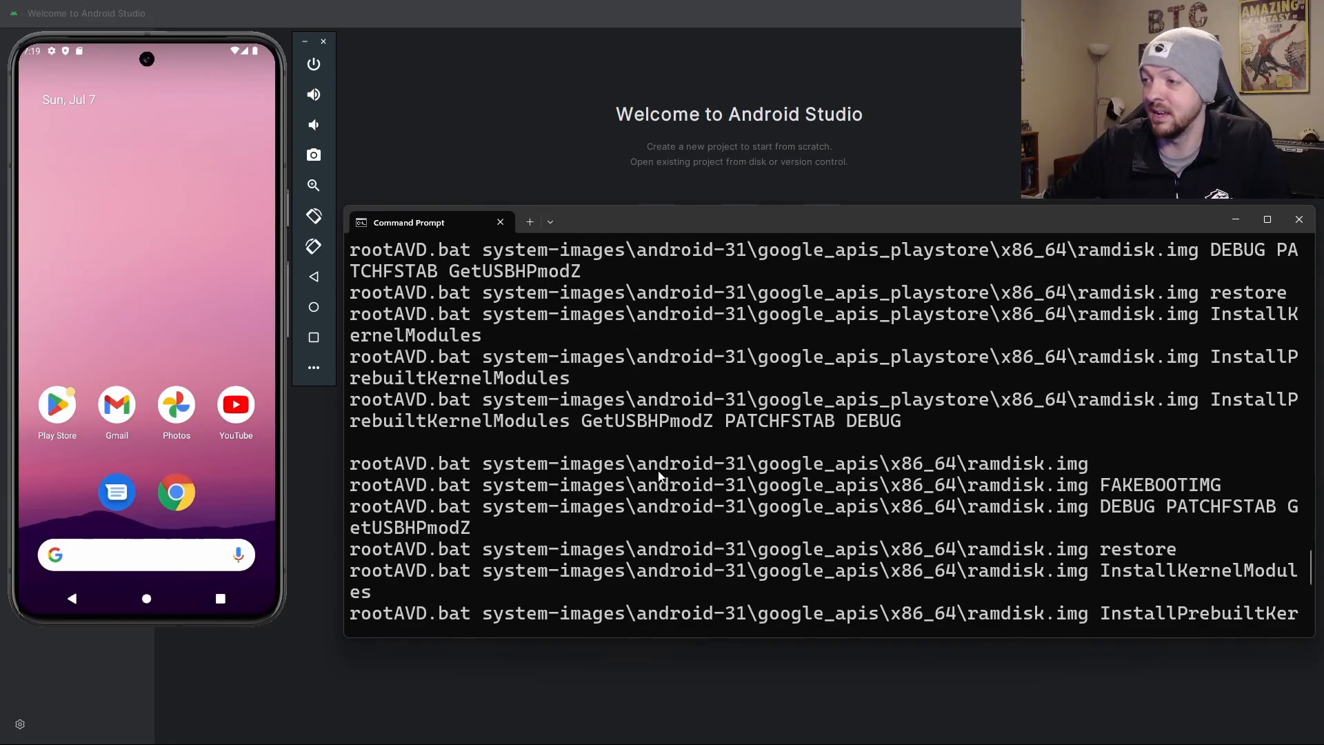
pyautogui.moveTo(1063, 466)
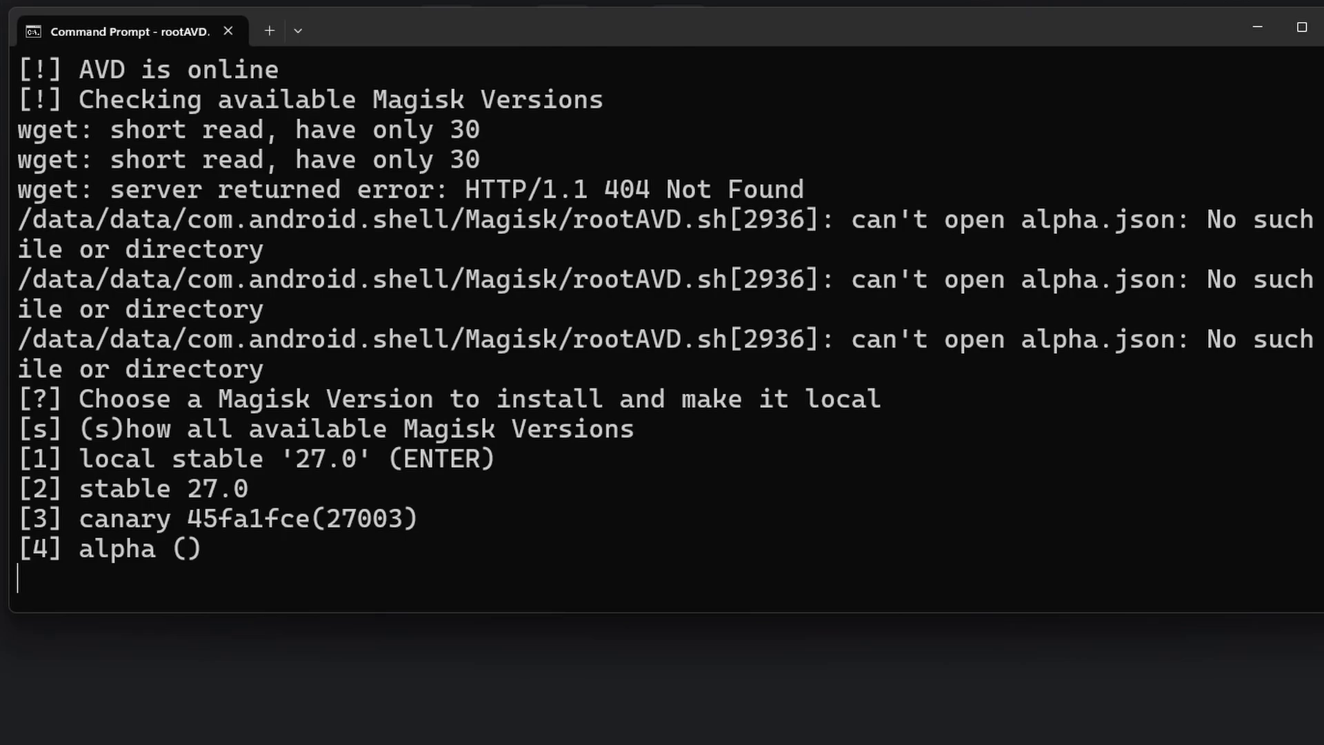
# Choose option 1 to install the local stable Magisk 27.0.
pyautogui.write('1')
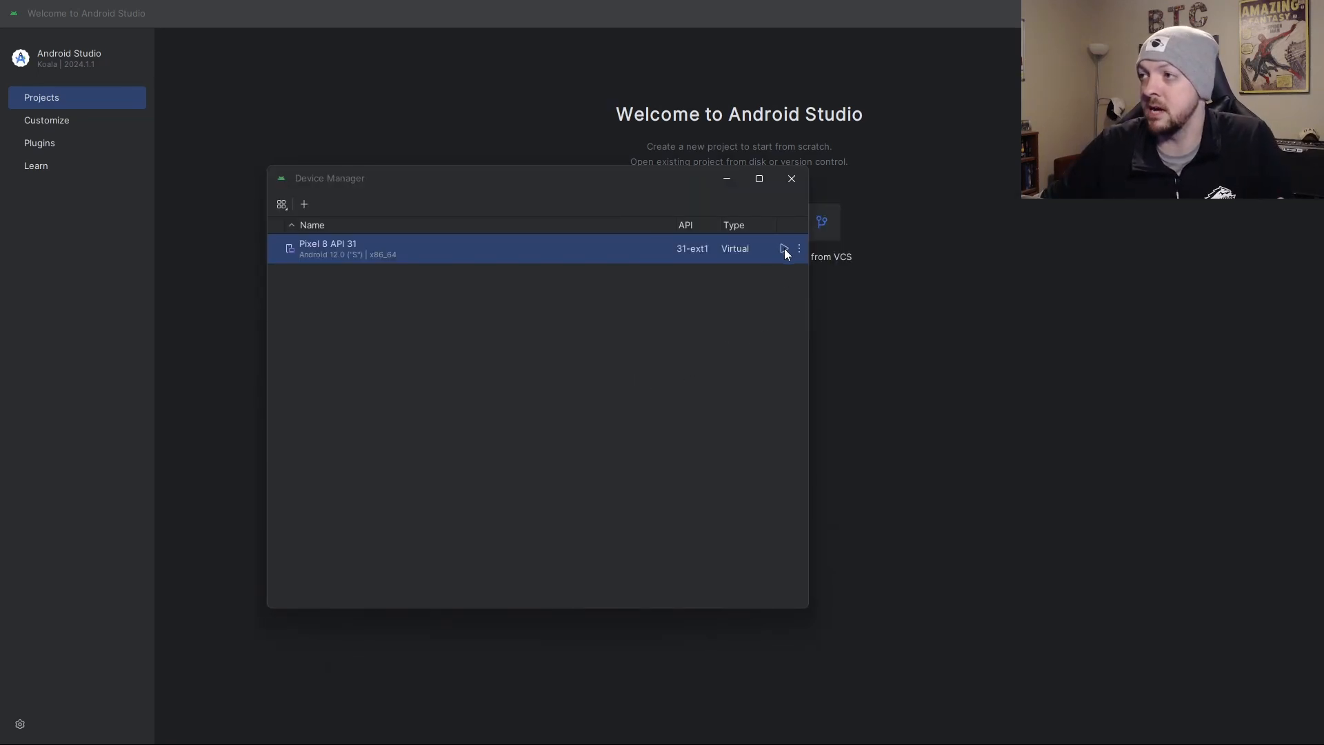
pyautogui.moveTo(783, 248)
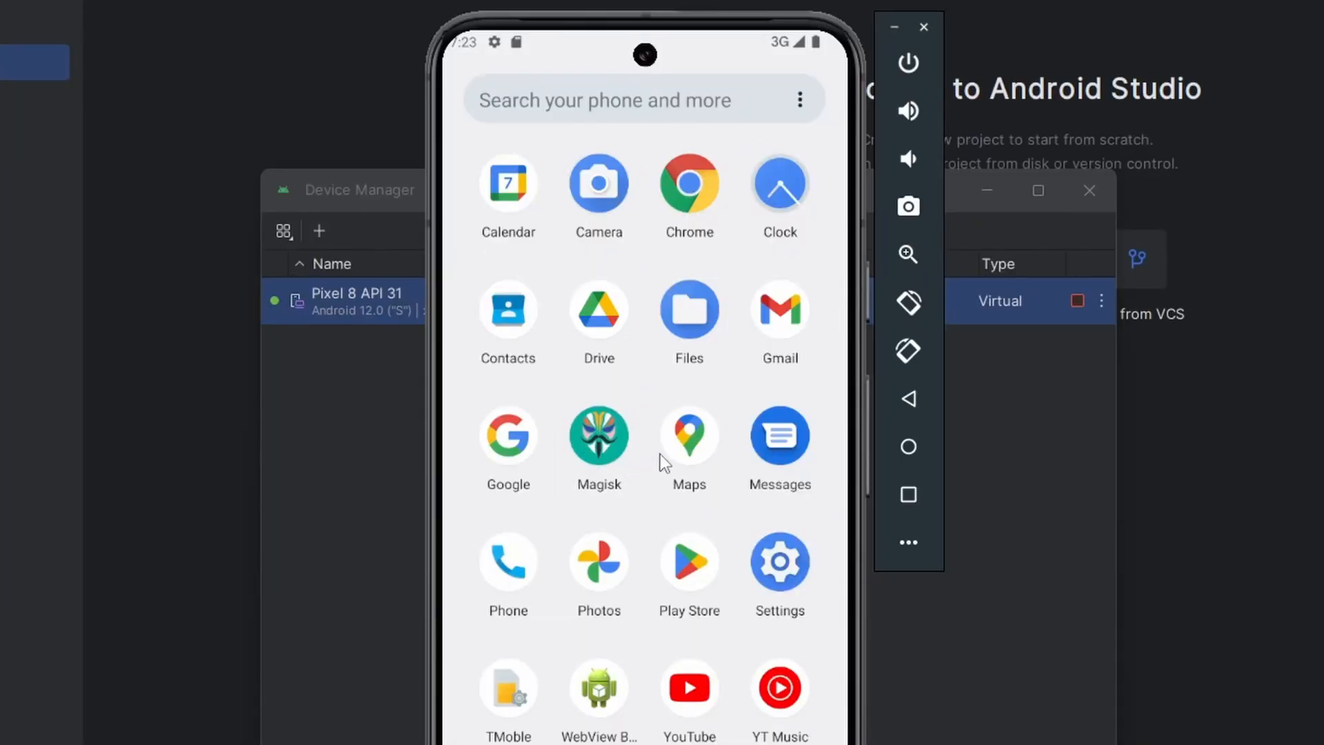
pyautogui.moveTo(599, 440)
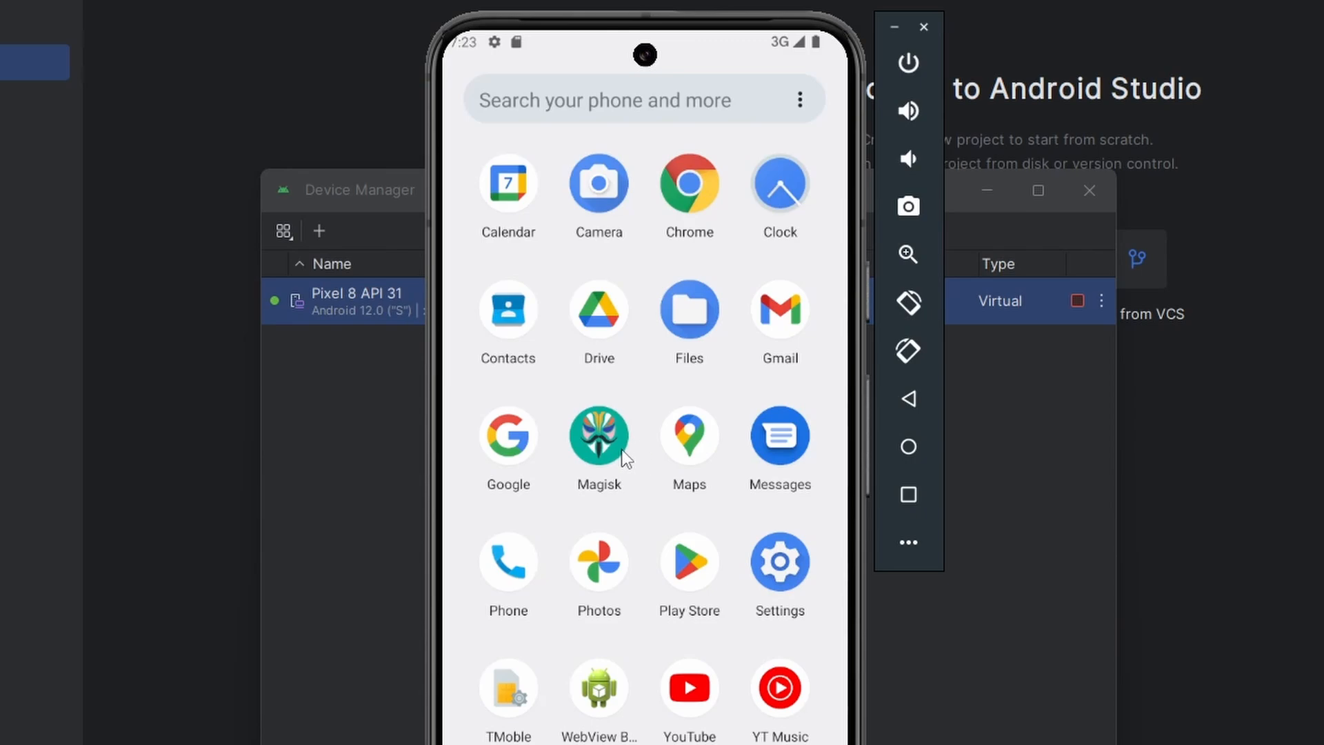
# Launch the Magisk app on the relaunched Pixel 8 API 31 emulator.
pyautogui.click(598, 439)
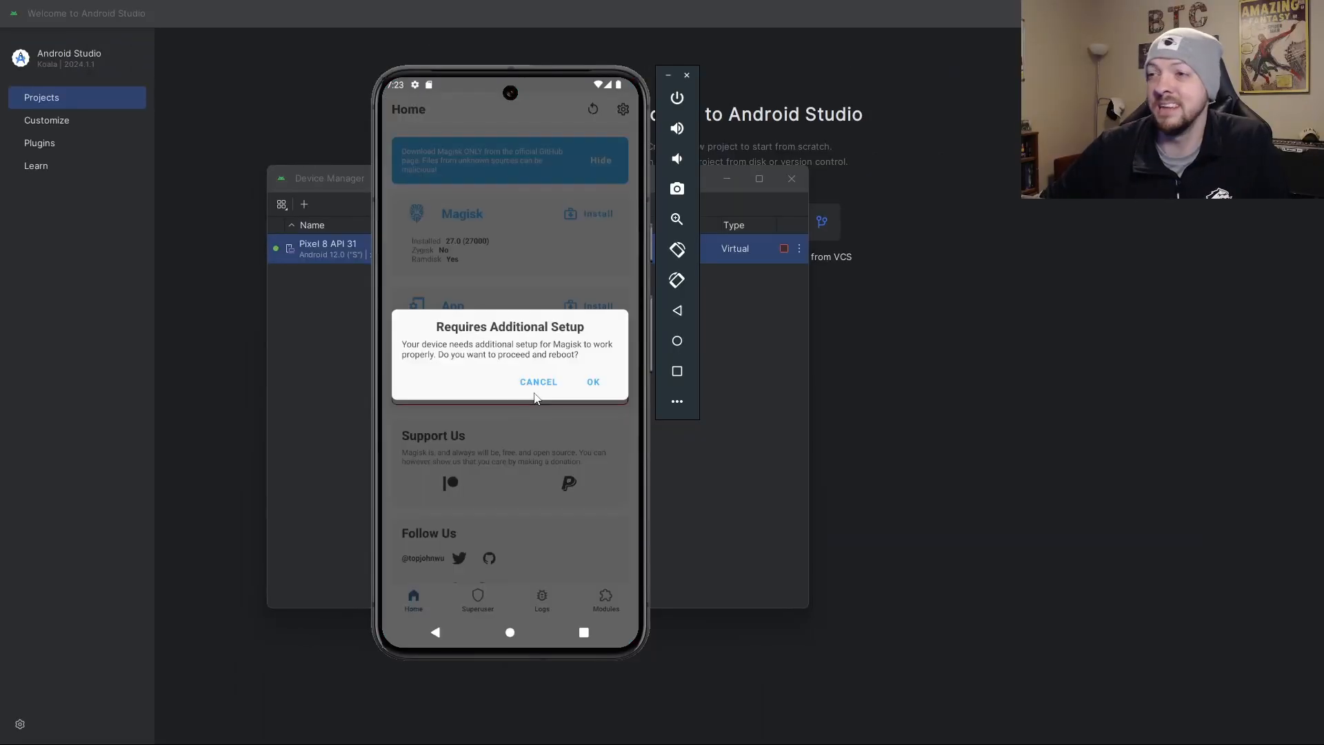
pyautogui.moveTo(608, 411)
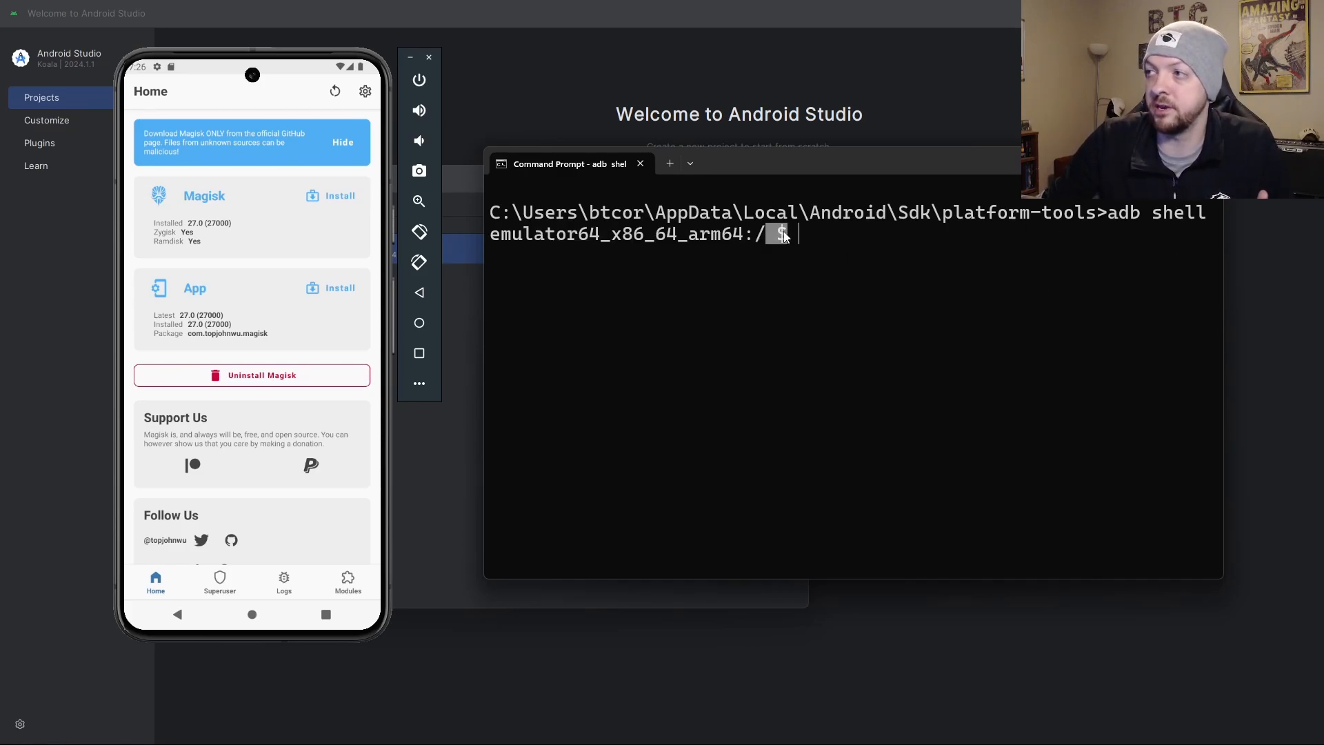
# Run su in the adb shell and grant the Magisk superuser request.
pyautogui.write('su')
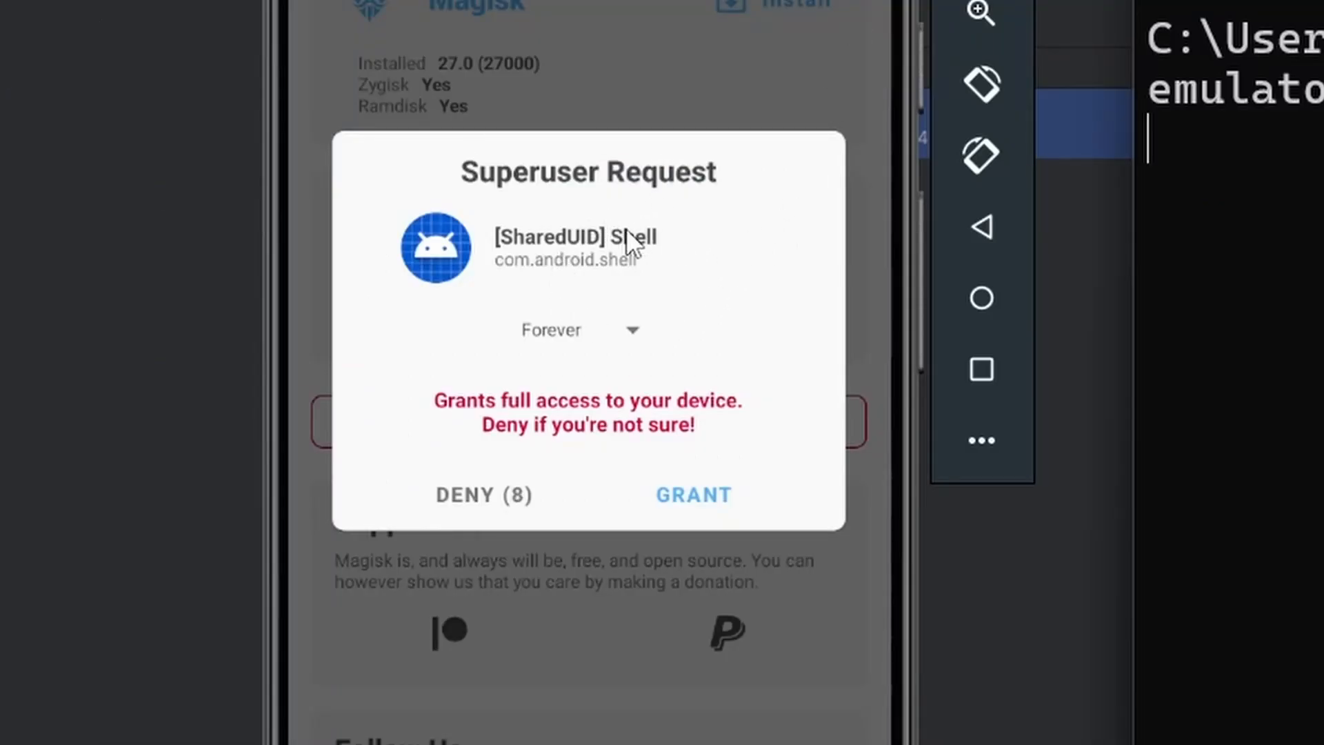
pyautogui.moveTo(697, 556)
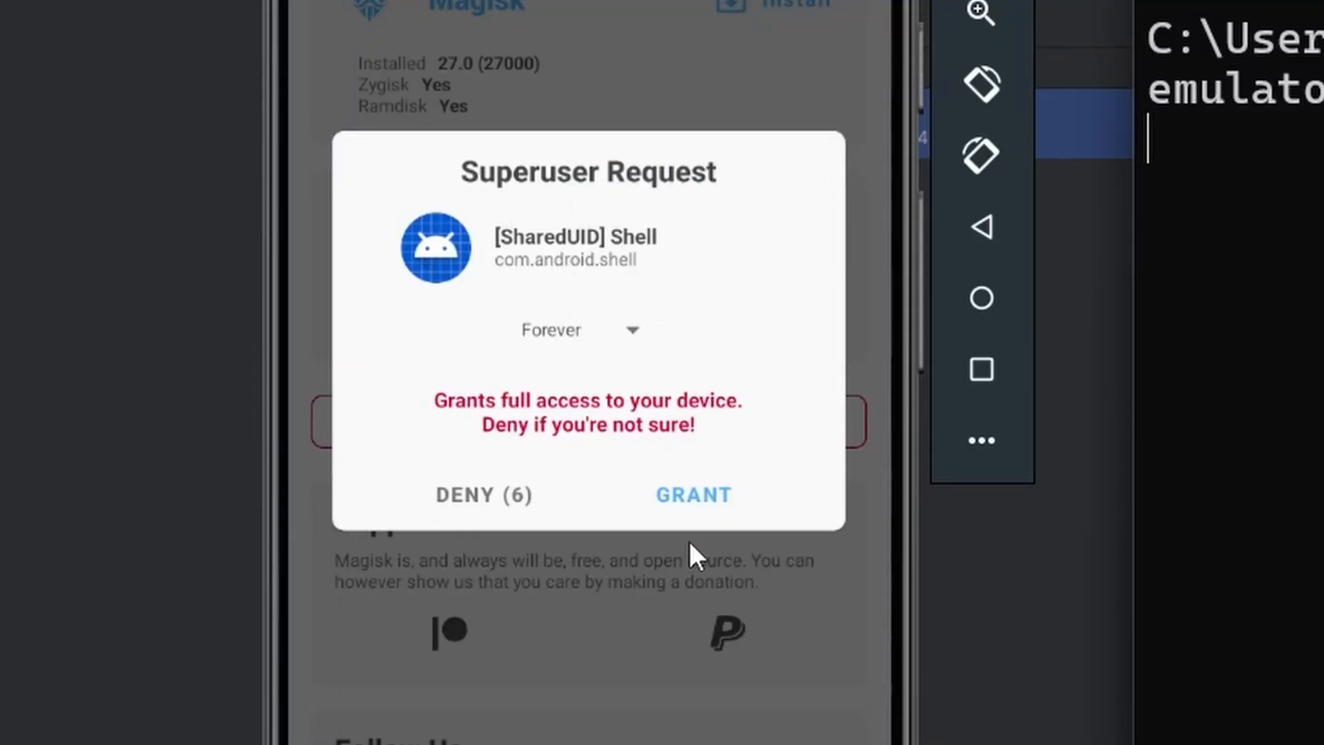
pyautogui.click(693, 495)
pyautogui.write('whoami')
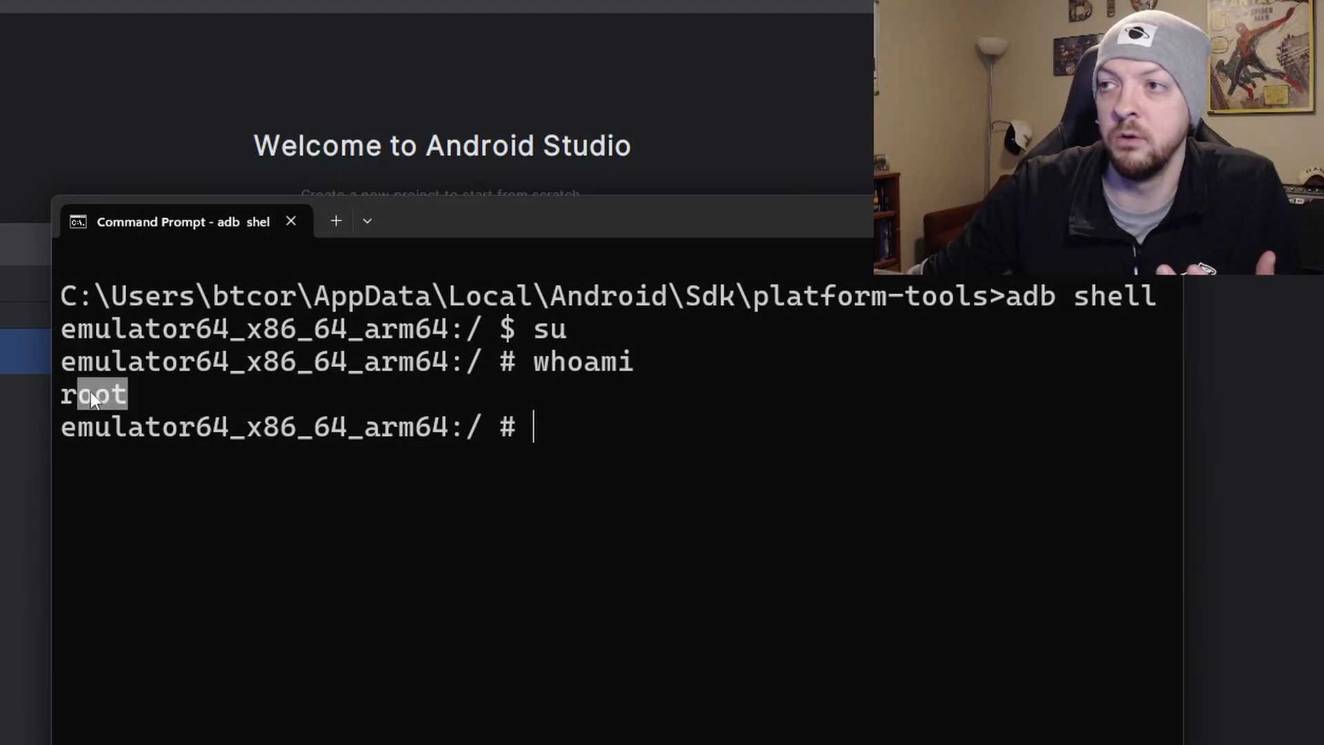
pyautogui.moveTo(663, 565)
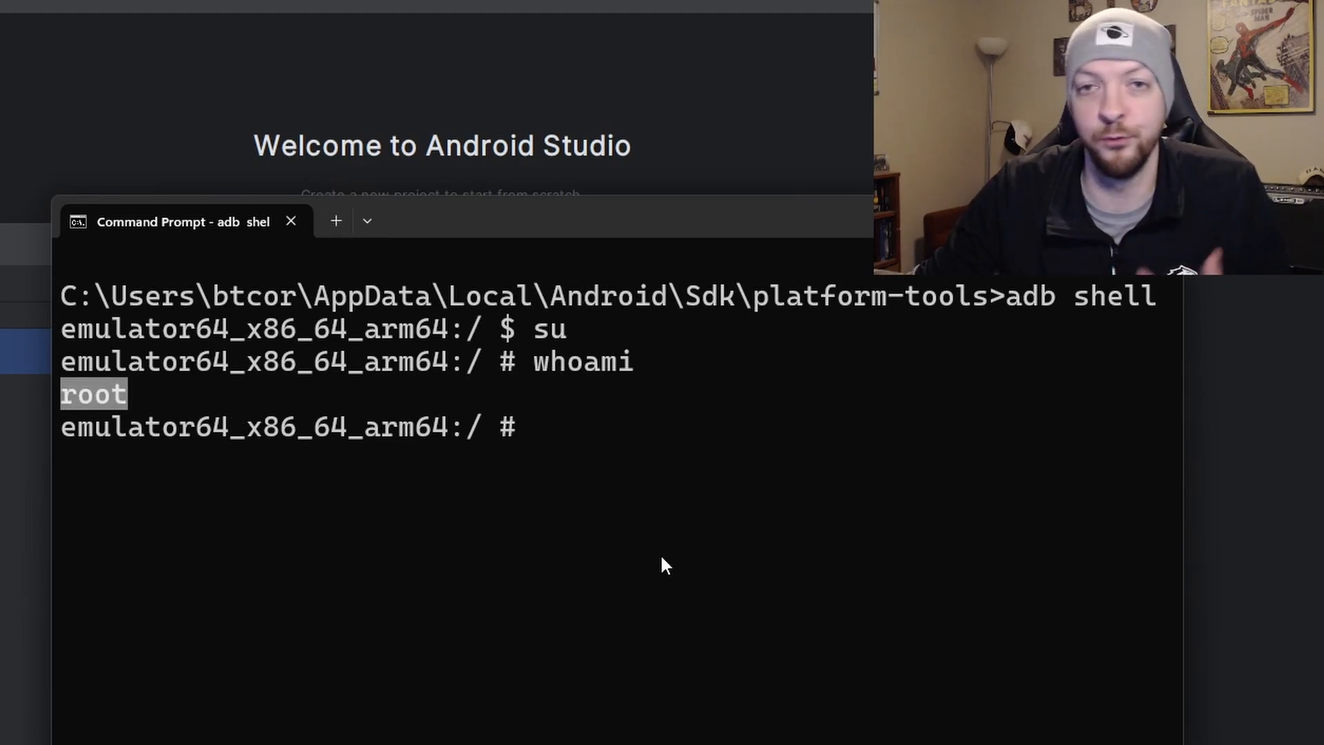